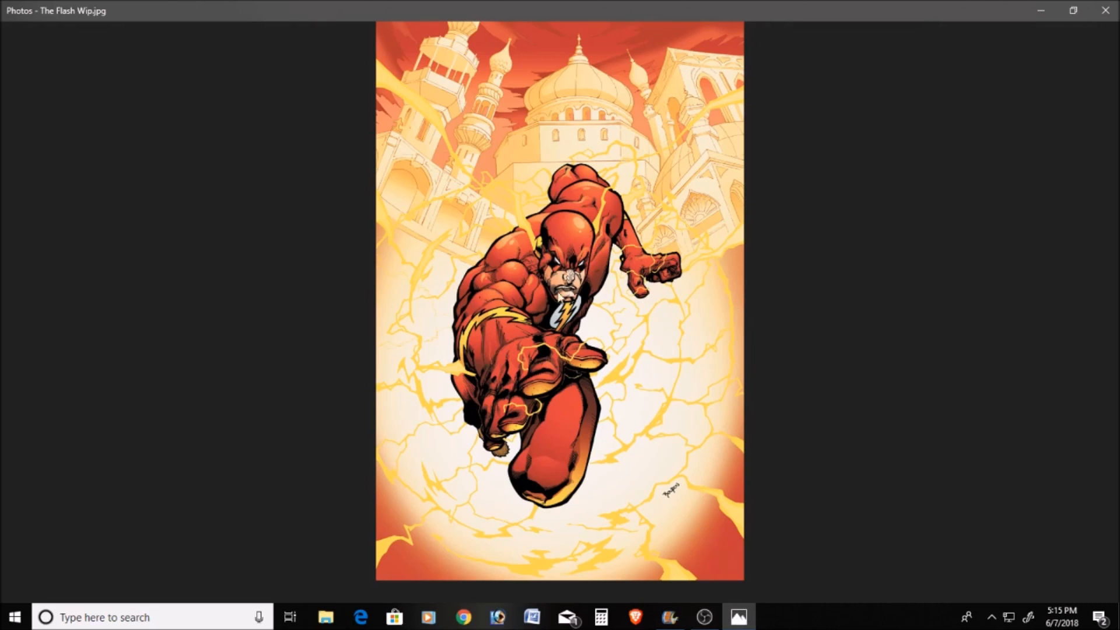
mouse_move(580, 363)
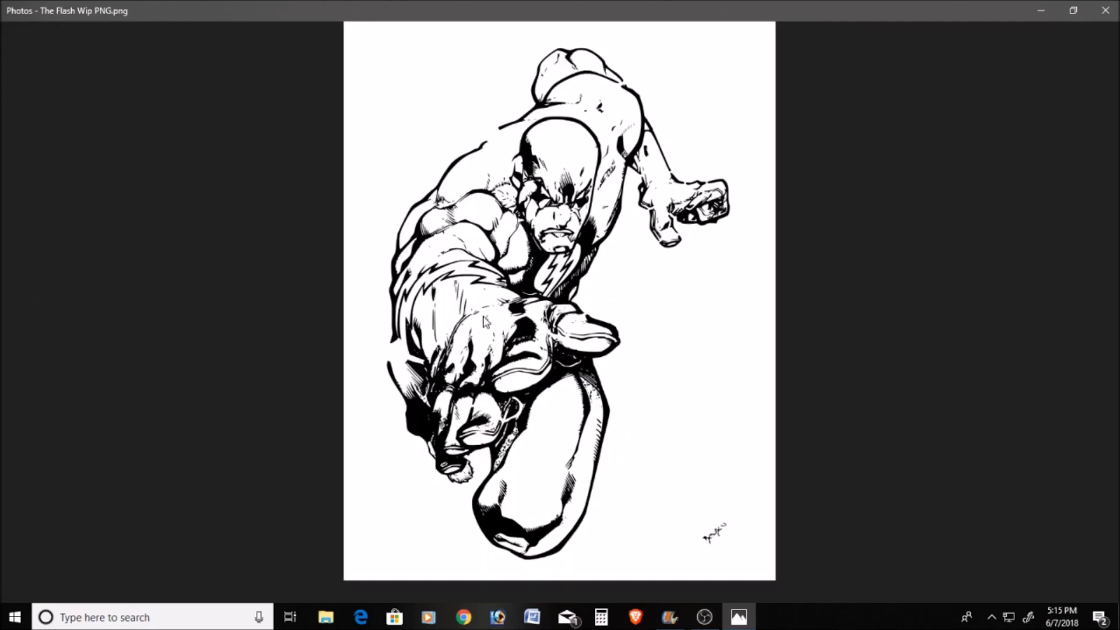
mouse_move(905, 340)
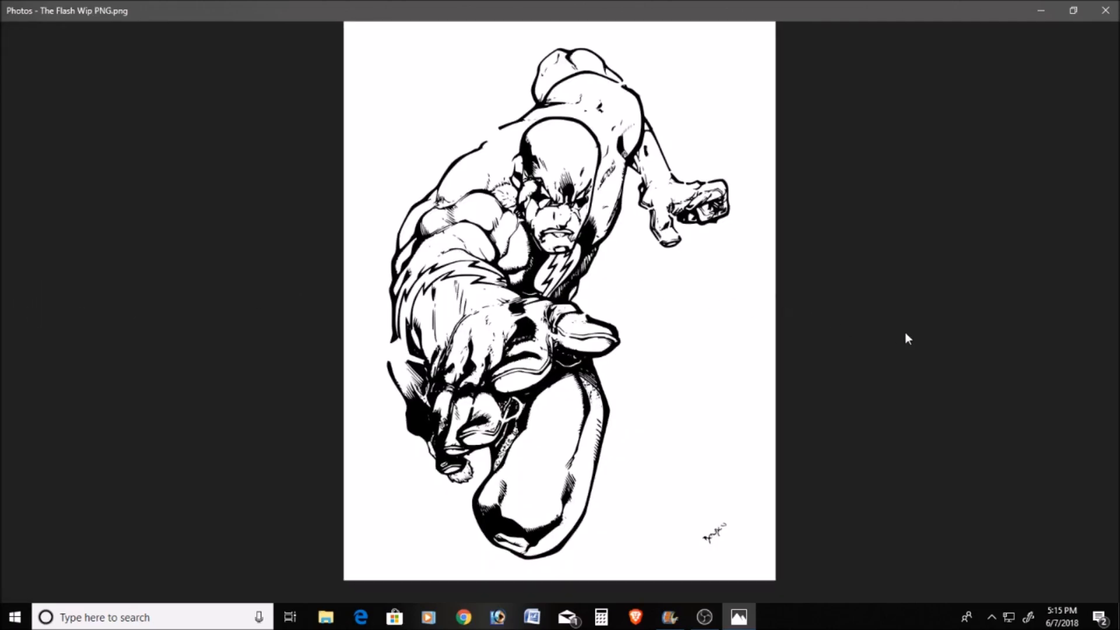
mouse_move(941, 287)
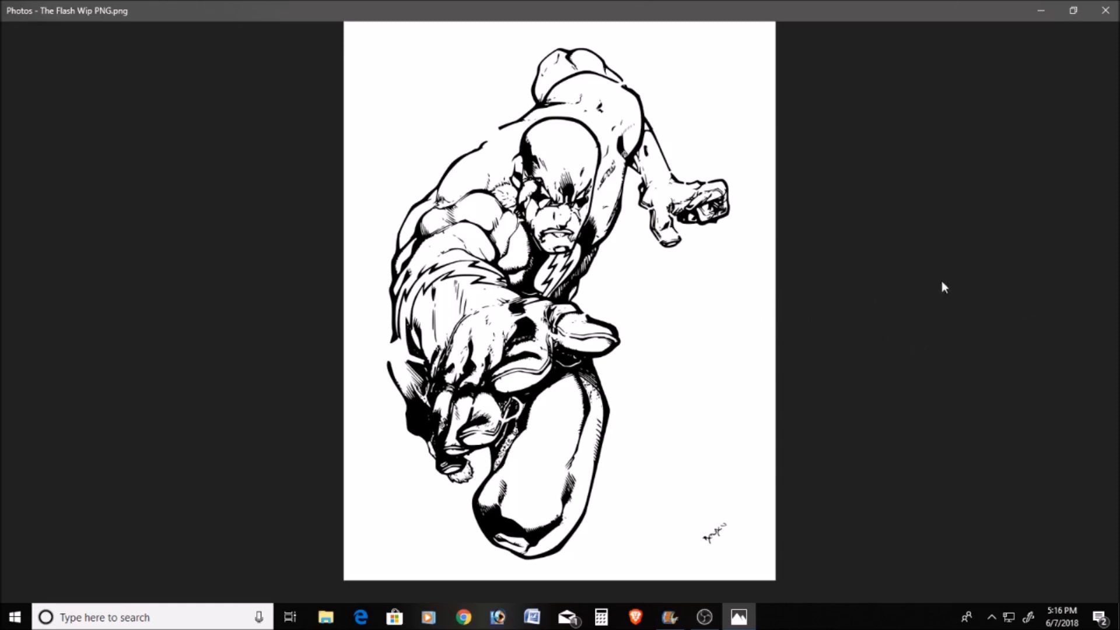
mouse_move(601, 221)
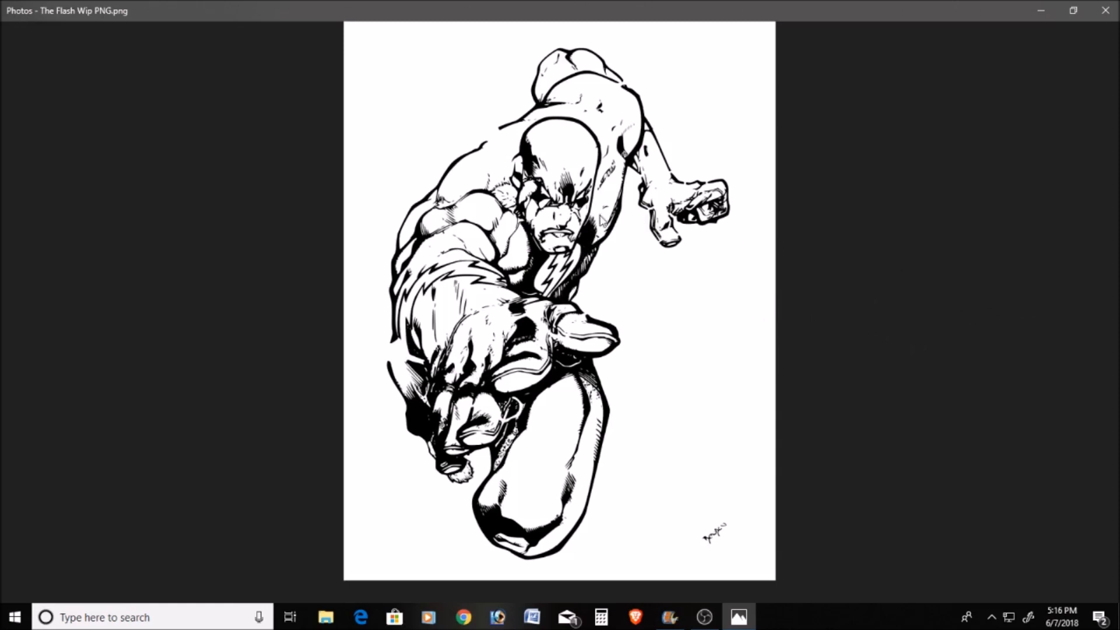
mouse_move(1066, 154)
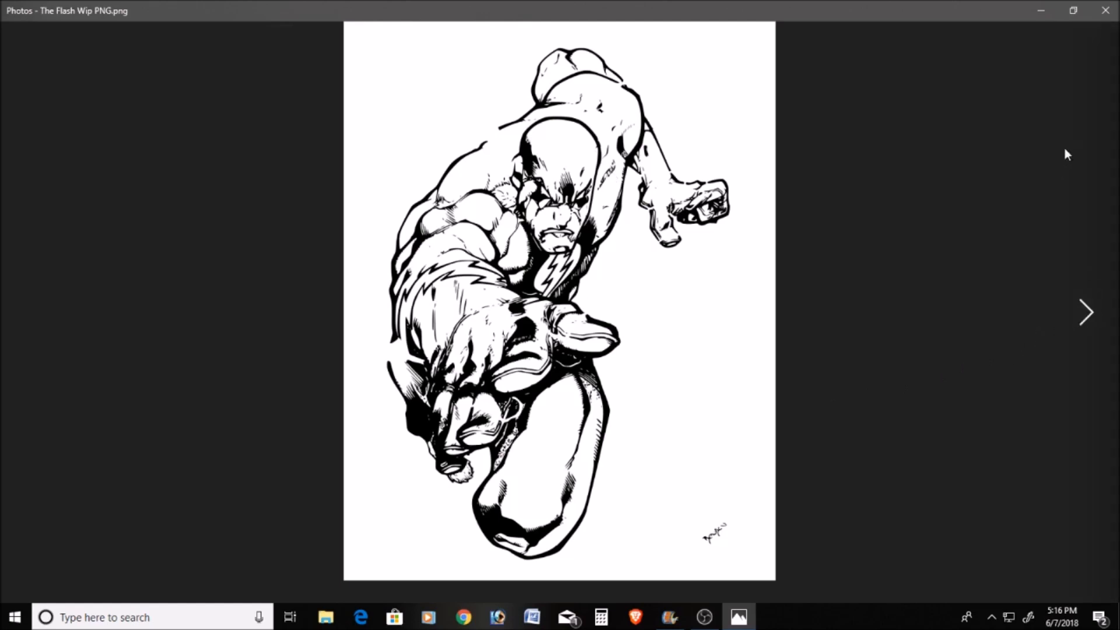
Step: Search Google Images for 'the flash retroactive cover' and filter the results to large sizes
left_click(462, 616)
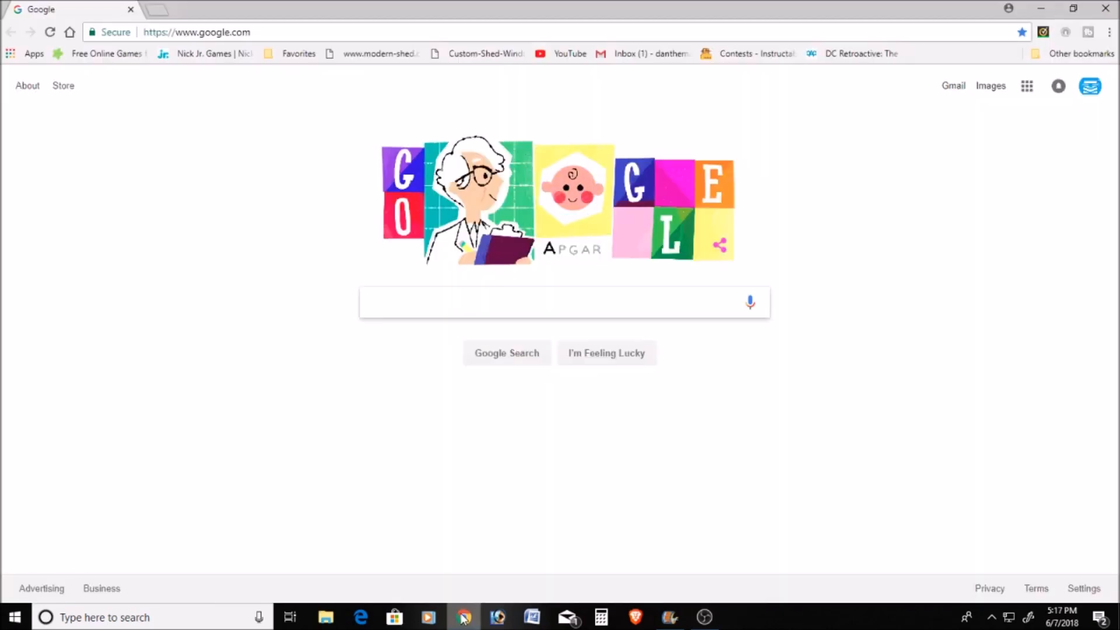
left_click(563, 302)
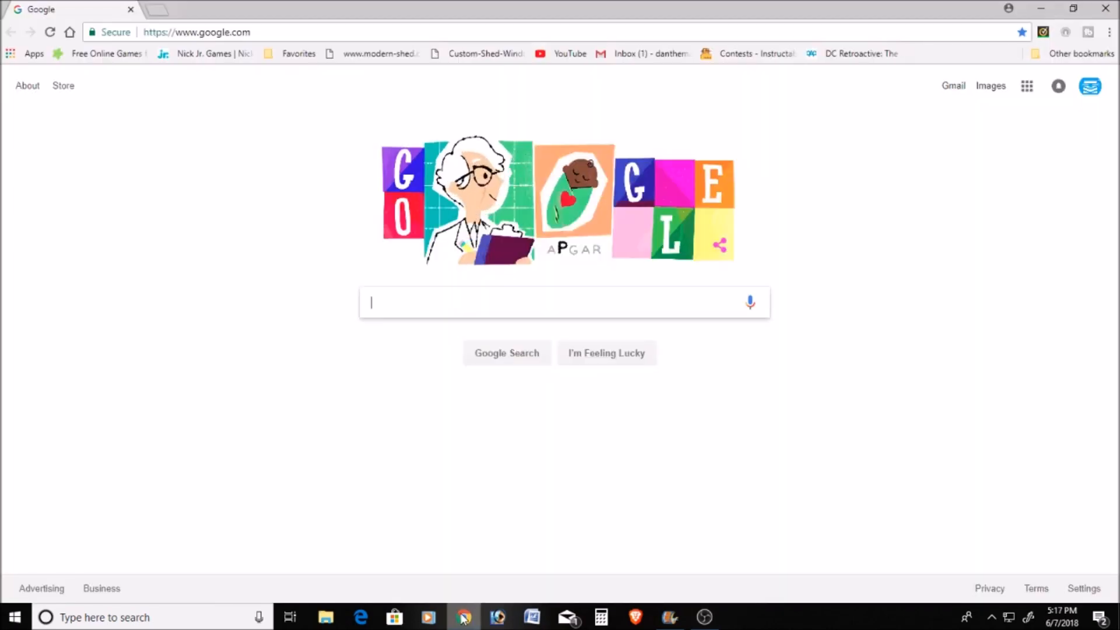
type("The")
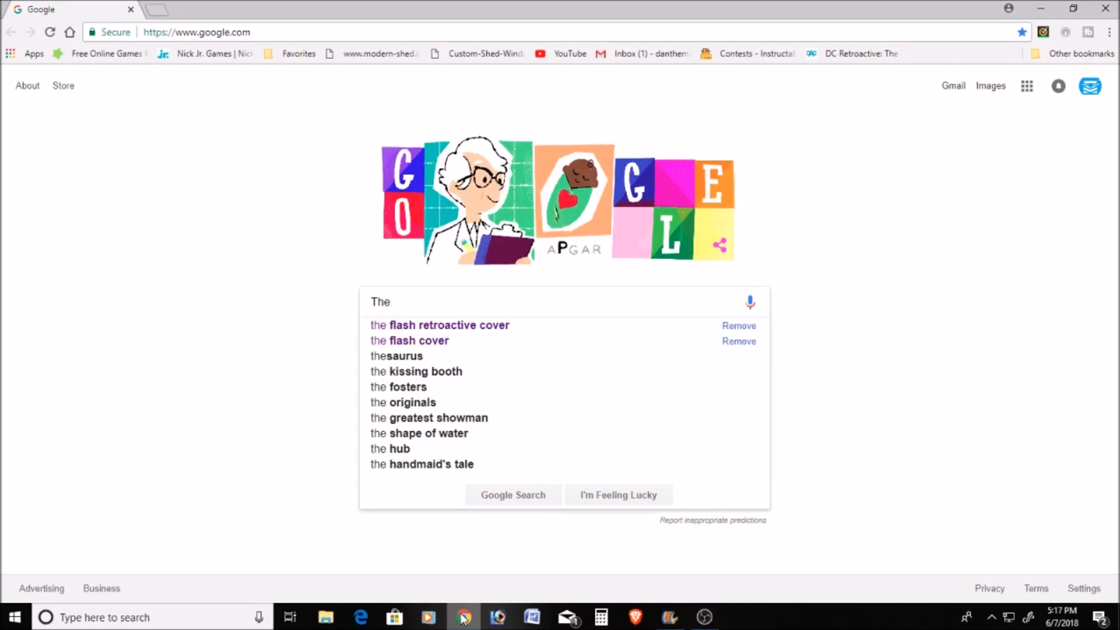
left_click(440, 325)
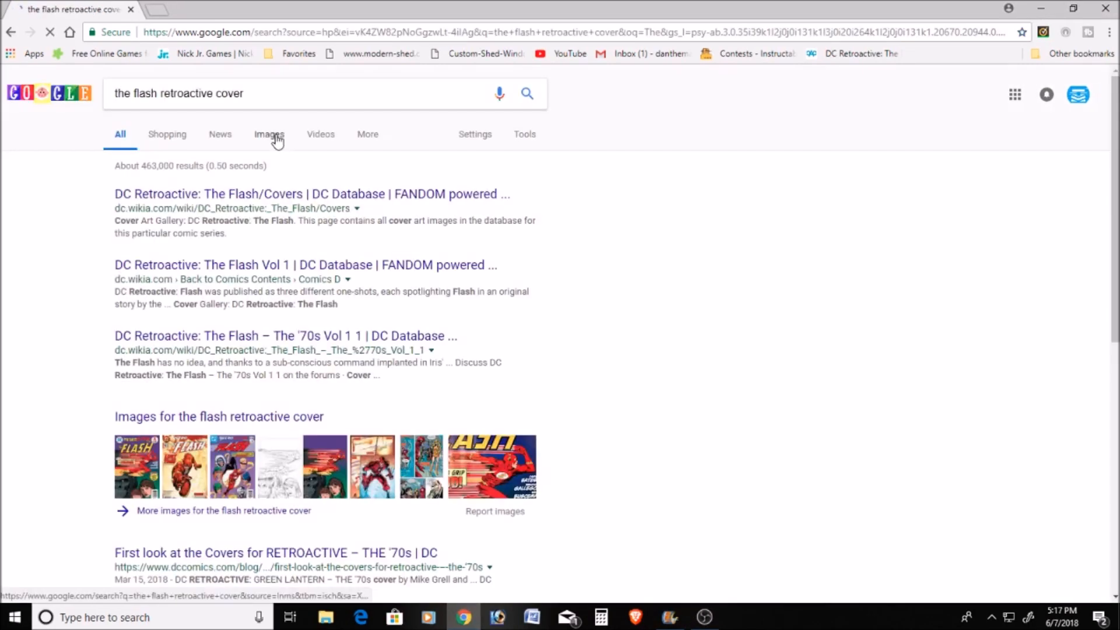
left_click(268, 134)
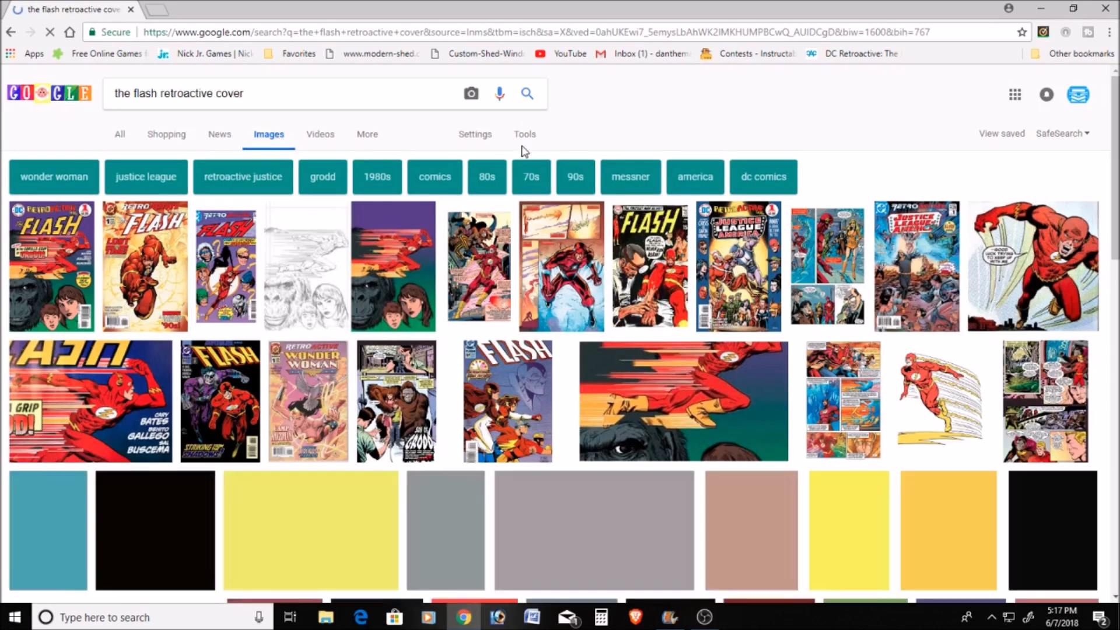
left_click(524, 134)
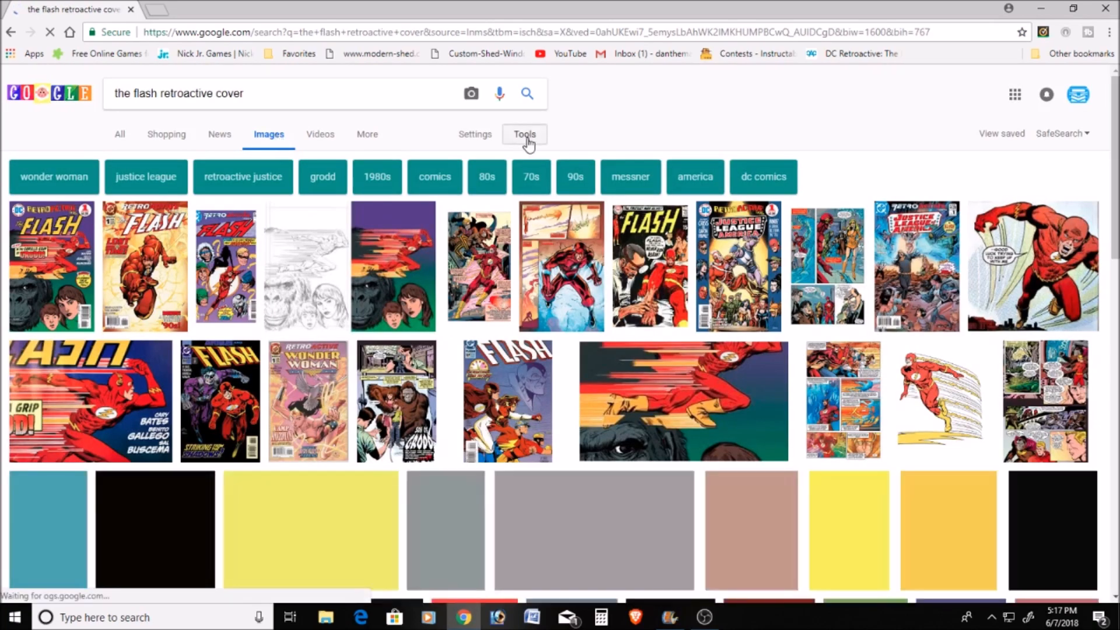
left_click(524, 134)
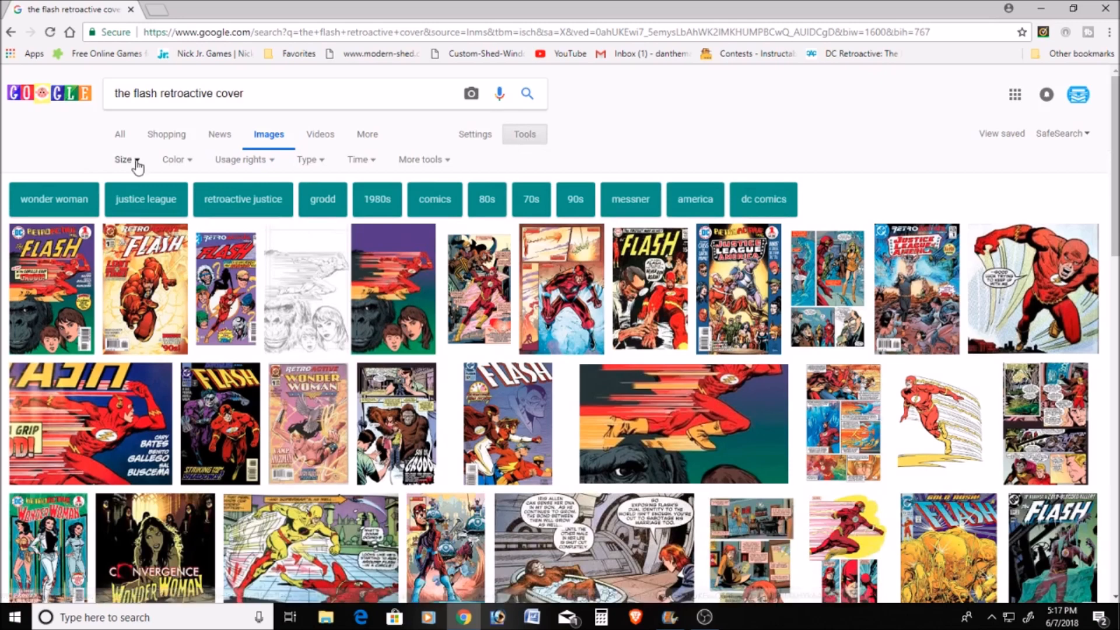
left_click(126, 160)
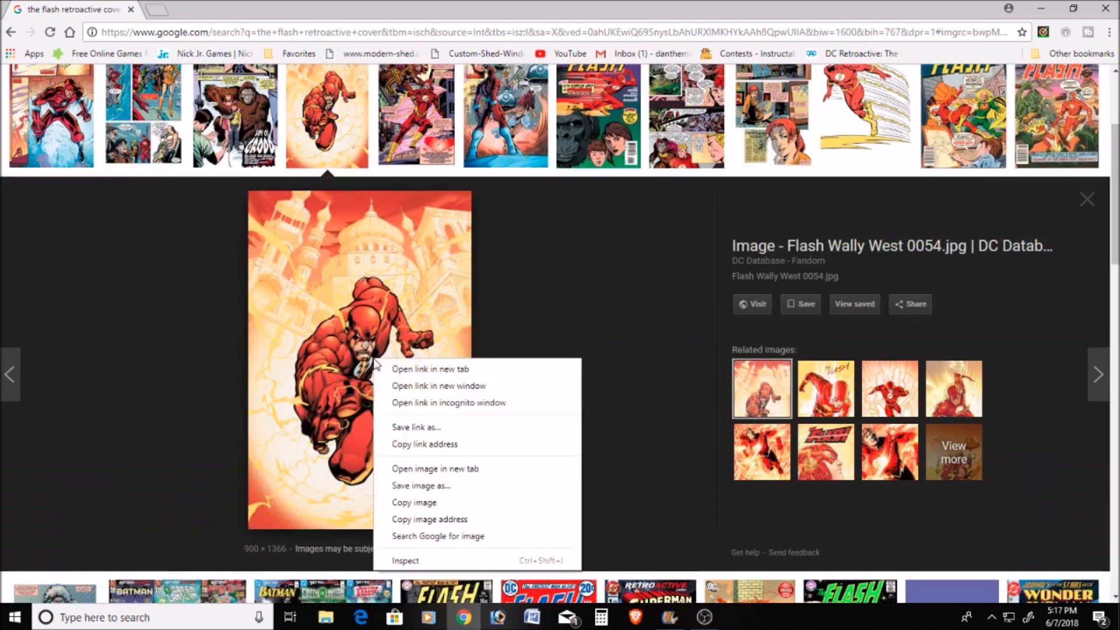
mouse_move(453, 486)
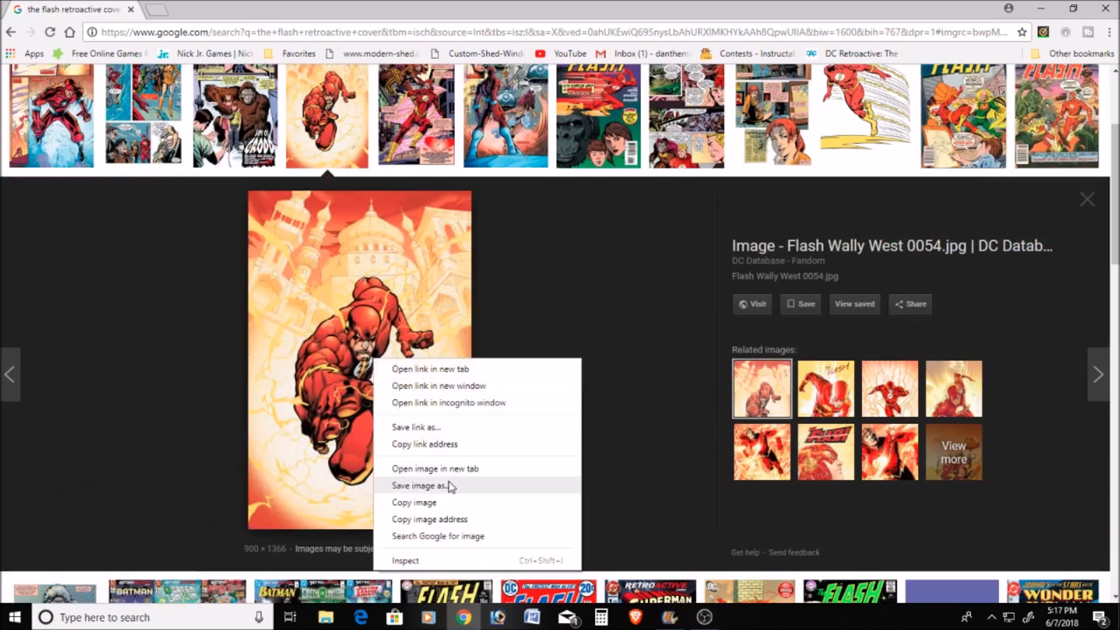
Step: Save the enlarged cover image to the desktop as 'Flash WIP'
left_click(422, 486)
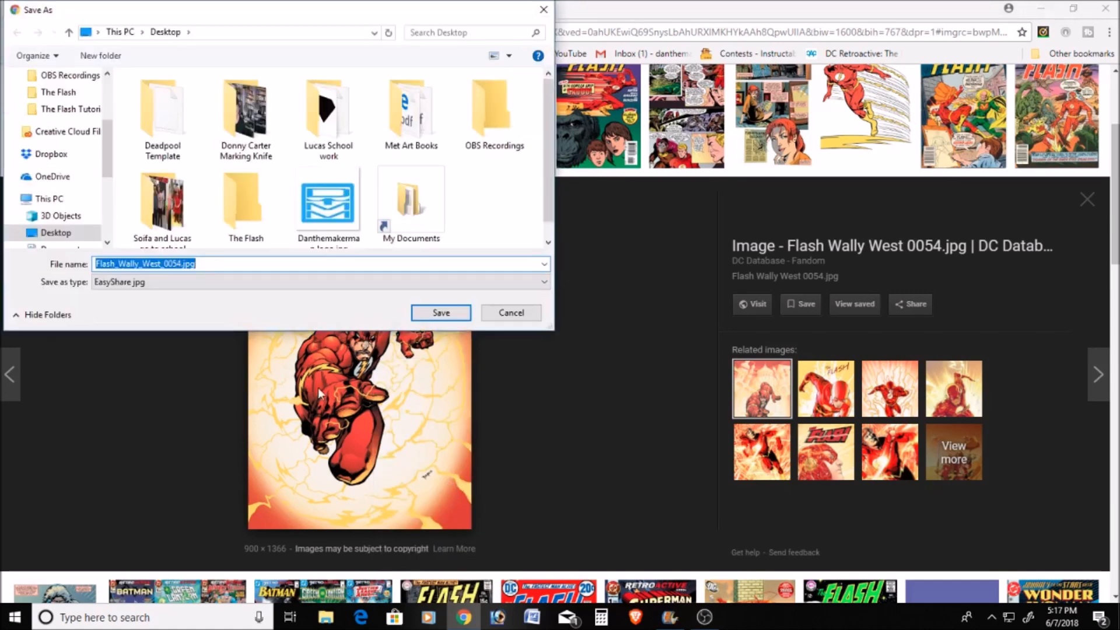
left_click(216, 264)
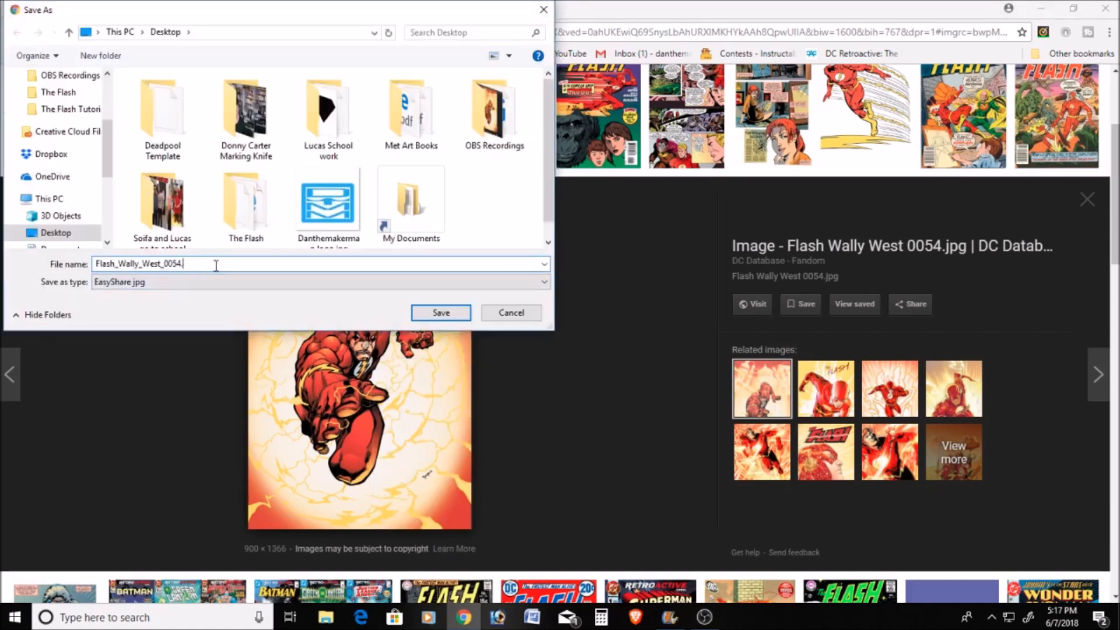
key("BackSpace")
type("Flash WIP")
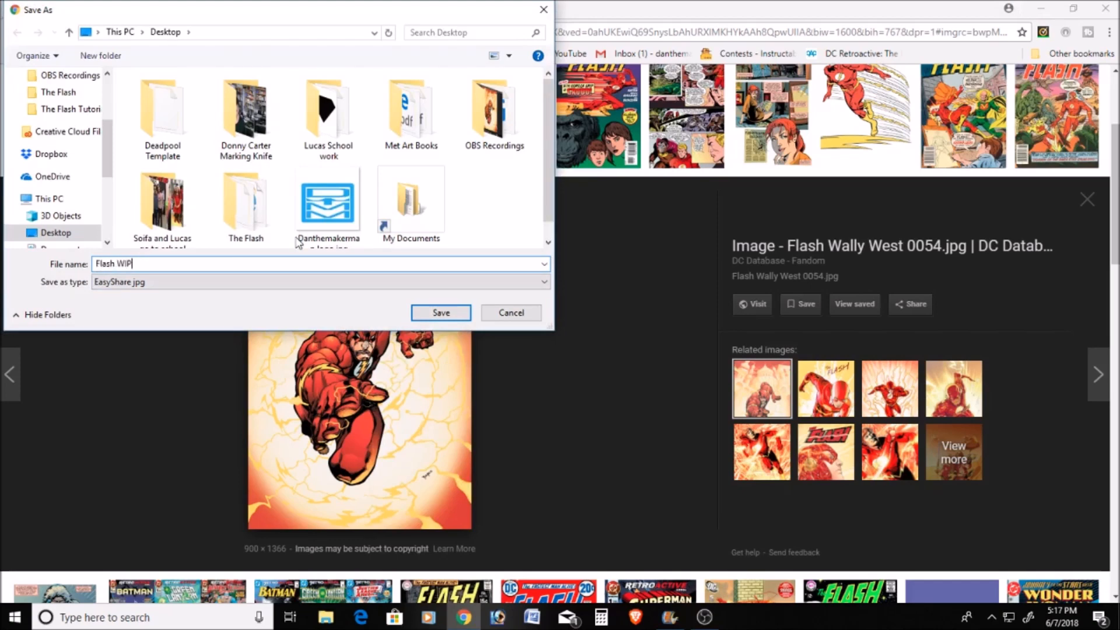
left_click(440, 313)
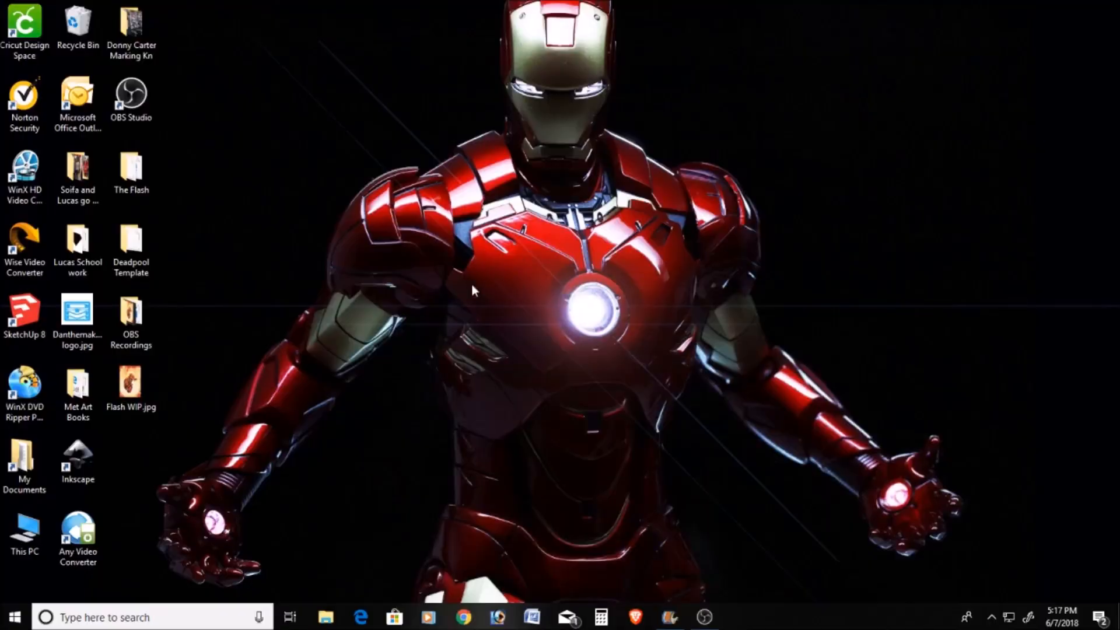
mouse_move(209, 404)
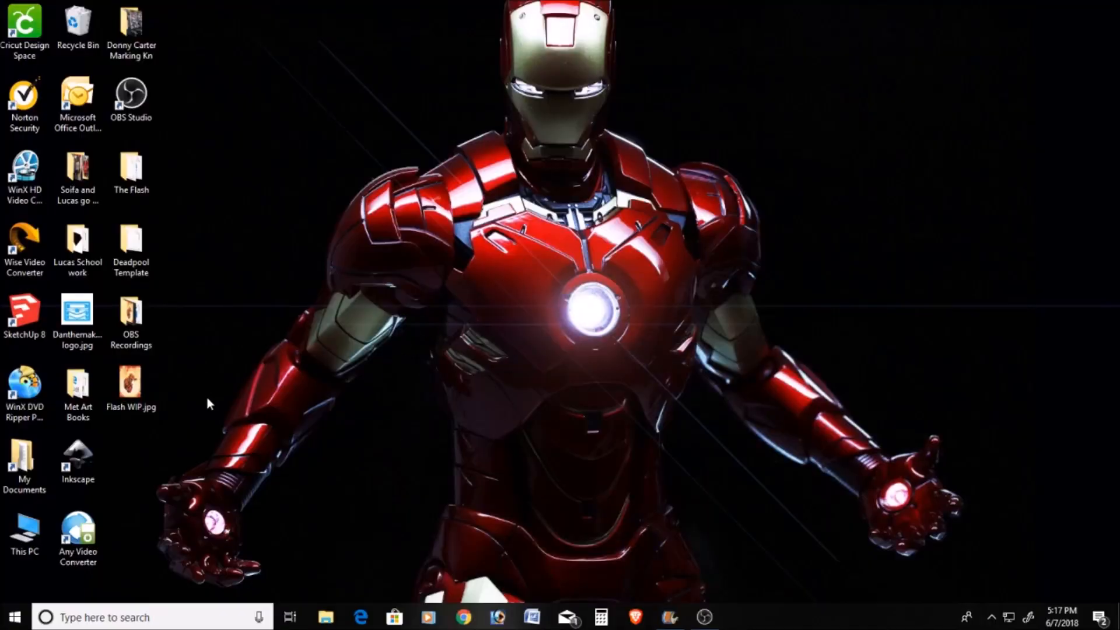
Step: Launch Inkscape maximized and open Flash WIP.jpg in a full-screen window
double_click(77, 457)
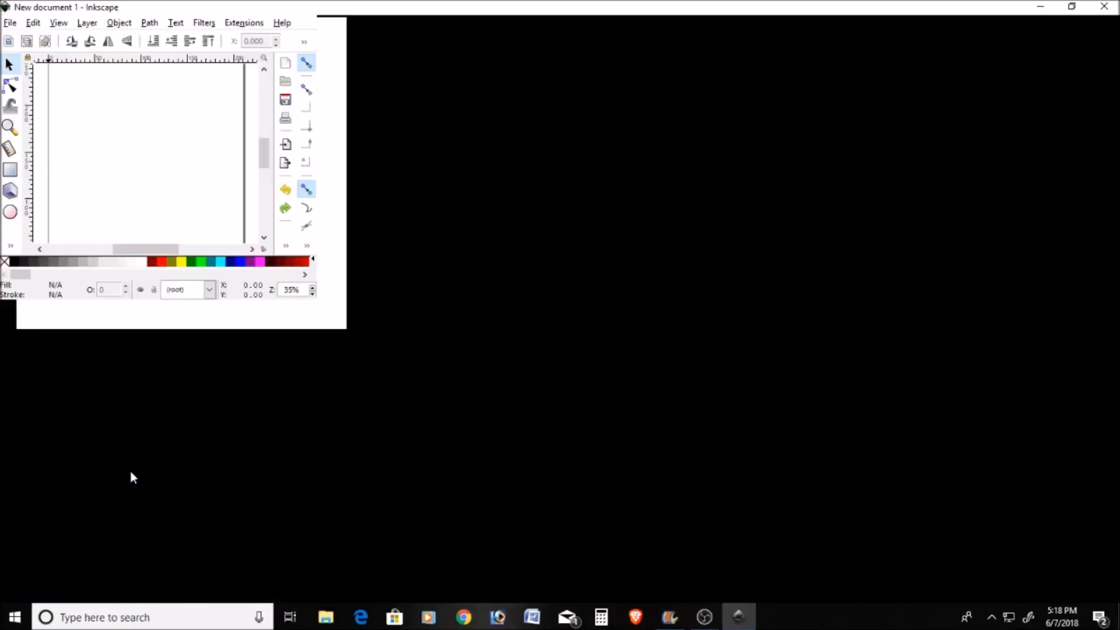
left_click(1067, 7)
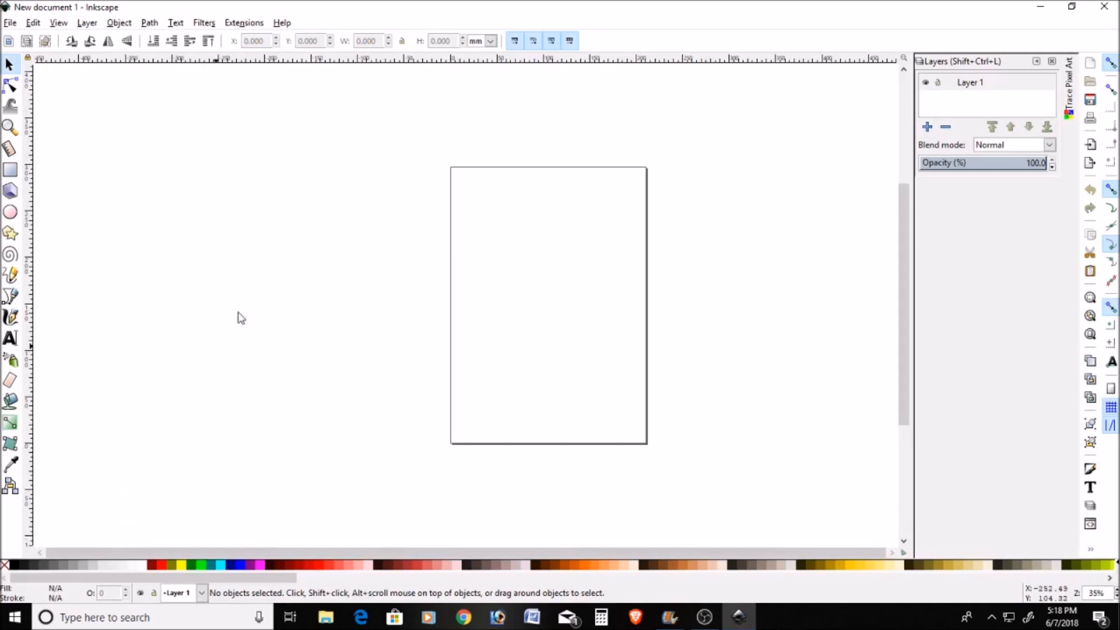
left_click(9, 23)
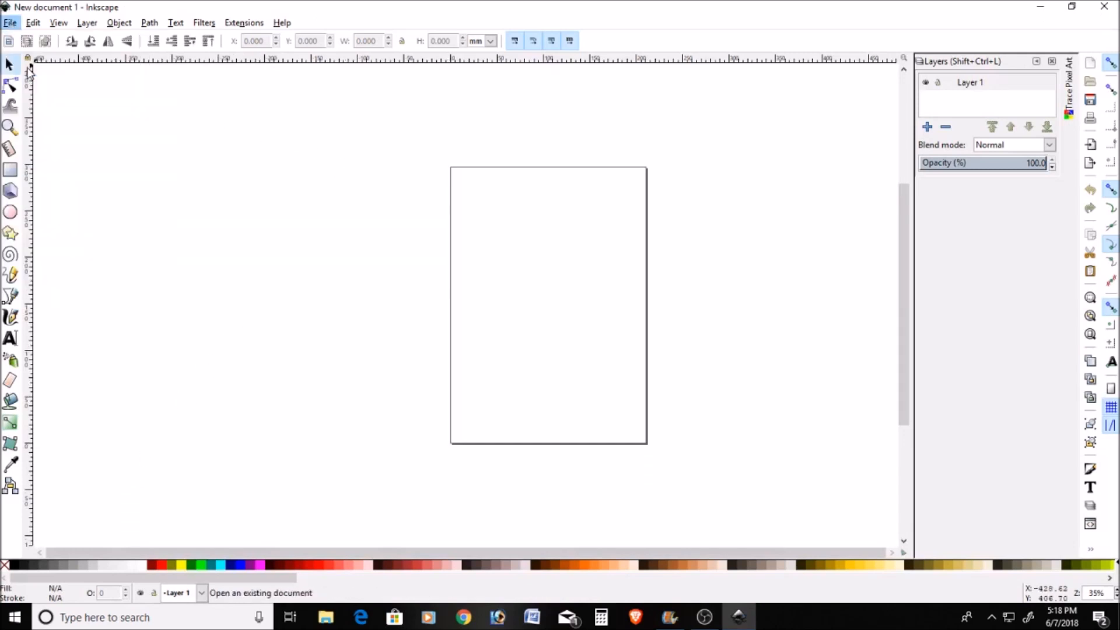
left_click(10, 22)
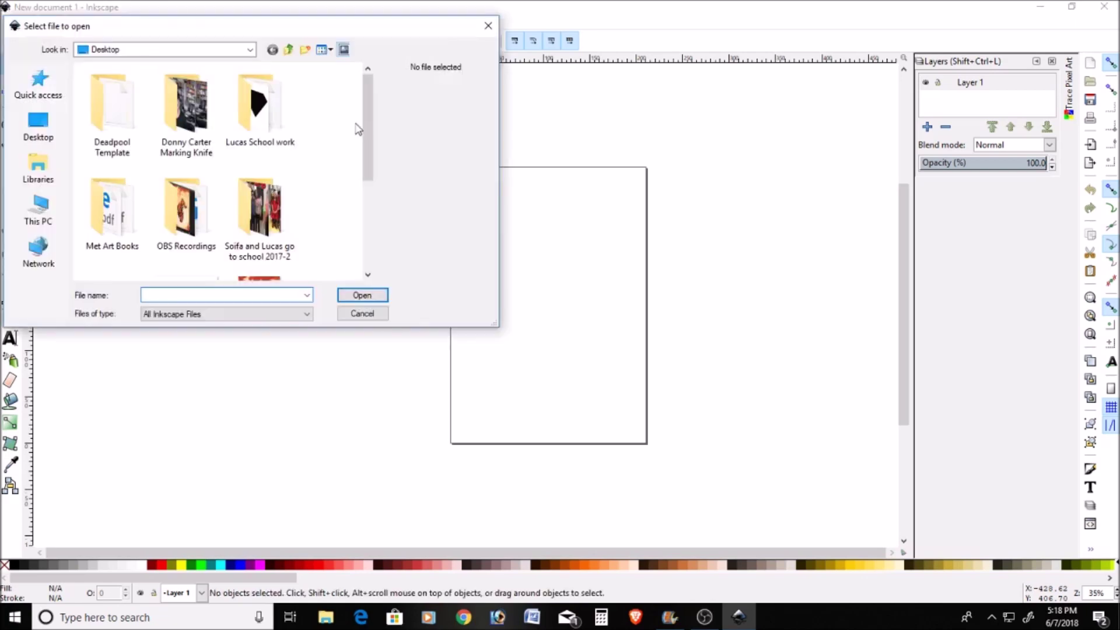
left_click(259, 157)
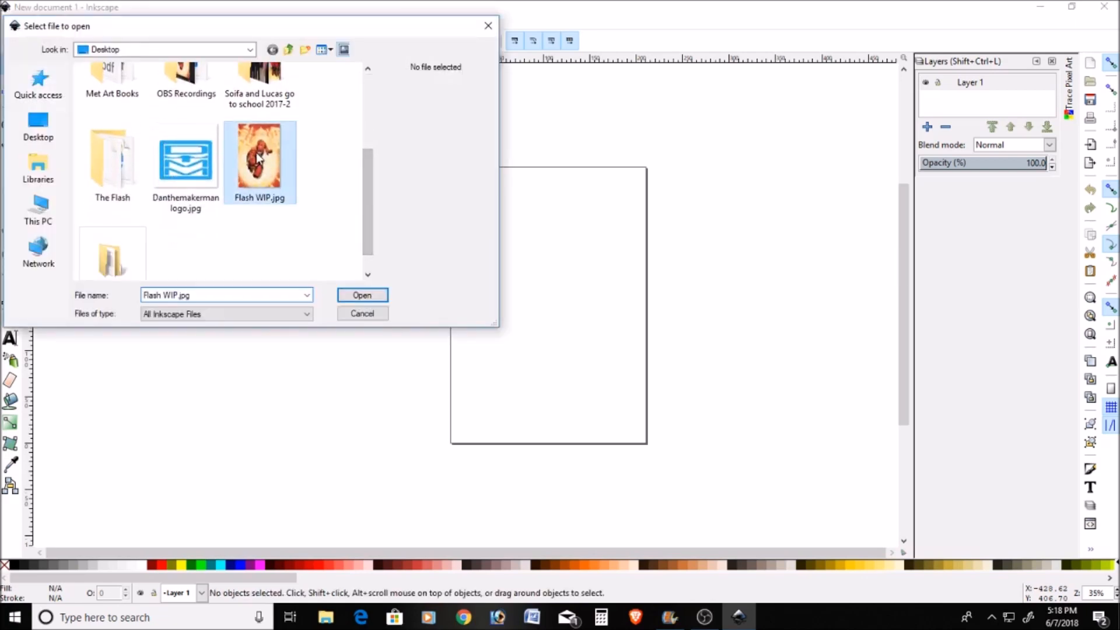
left_click(362, 294)
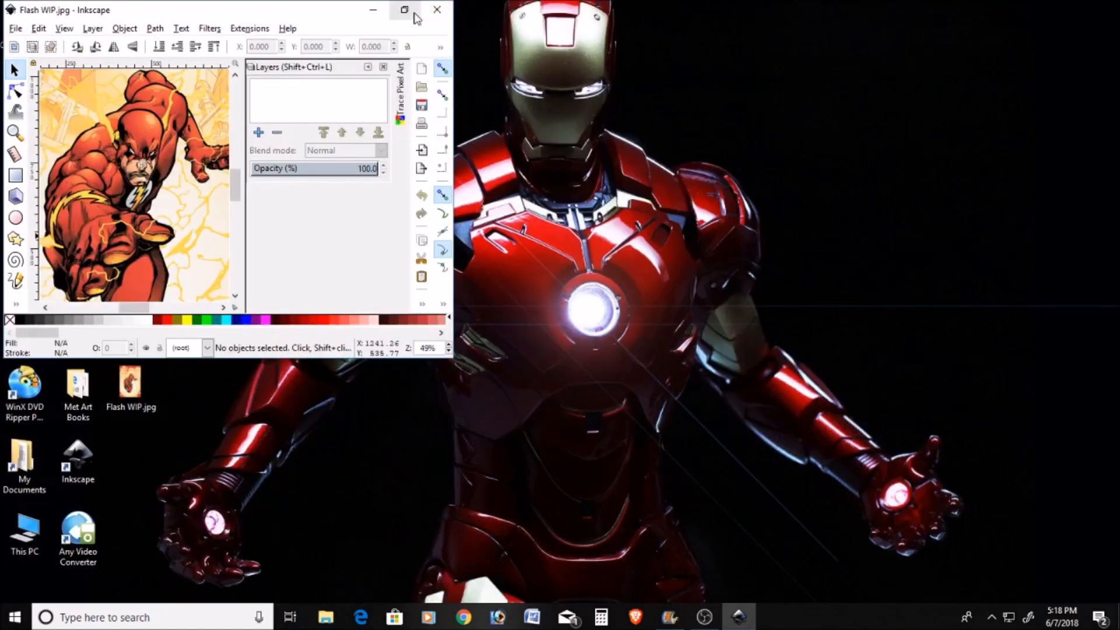
left_click(401, 12)
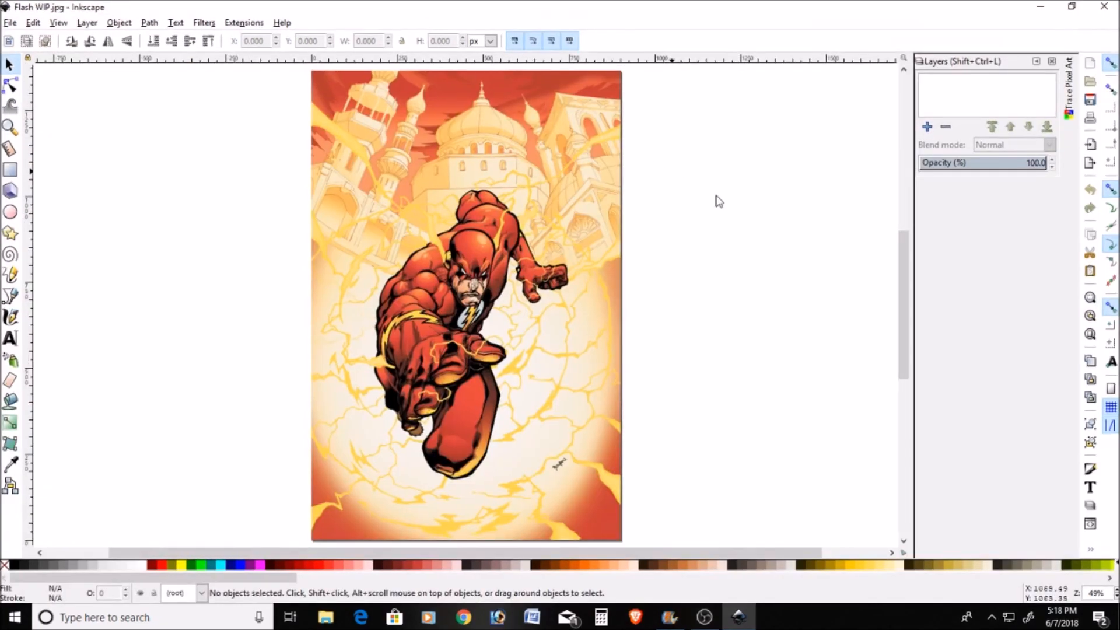
mouse_move(898, 266)
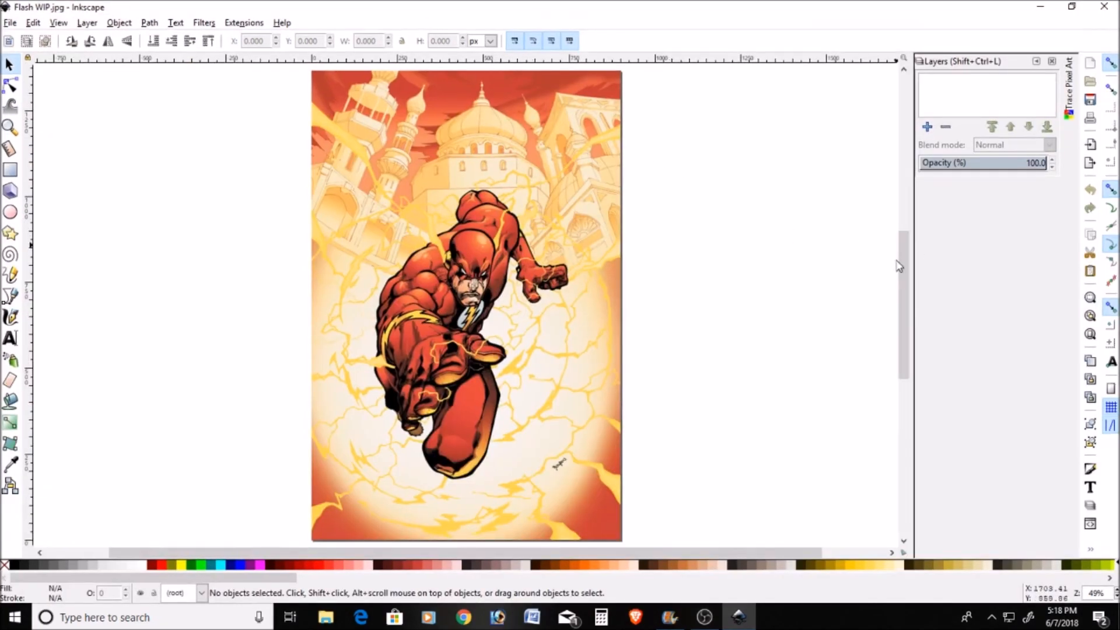
mouse_move(452, 260)
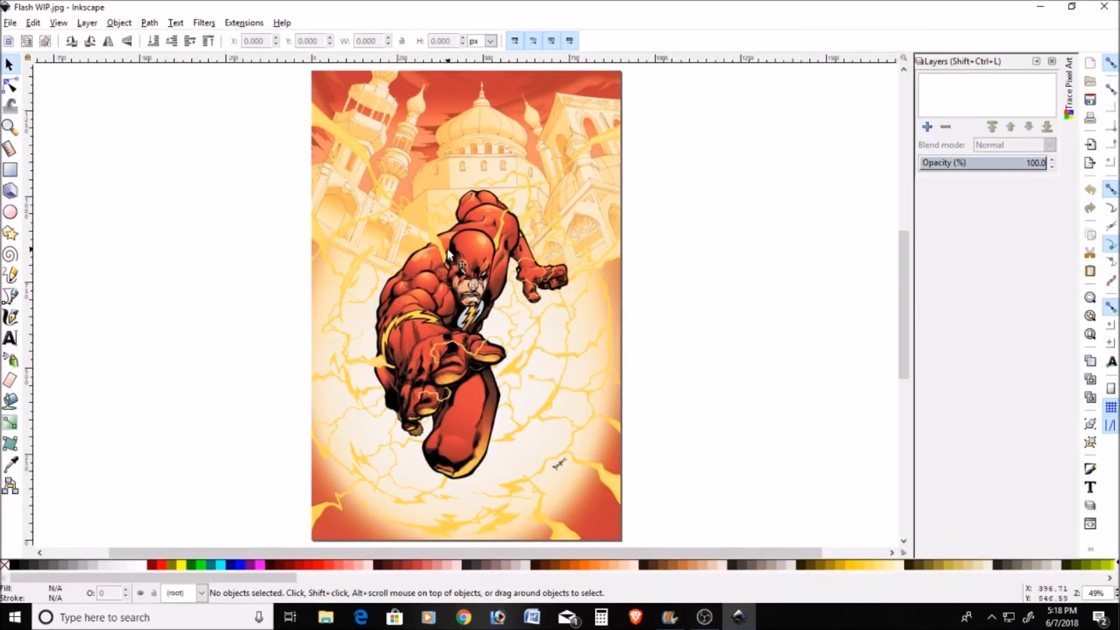
Step: Select the cover image and open Path > Trace Bitmap
left_click(455, 266)
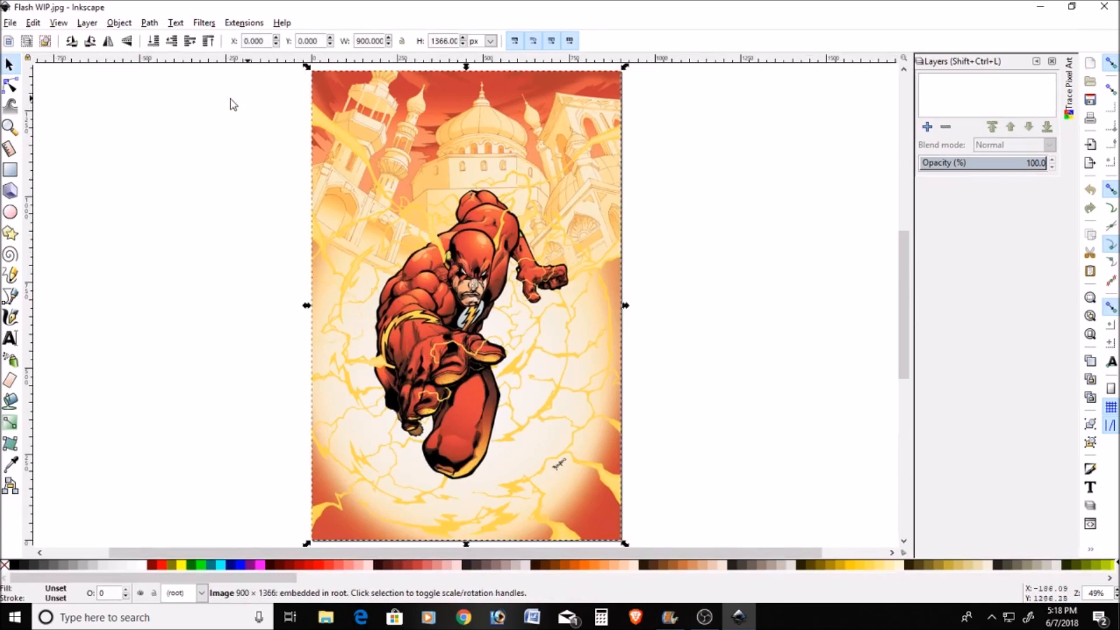
left_click(150, 22)
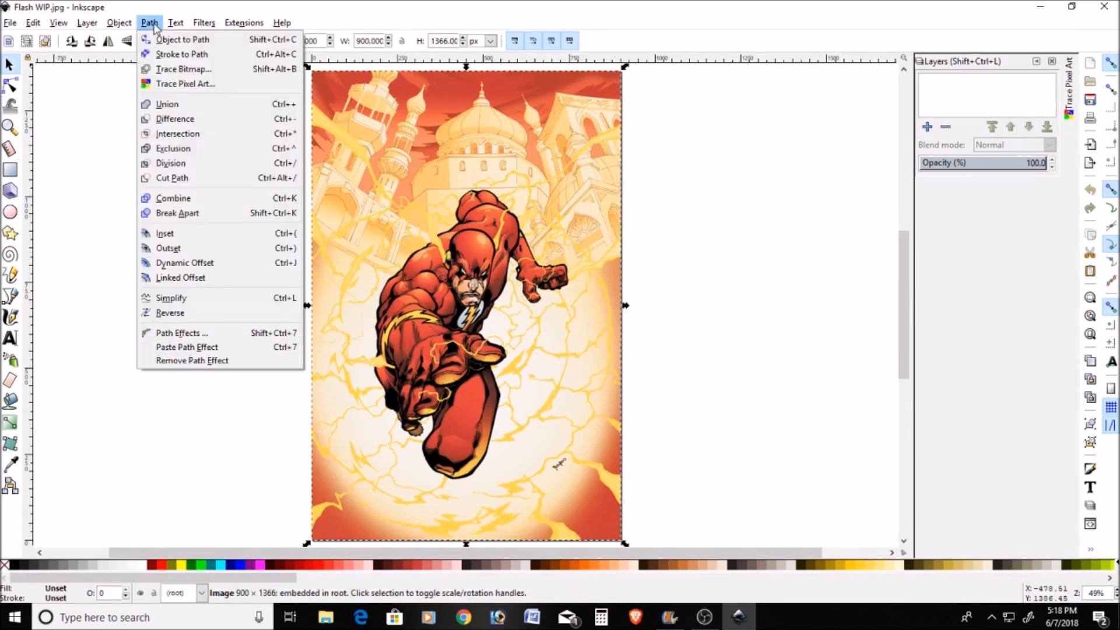
mouse_move(185, 68)
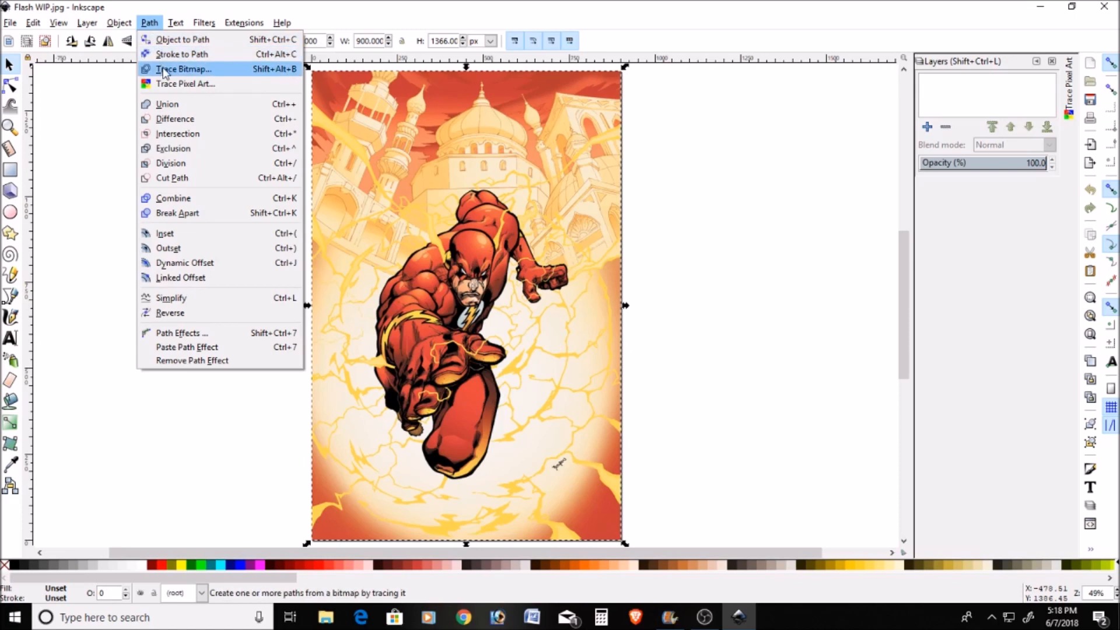
left_click(183, 69)
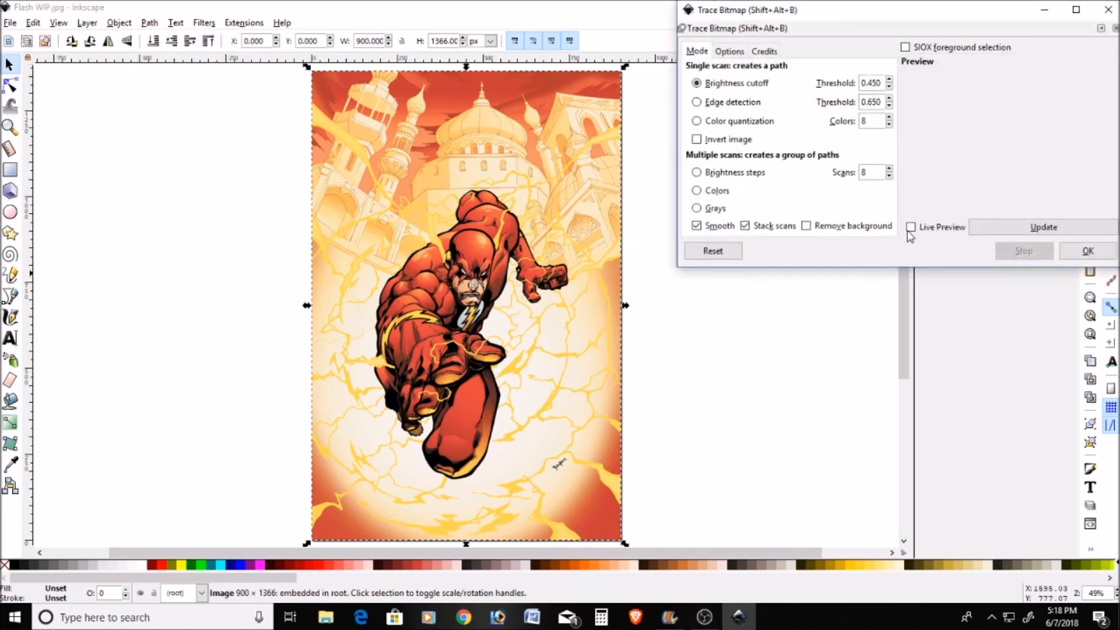
Step: Enable Live Preview and lower the brightness cutoff threshold from 0.450 to 0.240
left_click(911, 227)
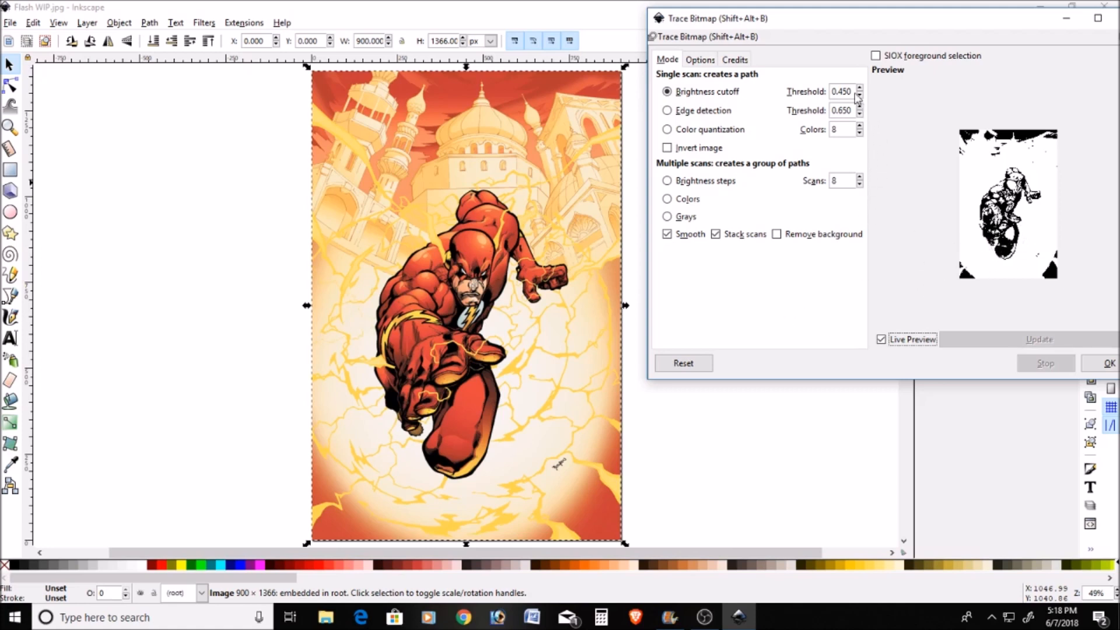
mouse_move(859, 99)
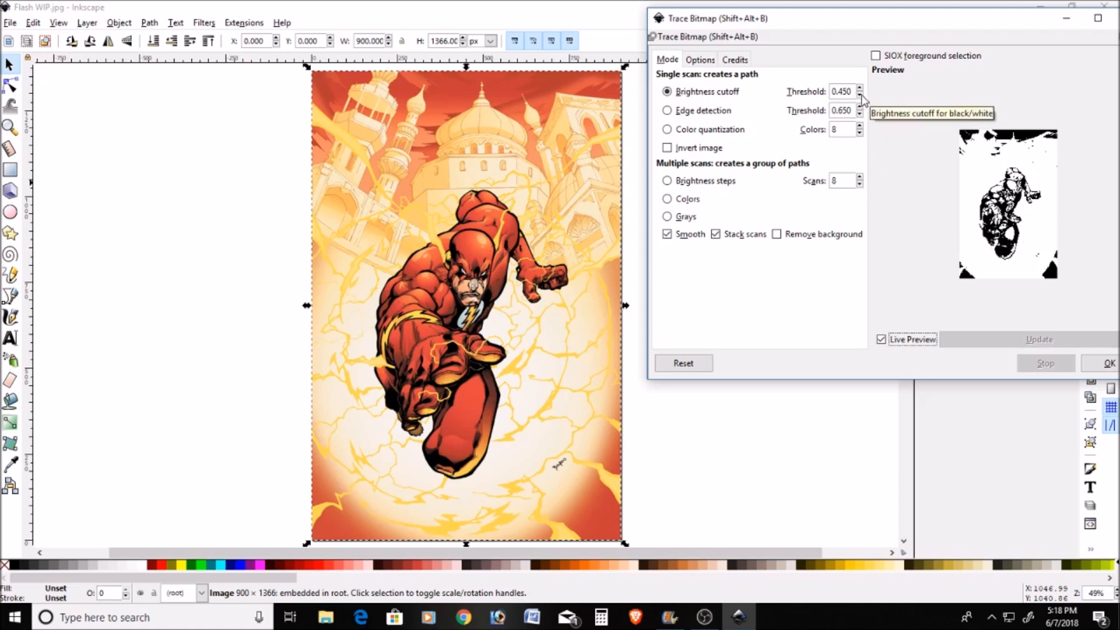
left_click(861, 95)
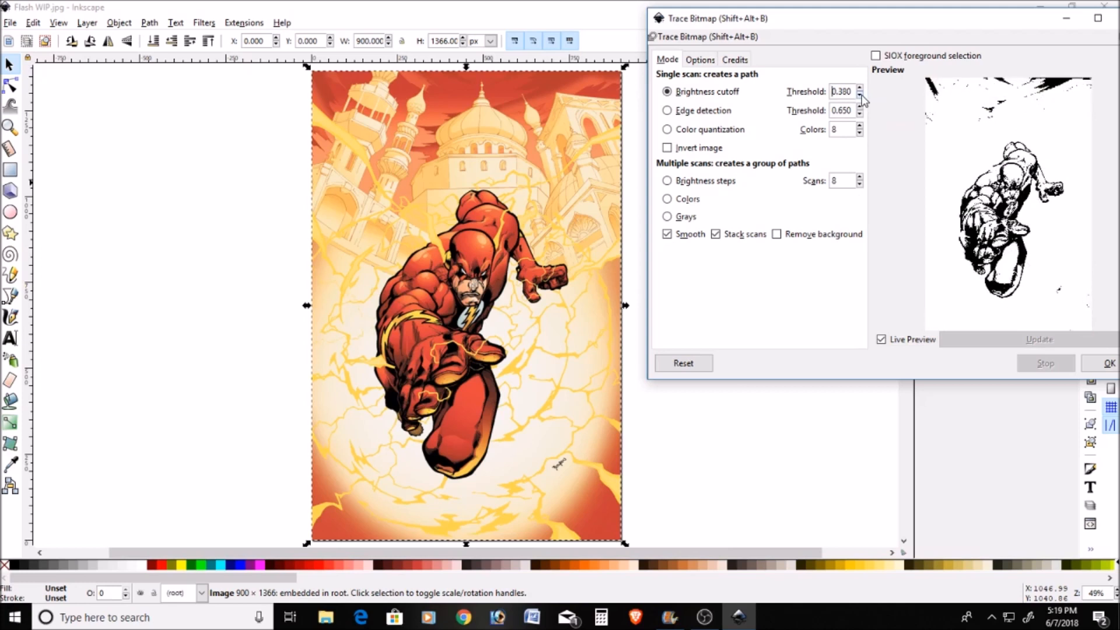
left_click(860, 96)
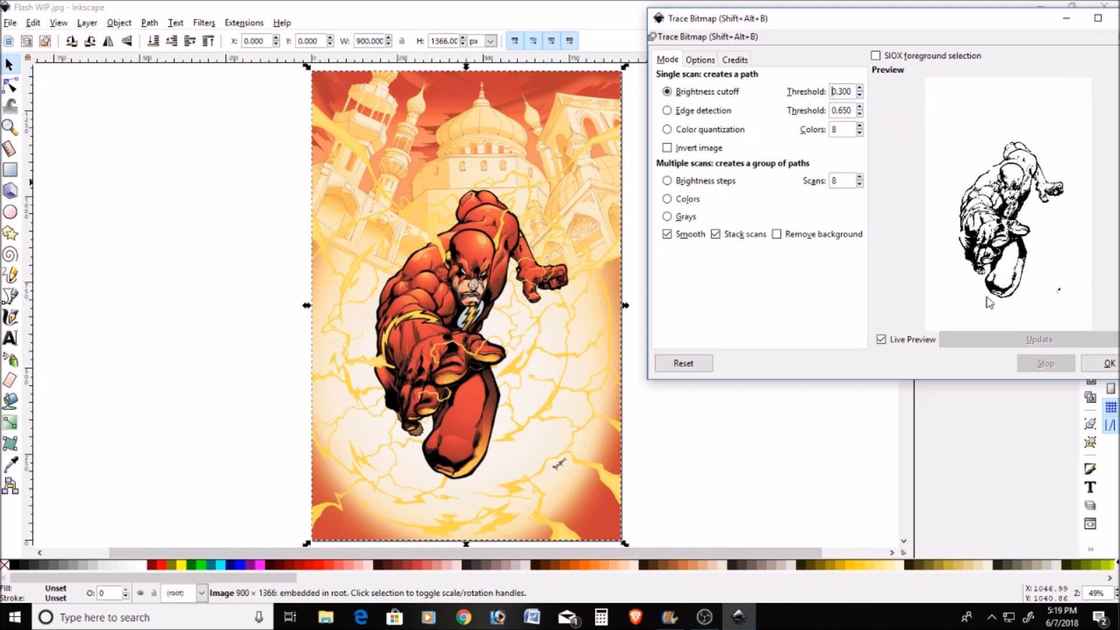
mouse_move(865, 110)
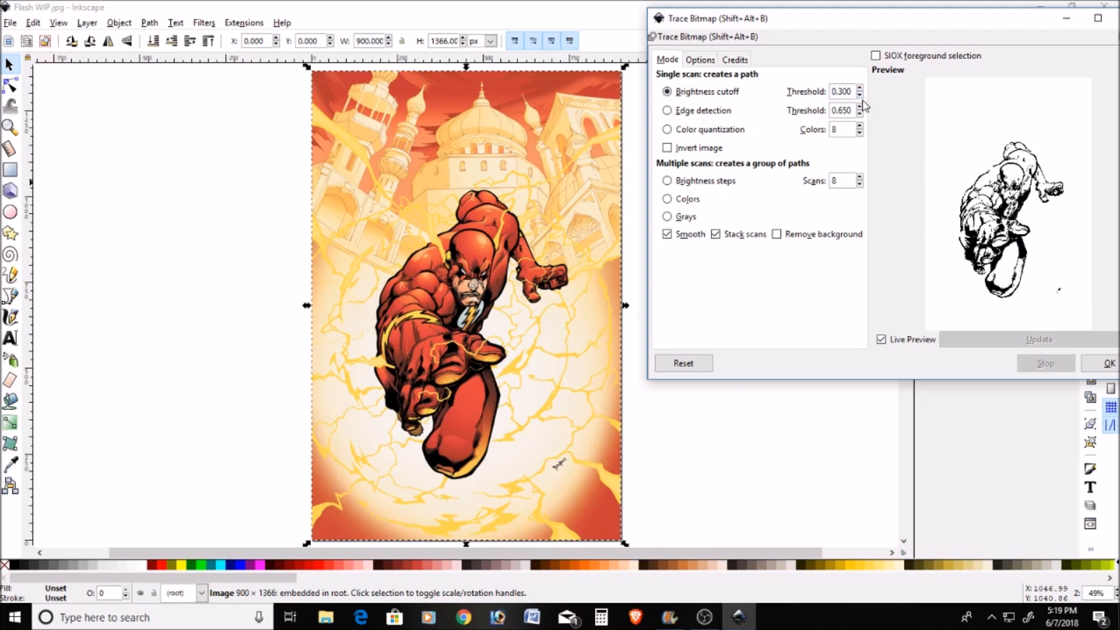
left_click(861, 95)
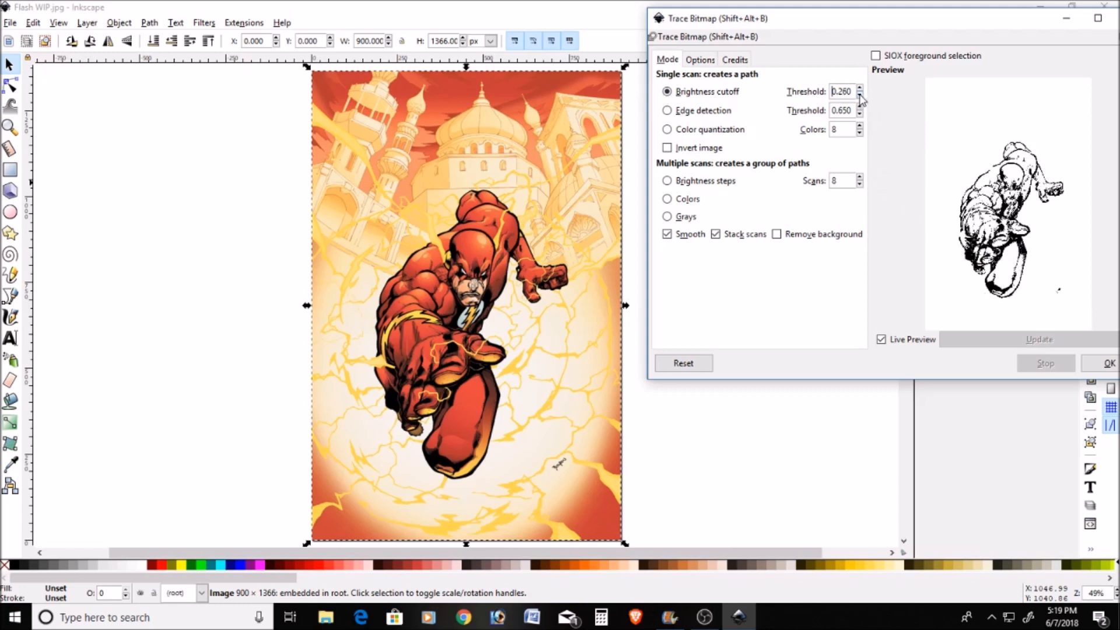
left_click(861, 95)
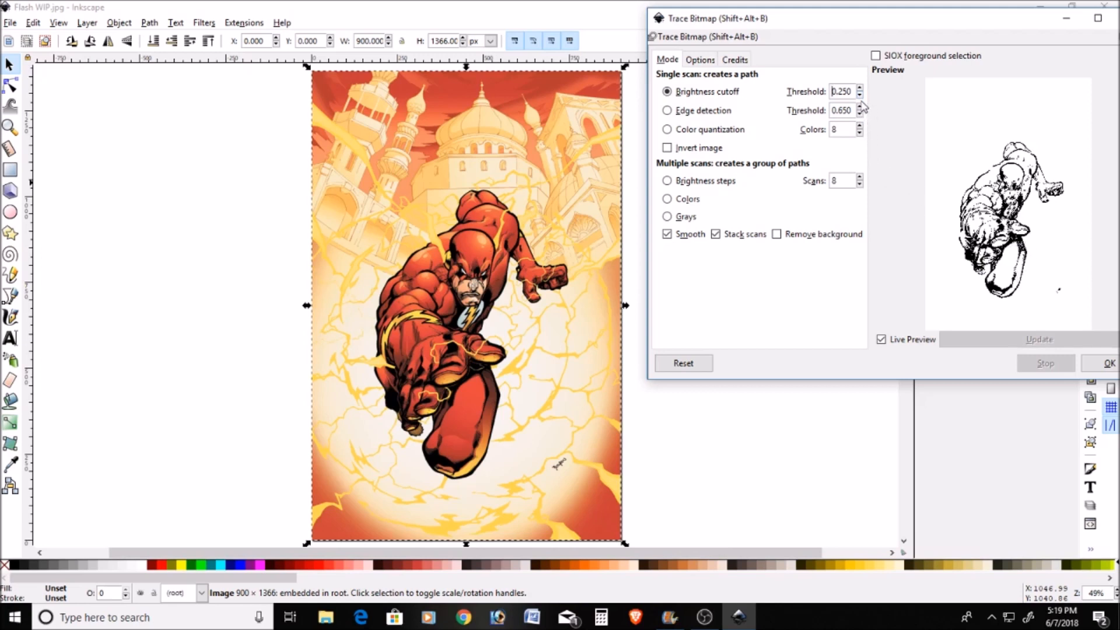
left_click(860, 95)
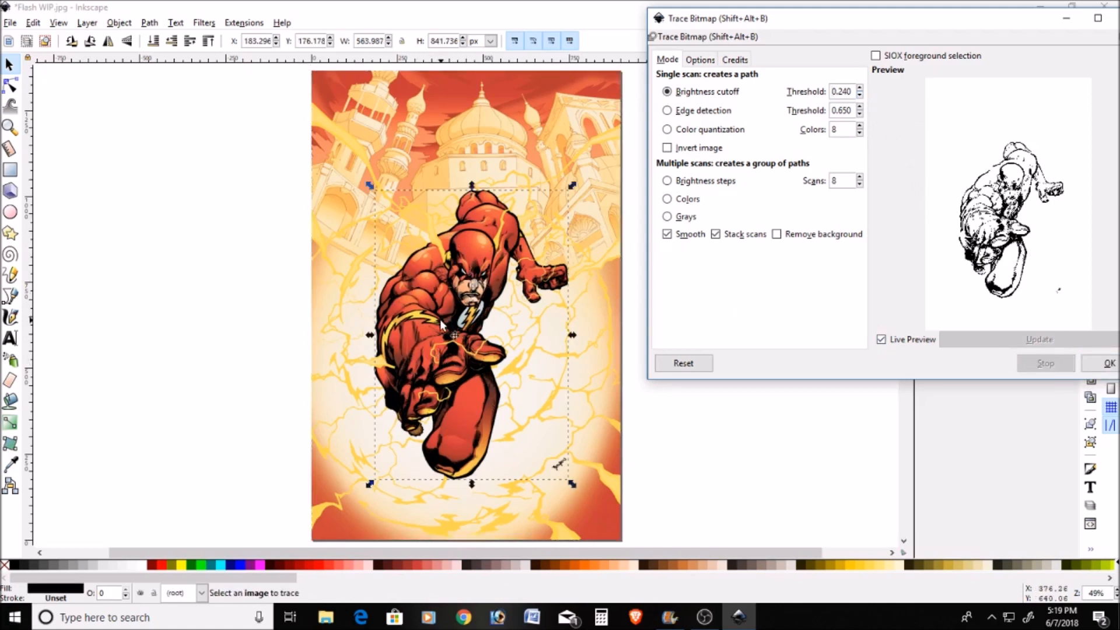
Step: Create the trace, remove the original colour bitmap, and zoom in on the traced paths
left_click_drag(714, 18, 618, 6)
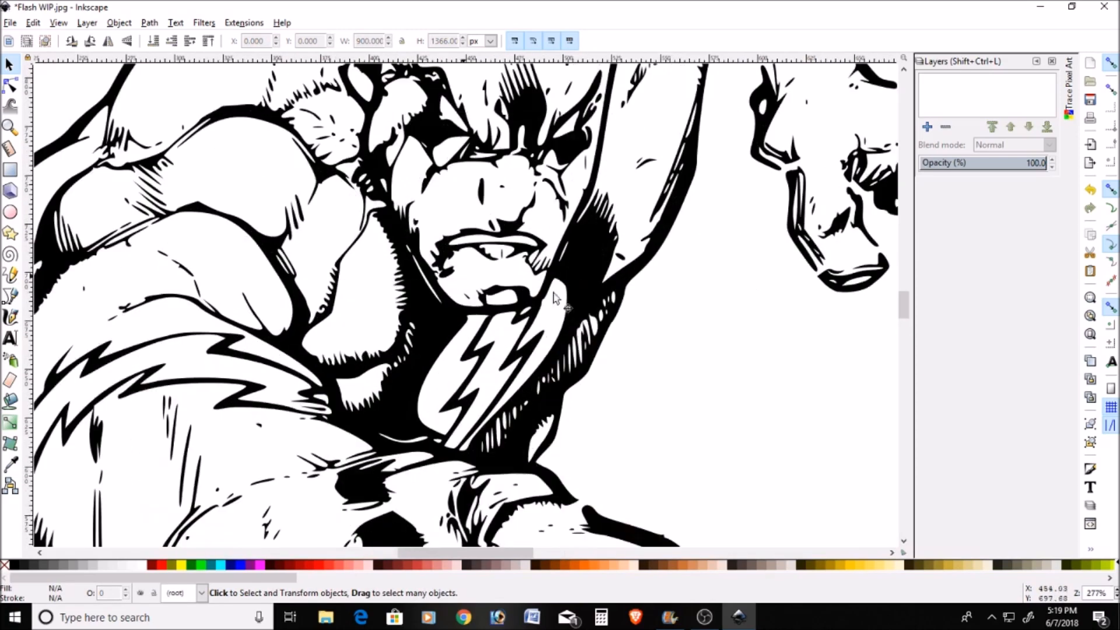
mouse_move(99, 186)
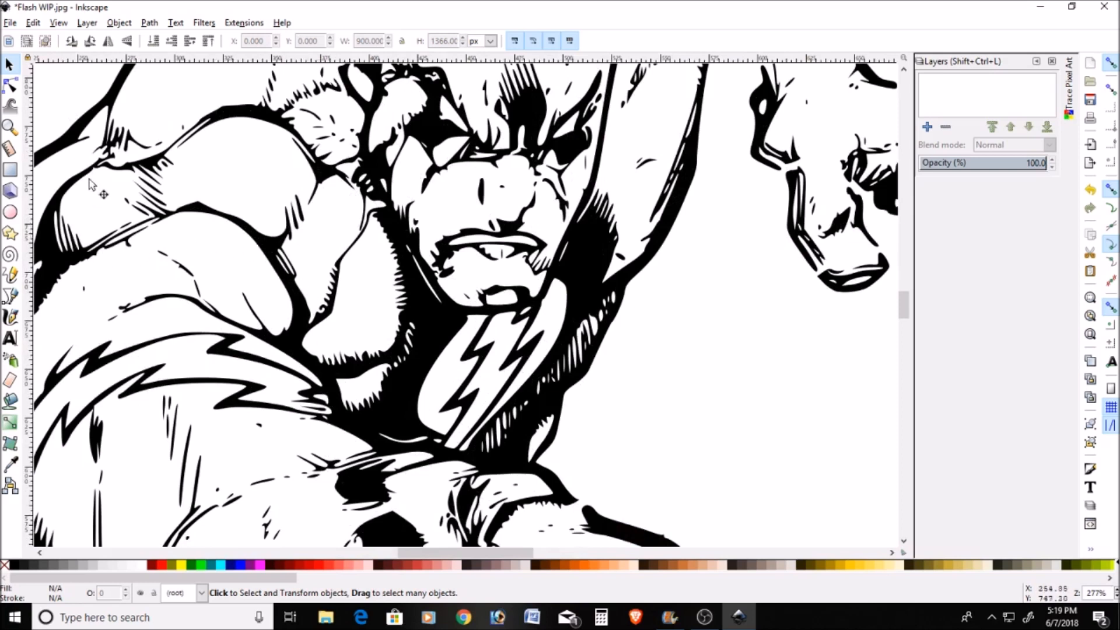
mouse_move(457, 373)
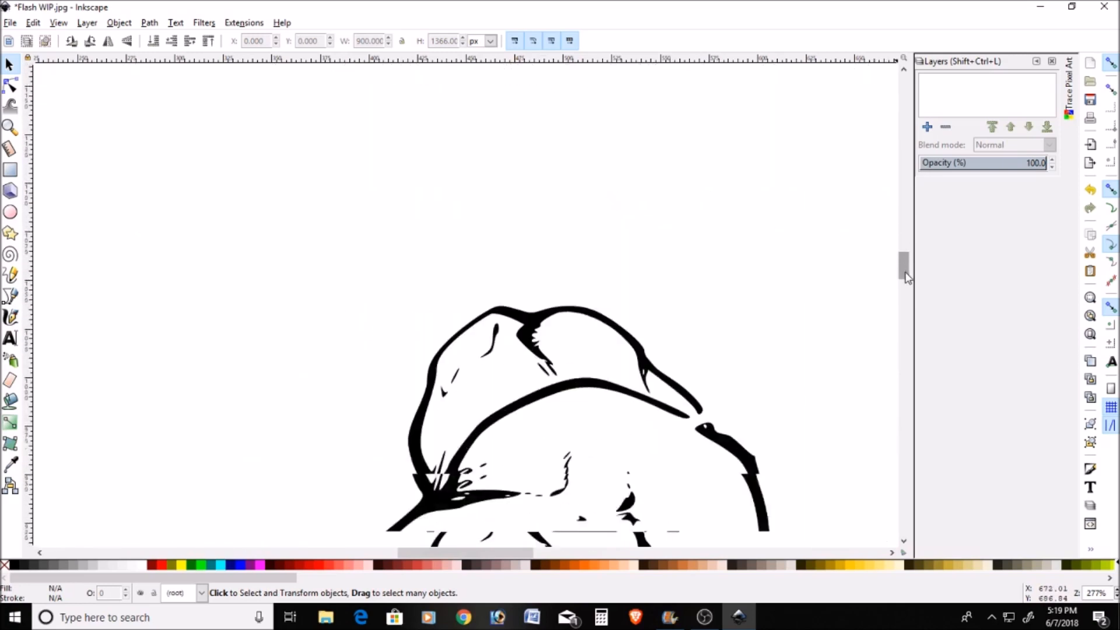
scroll("down", 3)
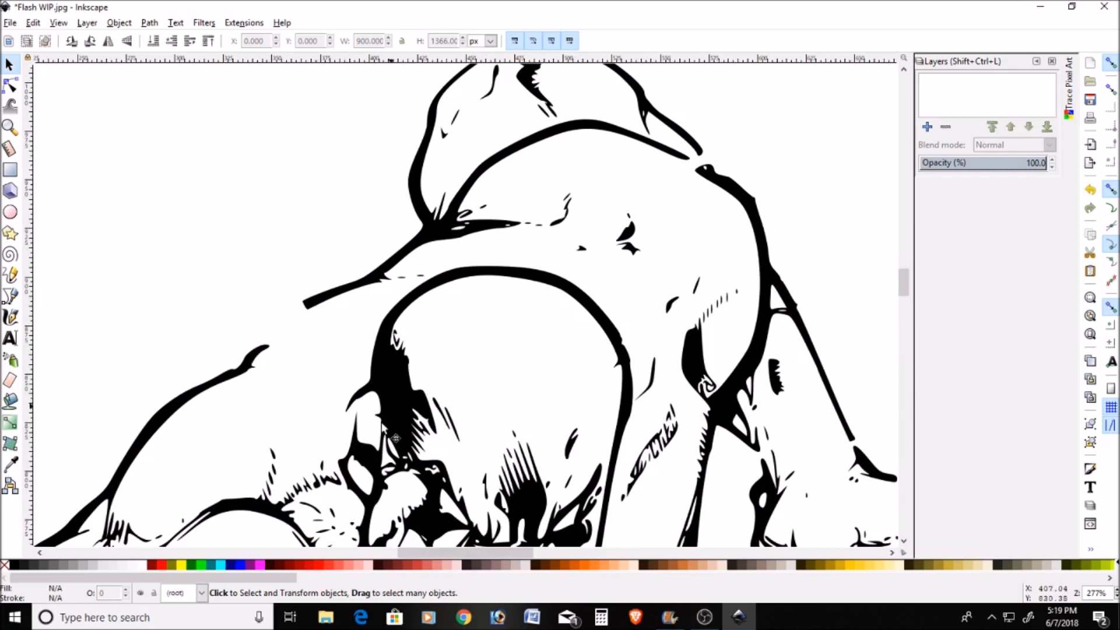
mouse_move(551, 321)
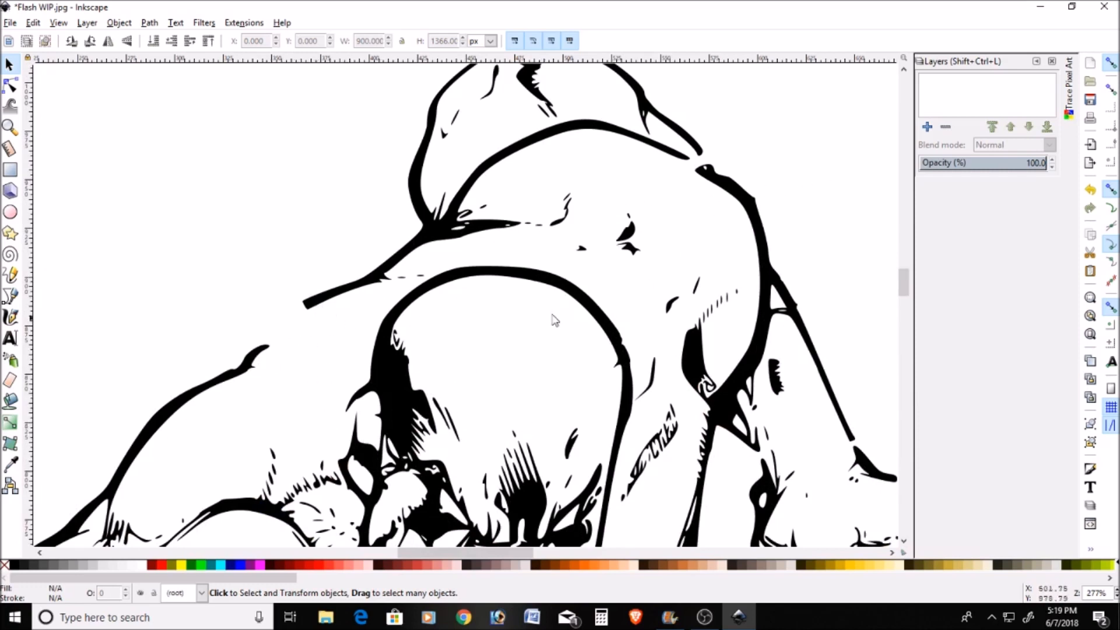
mouse_move(355, 368)
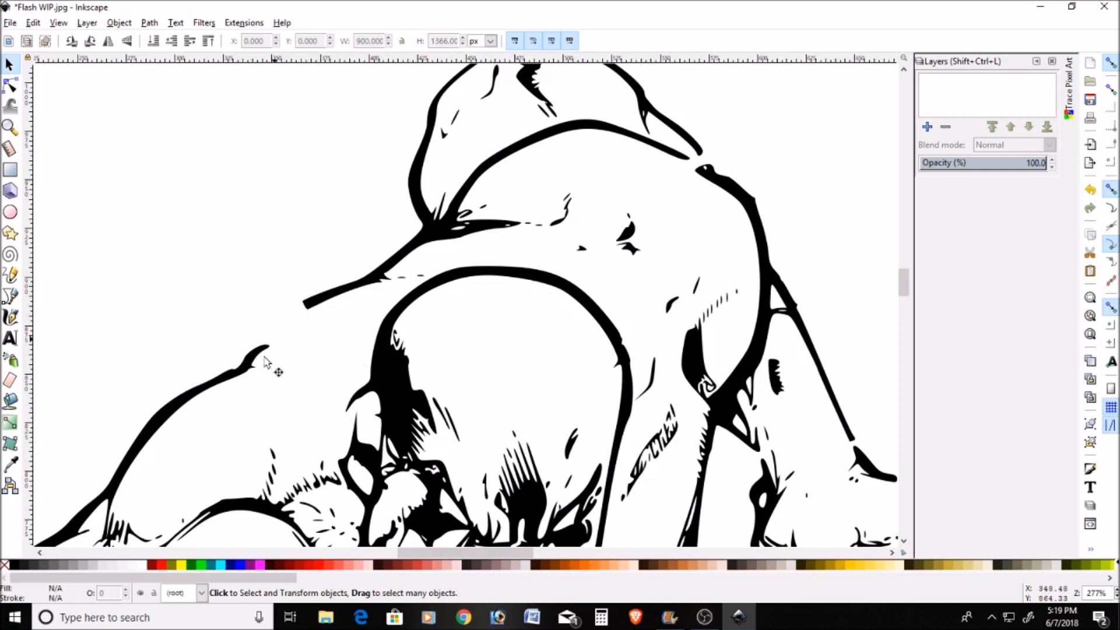
mouse_move(247, 306)
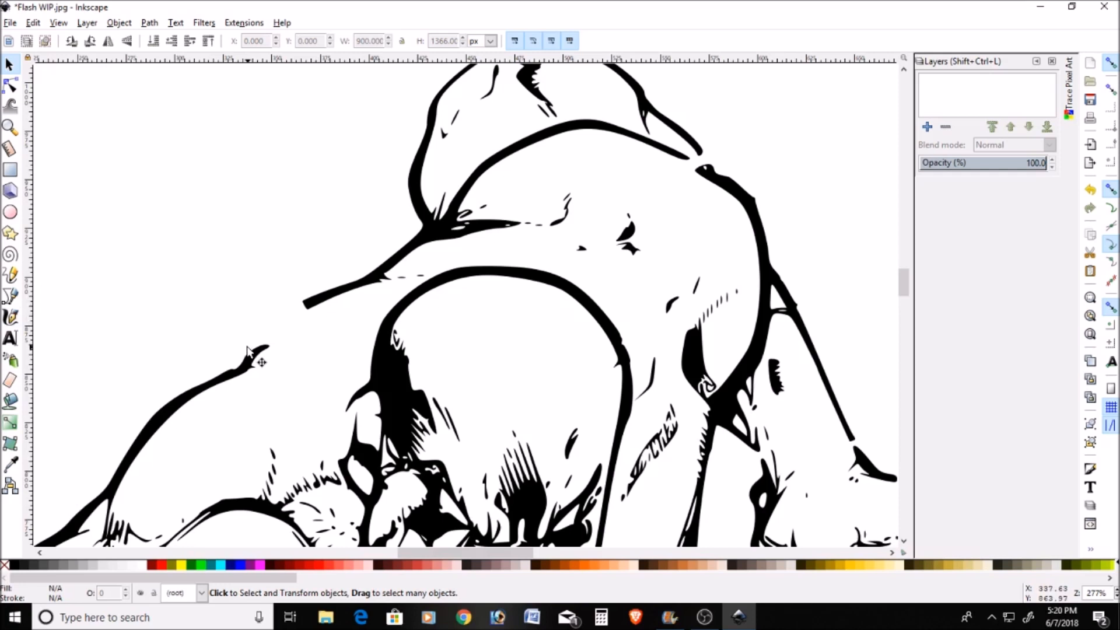
mouse_move(339, 351)
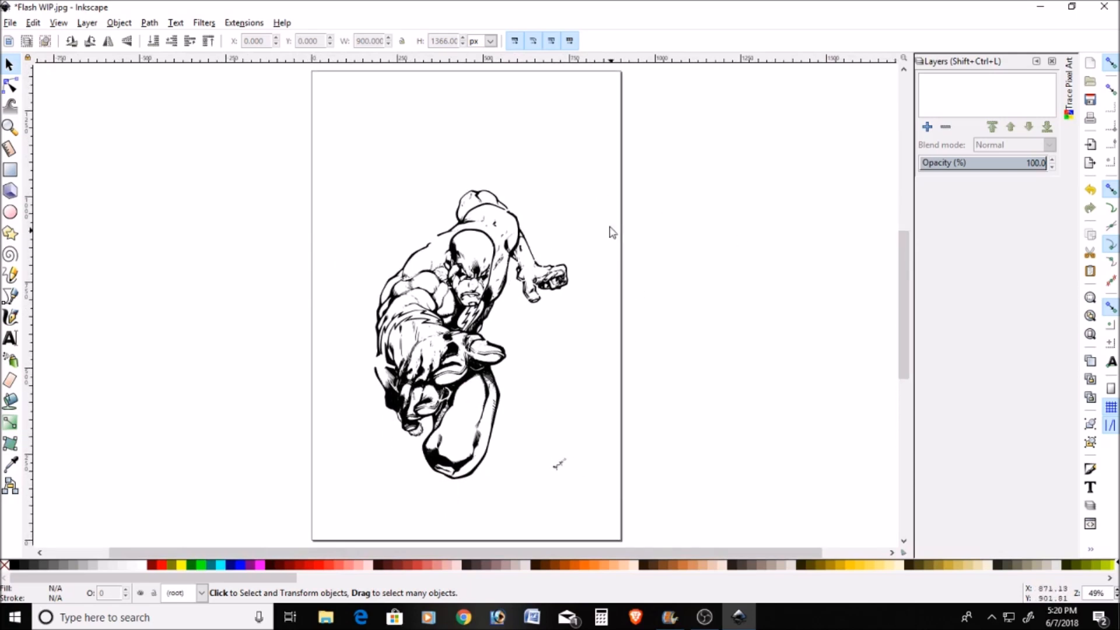
Step: Switch toolbar units to inches and read the line art's size of 5.875 × 8.768 in
left_click(494, 41)
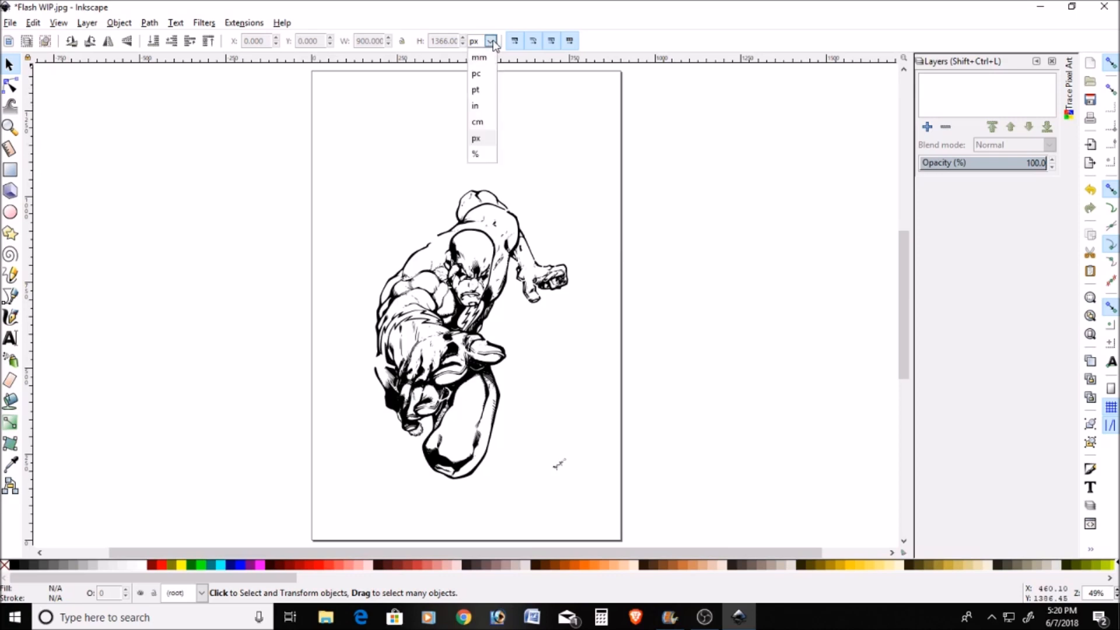
left_click(474, 105)
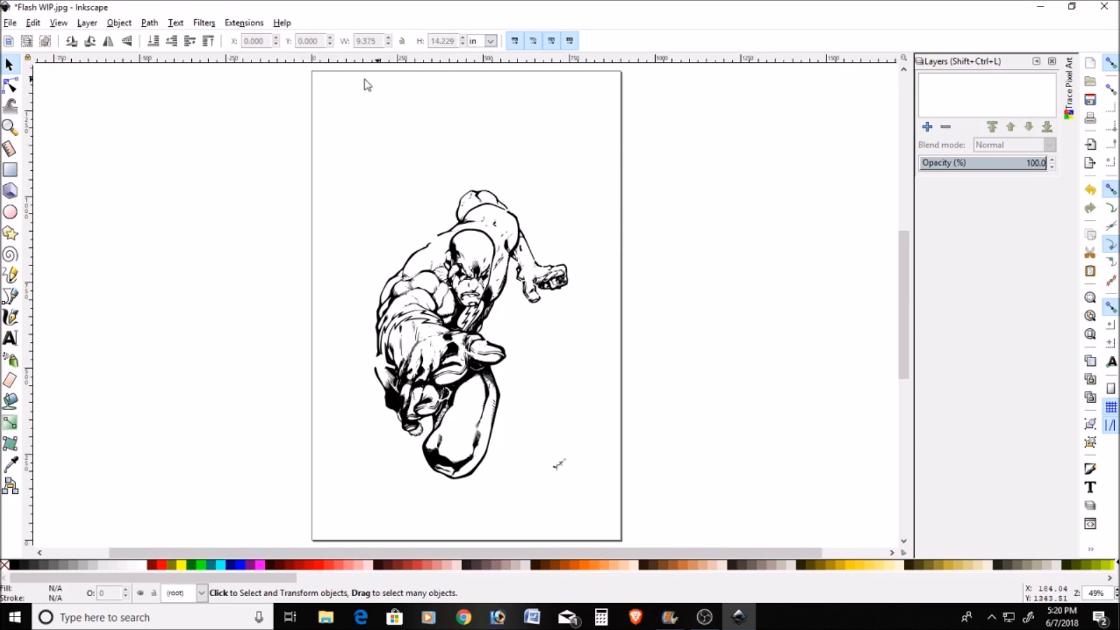
mouse_move(418, 74)
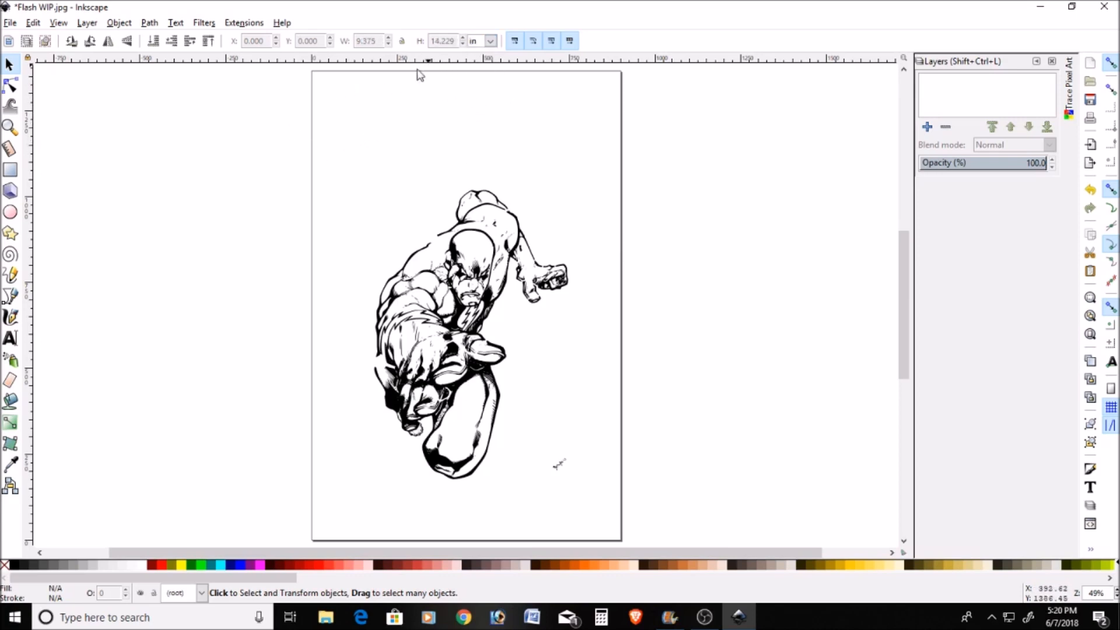
left_click(463, 333)
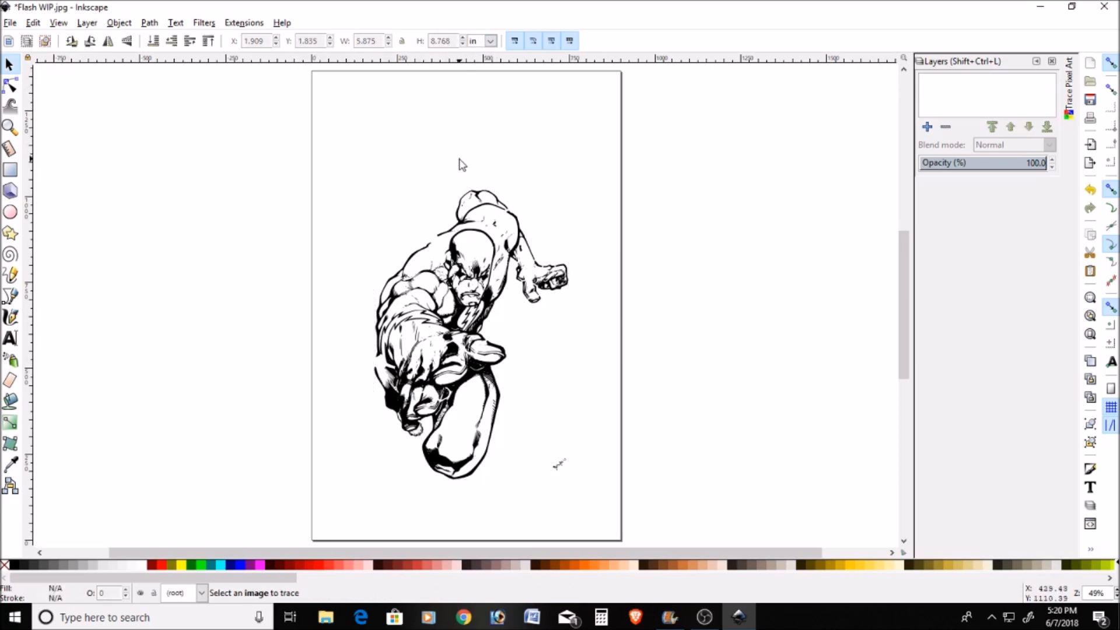
mouse_move(146, 93)
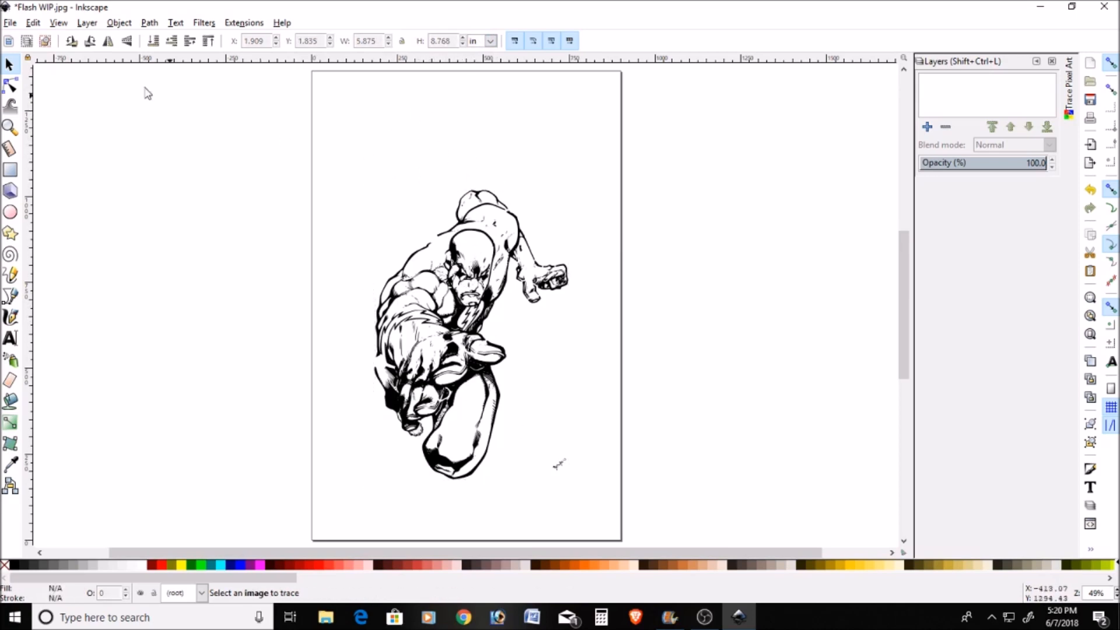
left_click(8, 23)
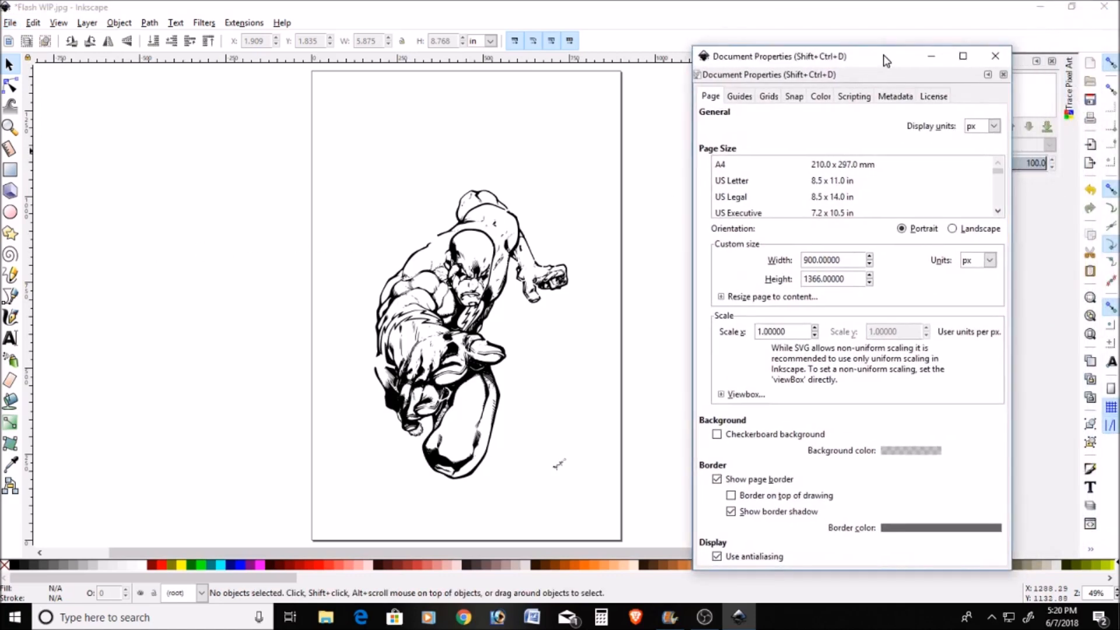
Step: Set the page to US Letter with inch display units, then close Document Properties
left_click_drag(885, 56, 857, 48)
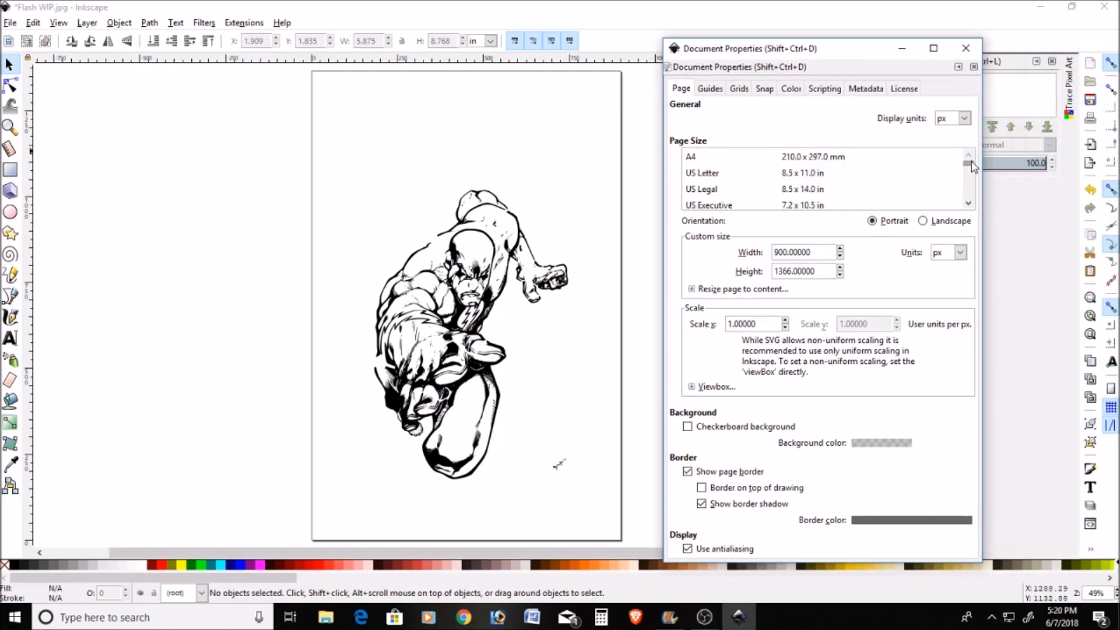
mouse_move(890, 171)
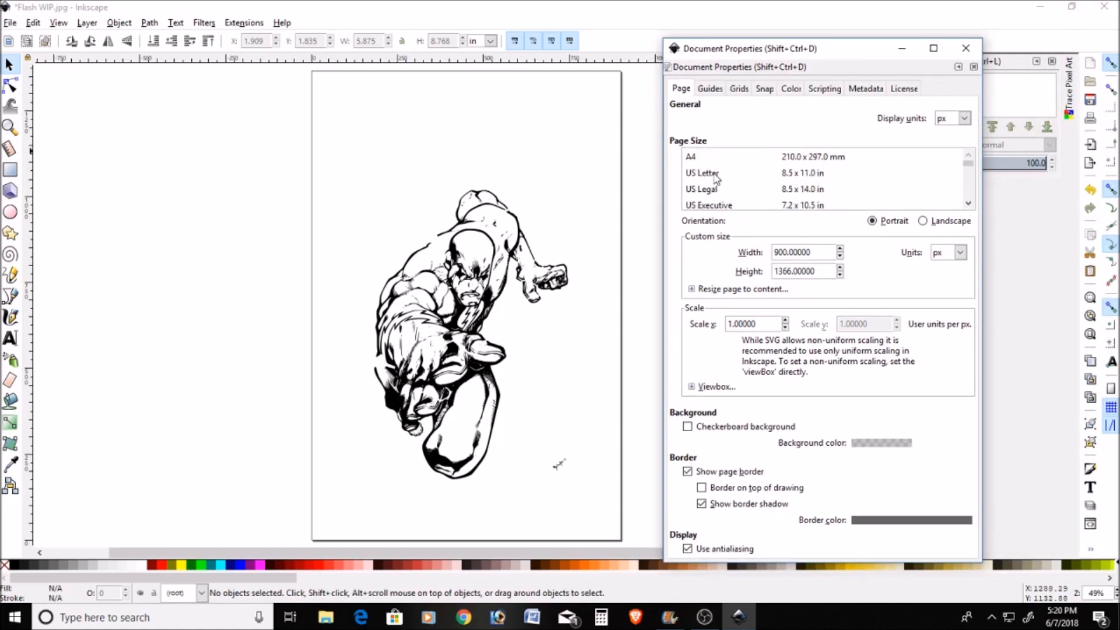
left_click(703, 173)
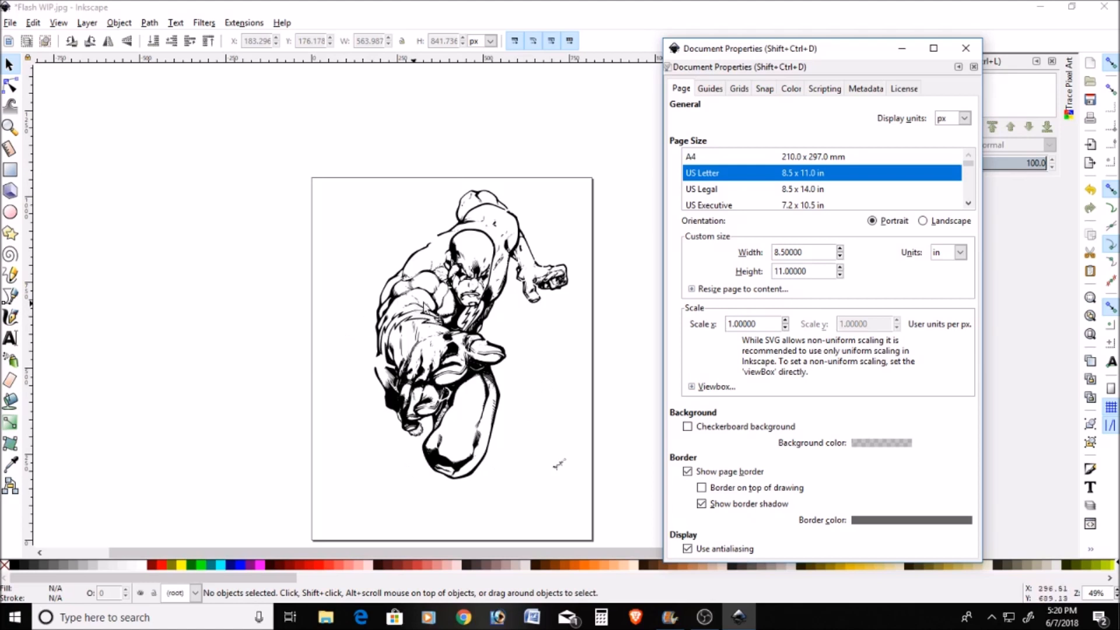
mouse_move(813, 178)
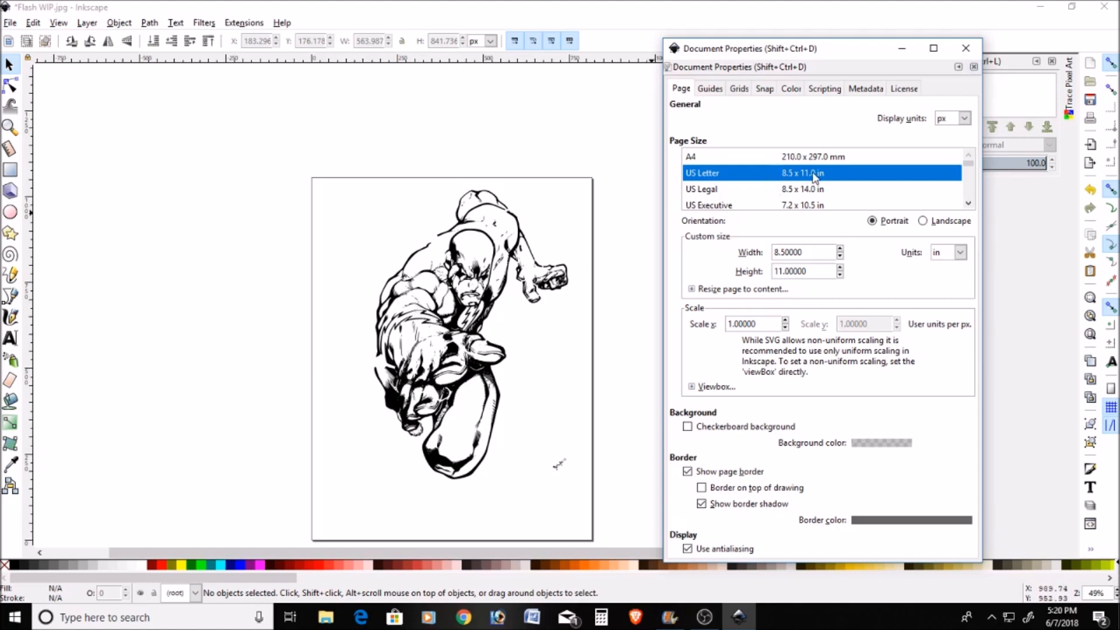
mouse_move(863, 173)
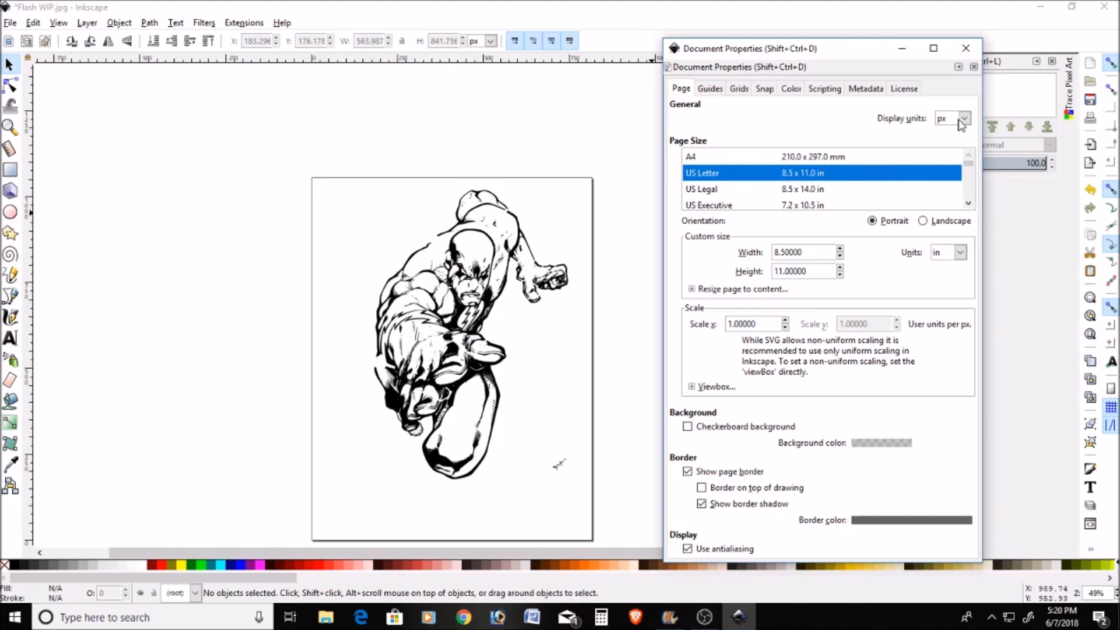
left_click(963, 118)
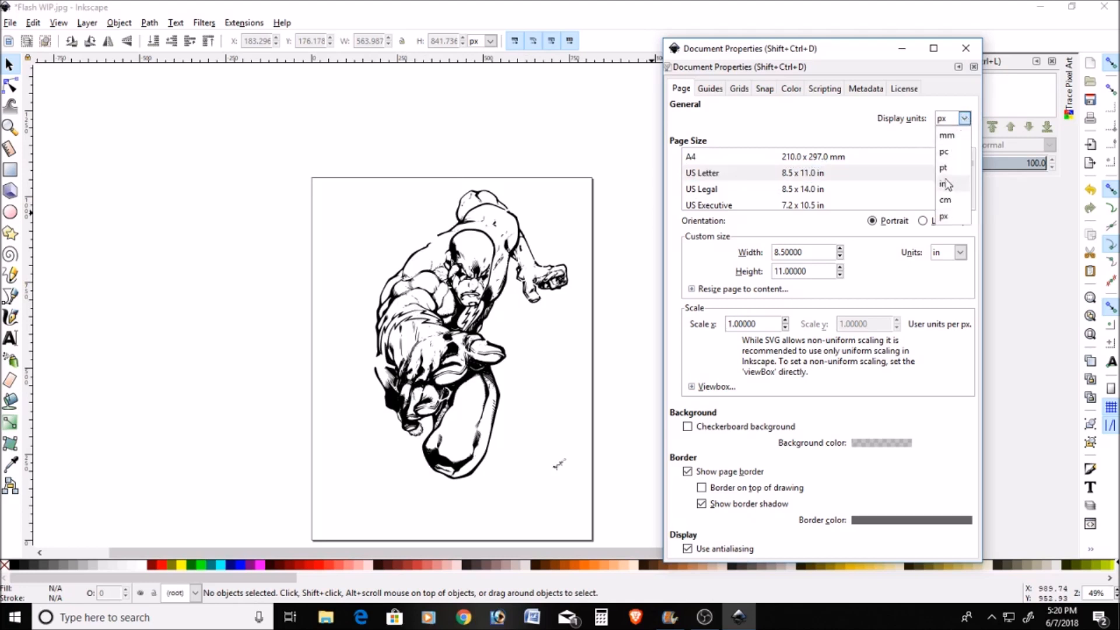
left_click(943, 183)
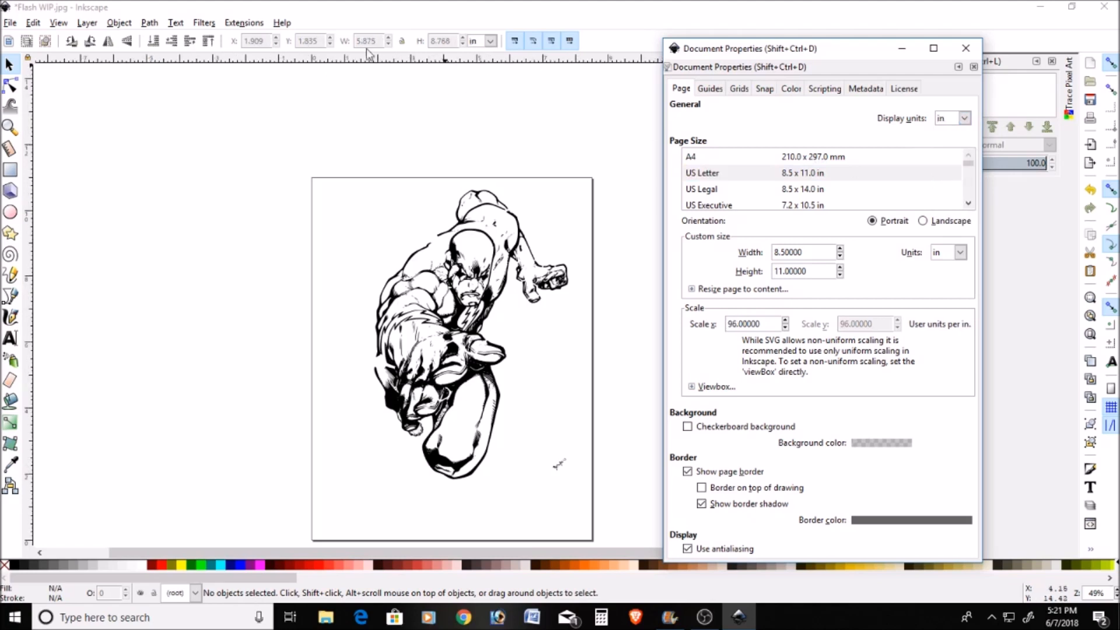
mouse_move(312, 115)
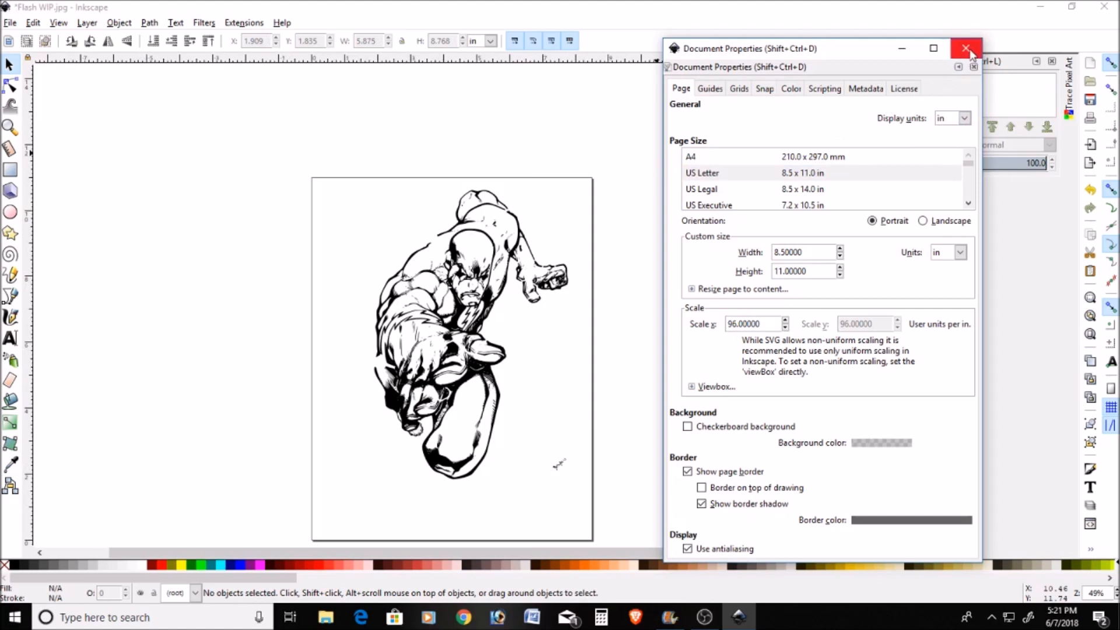
left_click(963, 49)
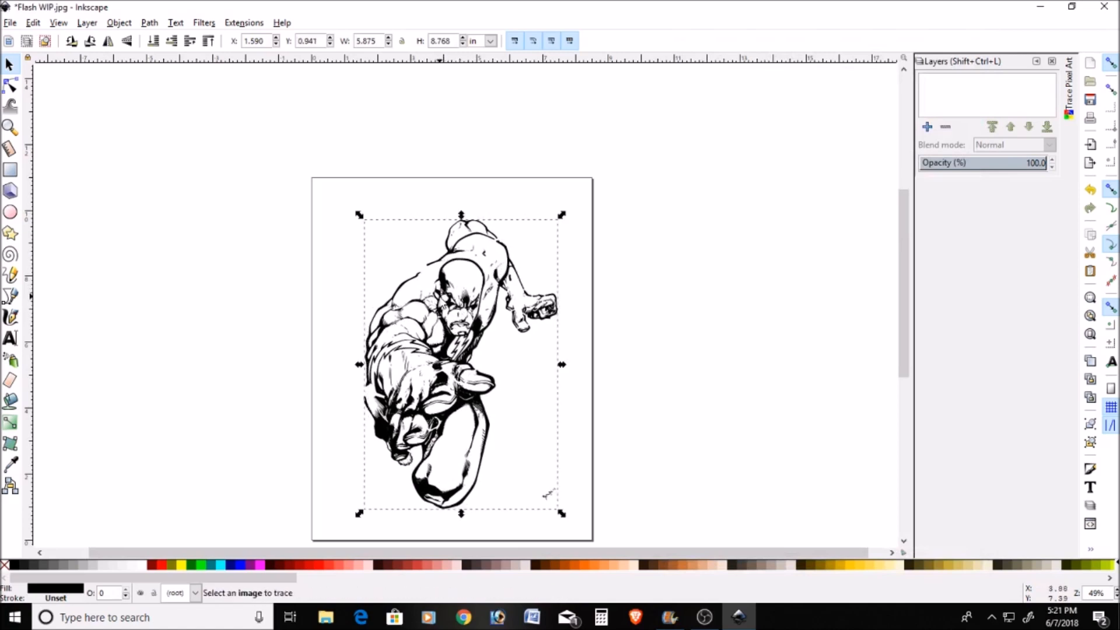
mouse_move(360, 217)
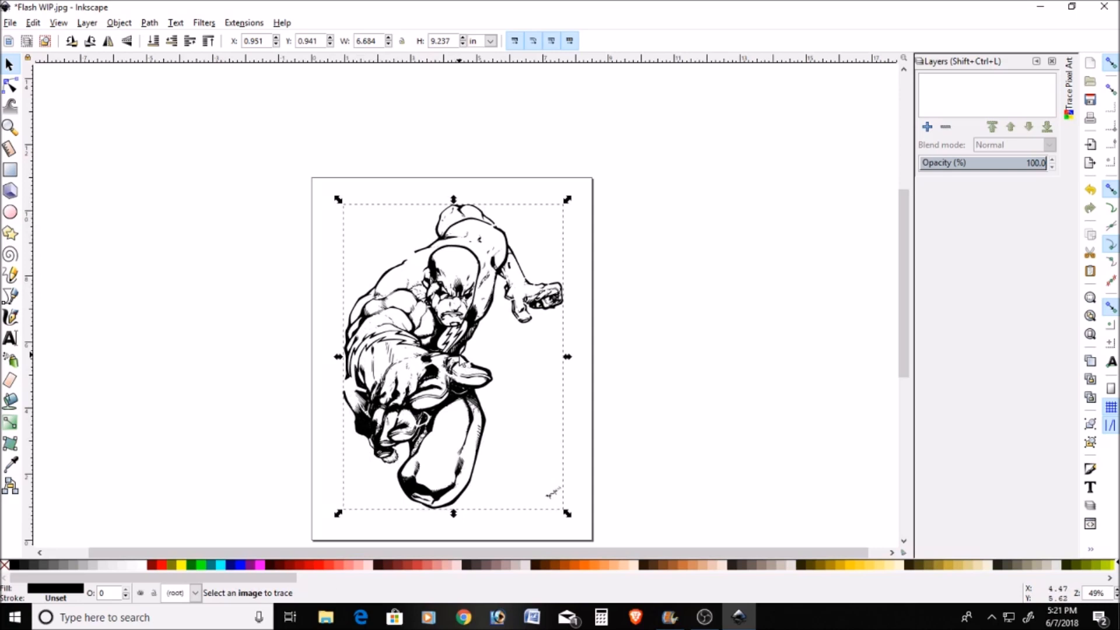
mouse_move(358, 182)
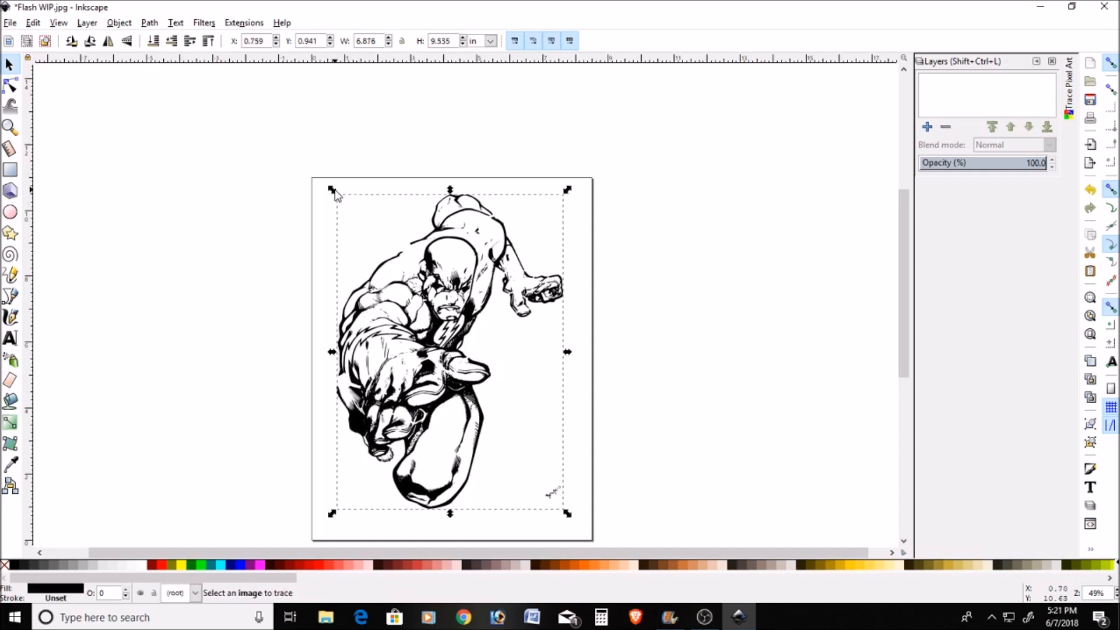
Step: Drag the line art's corner handle to enlarge it to about 6.68 × 9.24 inches
left_click_drag(330, 191, 340, 201)
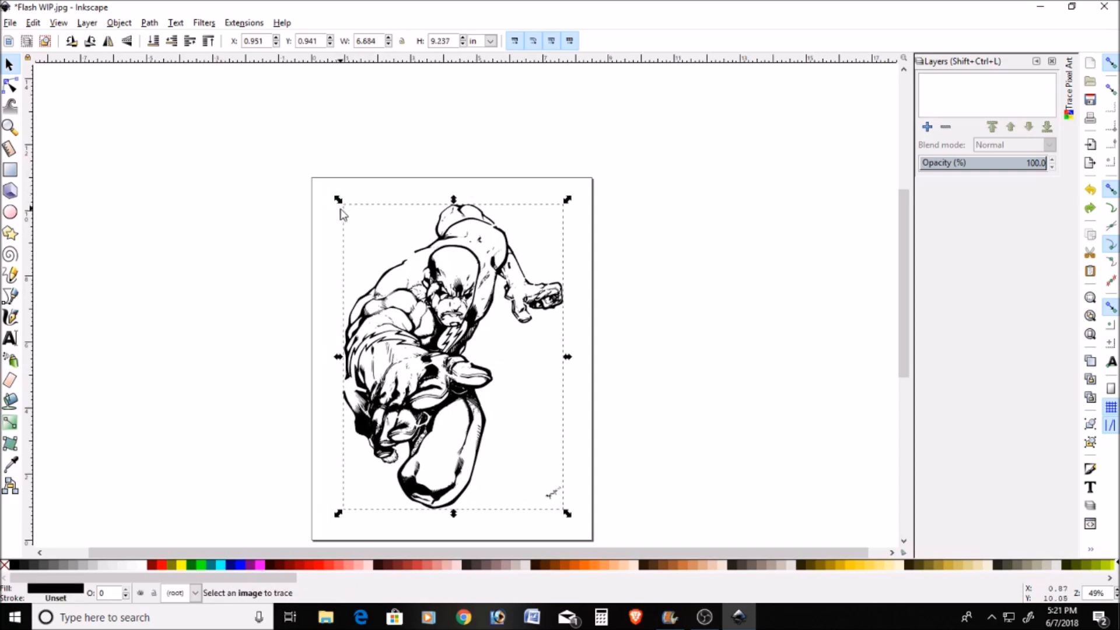
mouse_move(338, 201)
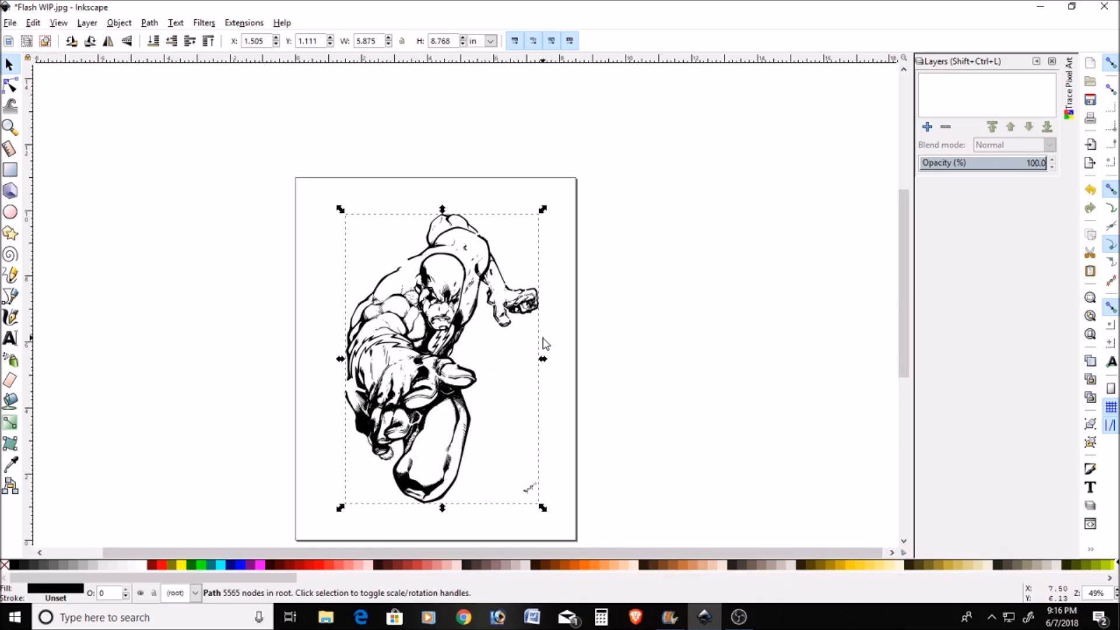
mouse_move(543, 331)
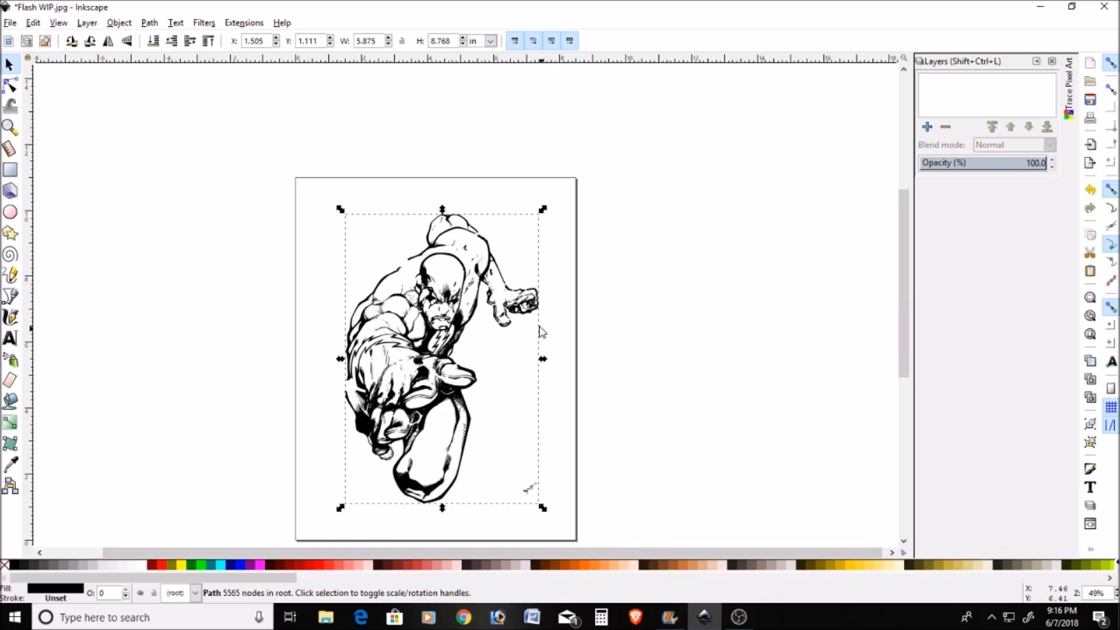
mouse_move(414, 145)
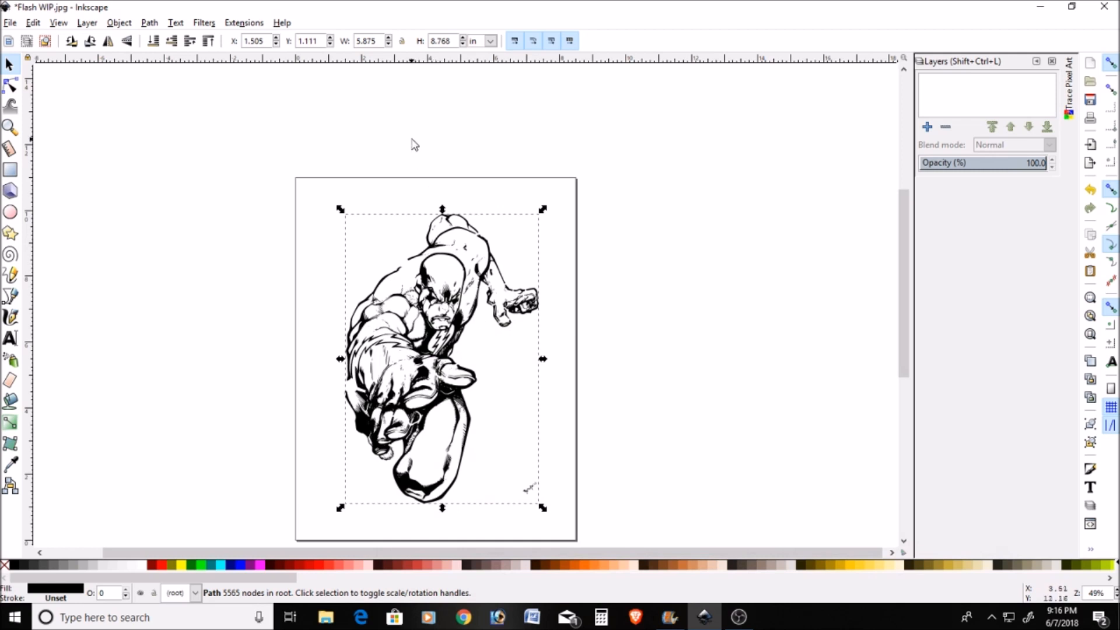
mouse_move(401, 41)
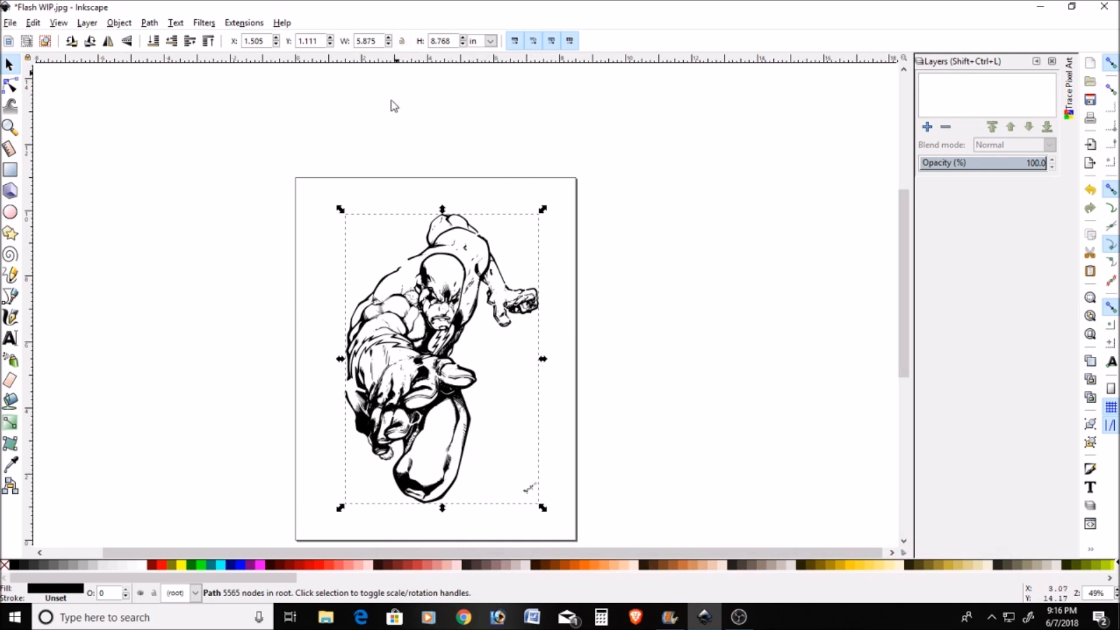
mouse_move(380, 236)
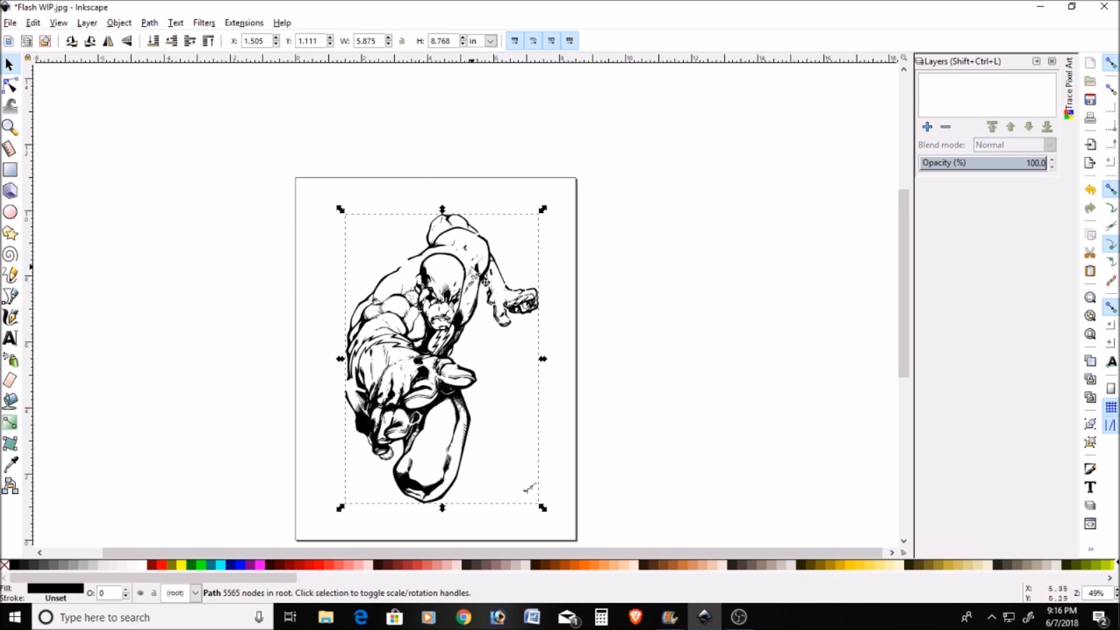
mouse_move(403, 44)
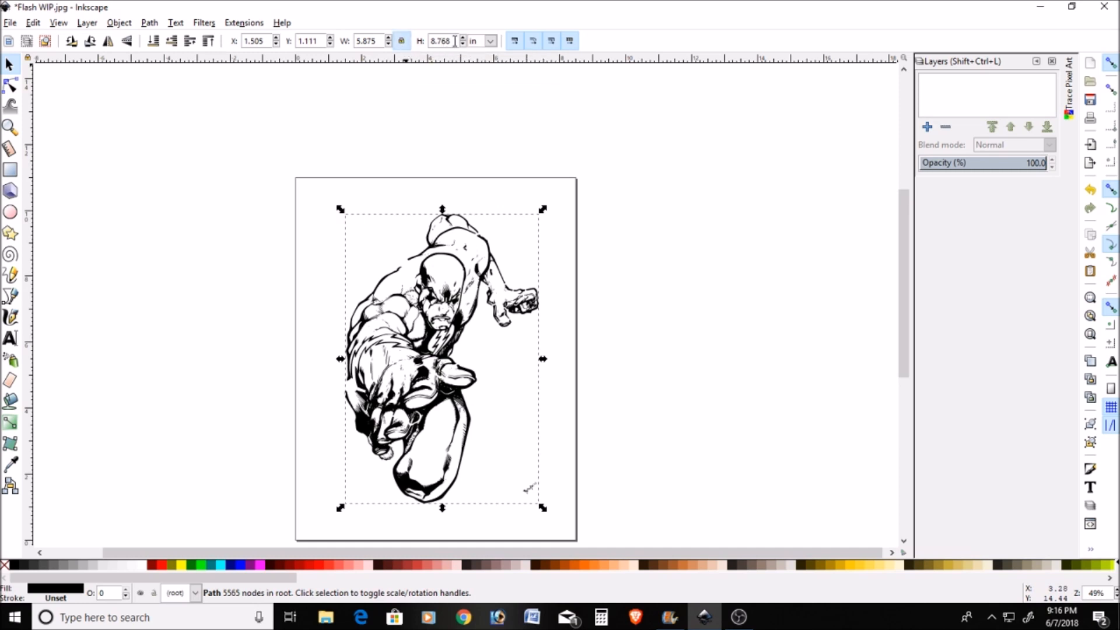
Step: Lock the aspect ratio and enter 10 in the H field to scale the line art
type("10")
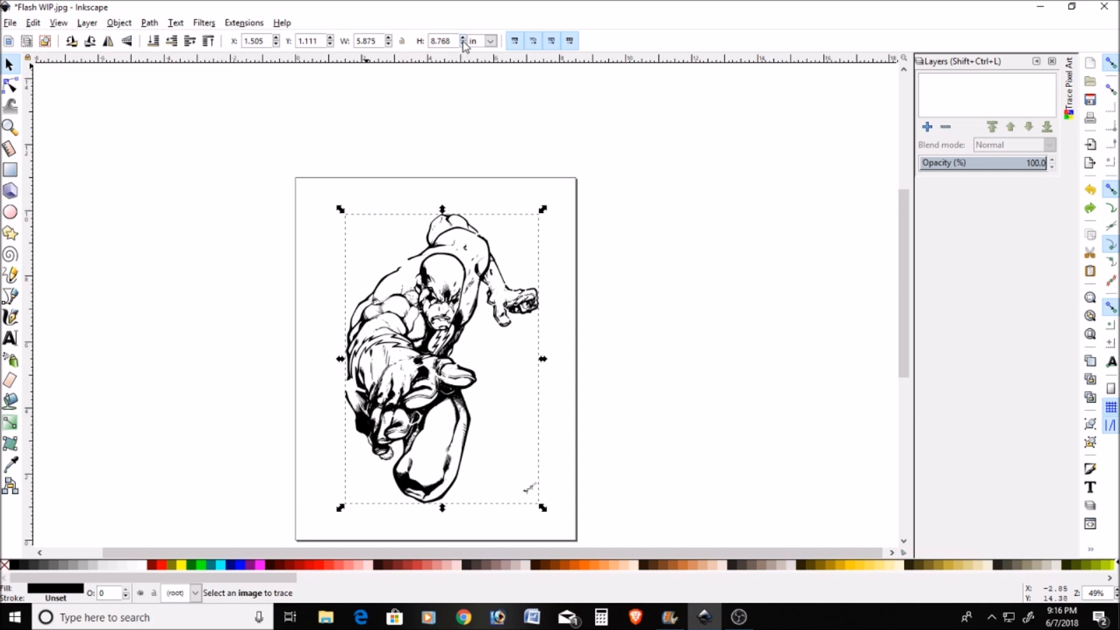
type("10")
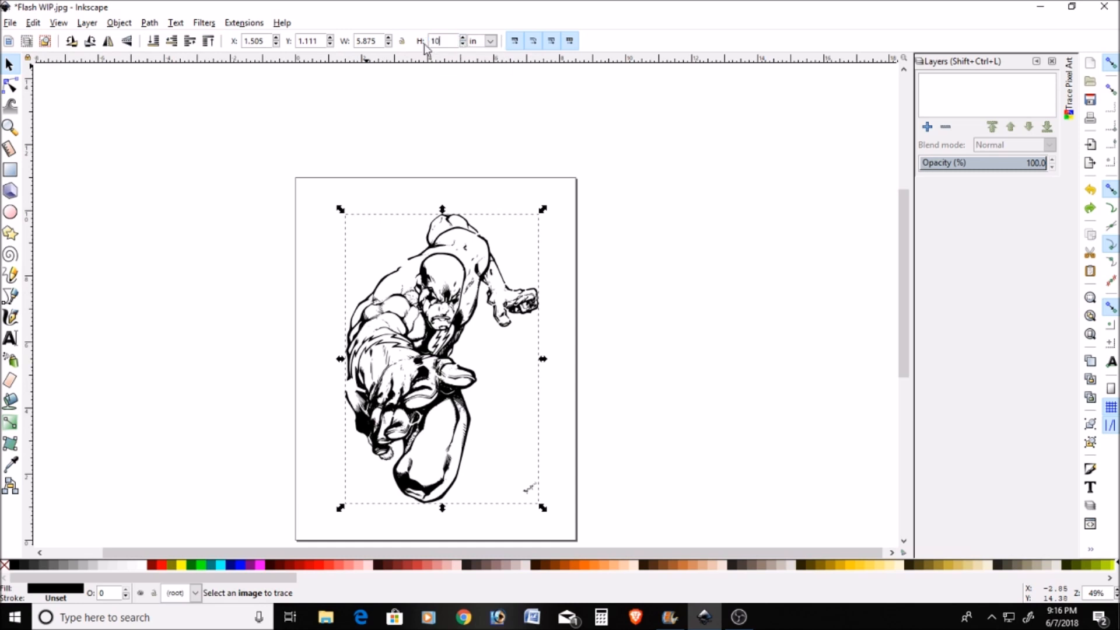
key("Enter")
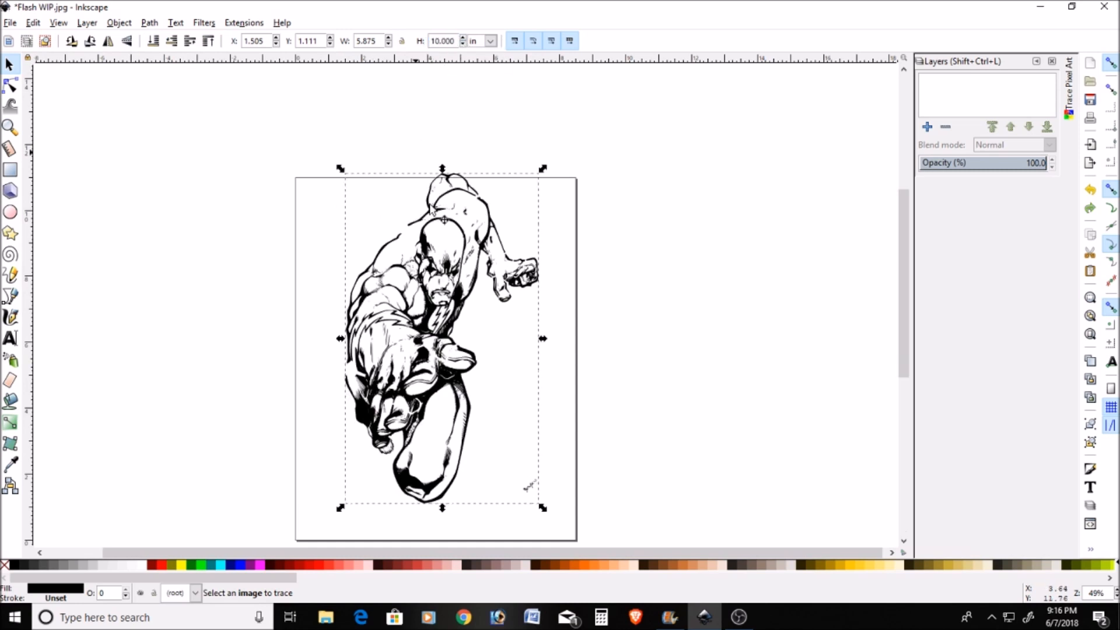
mouse_move(357, 52)
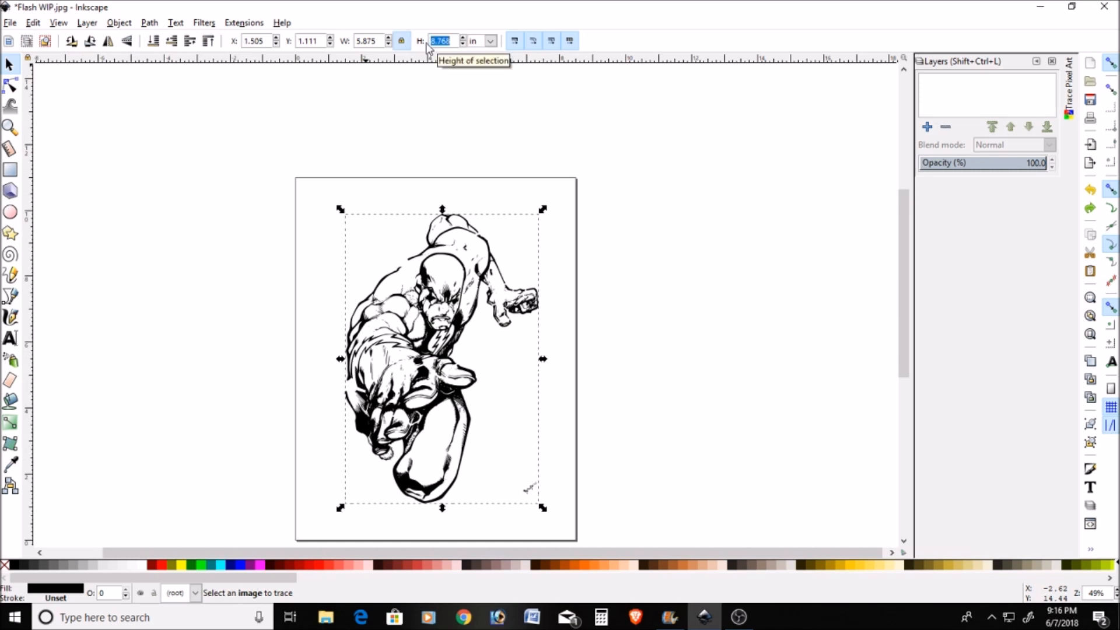
type("10.000")
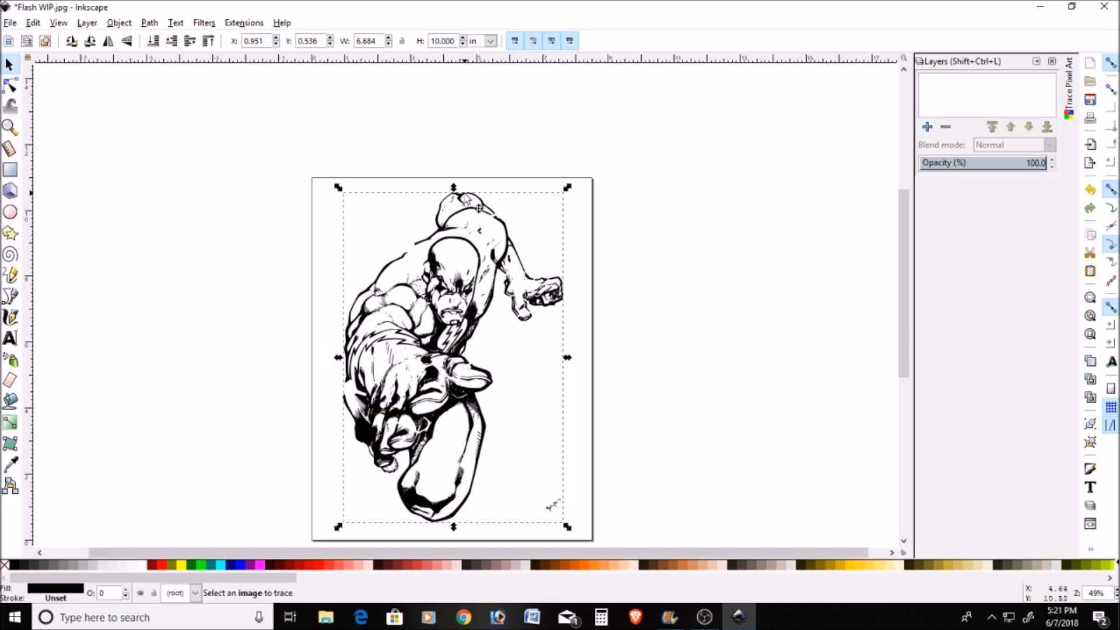
mouse_move(452, 527)
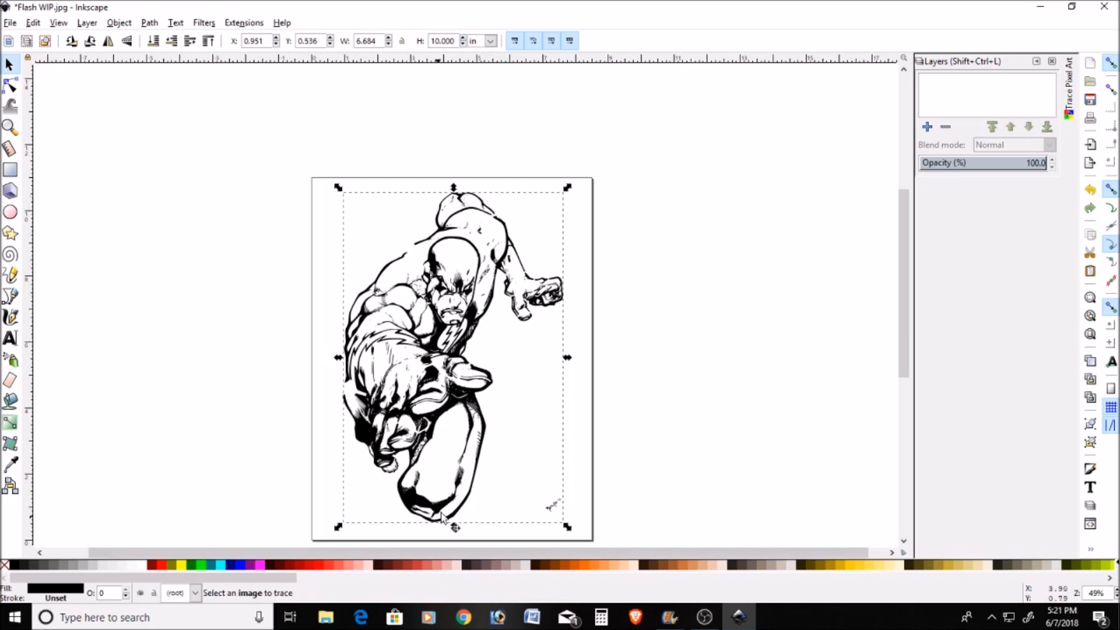
mouse_move(557, 357)
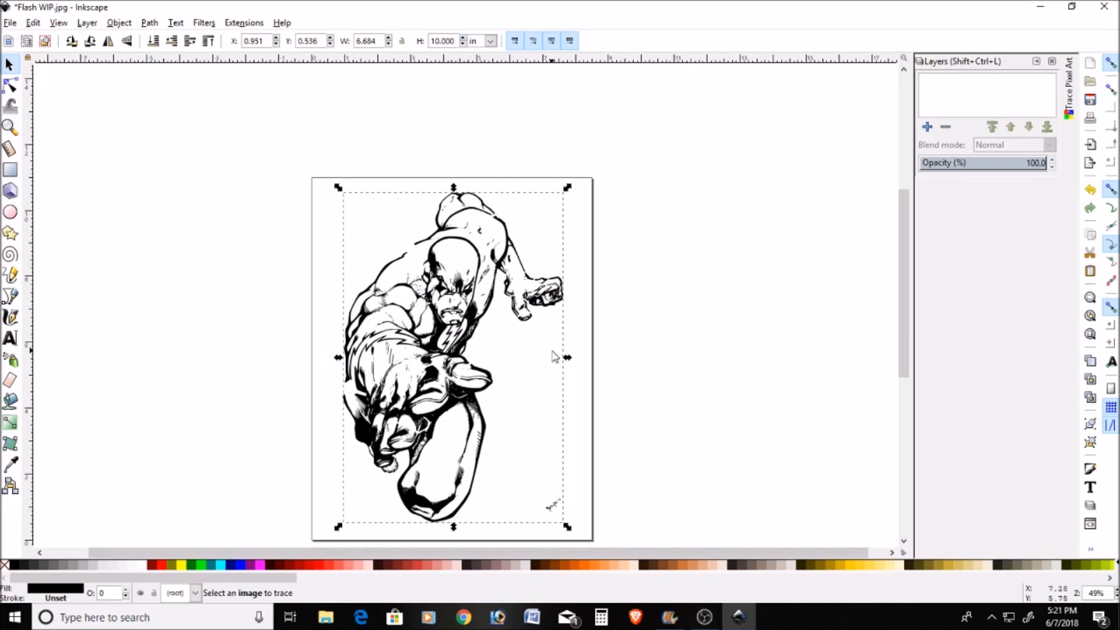
left_click(553, 354)
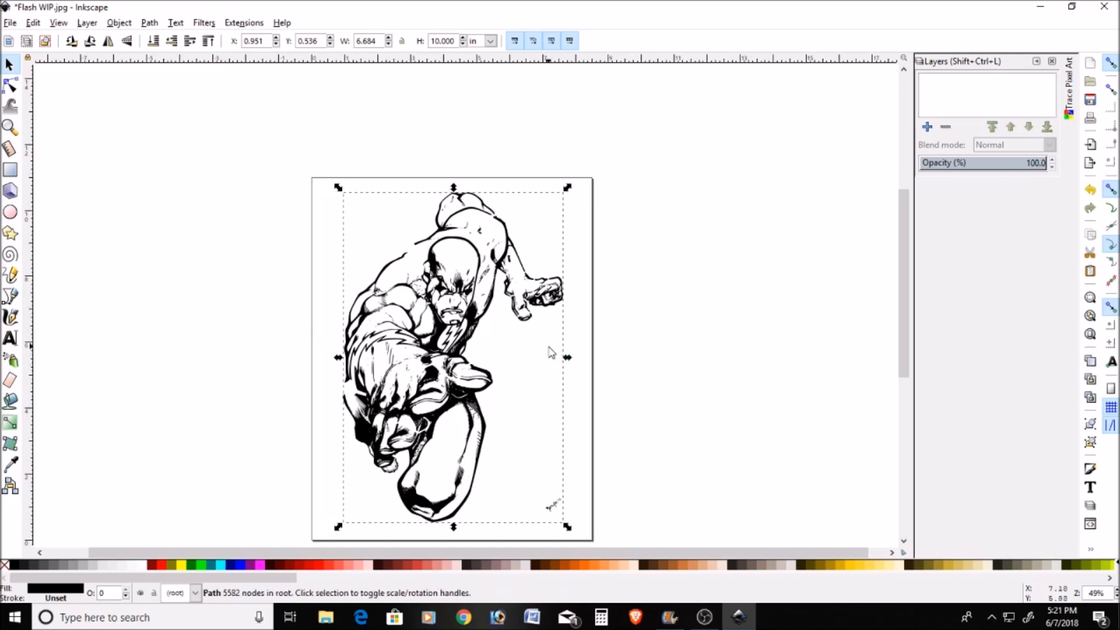
mouse_move(490, 321)
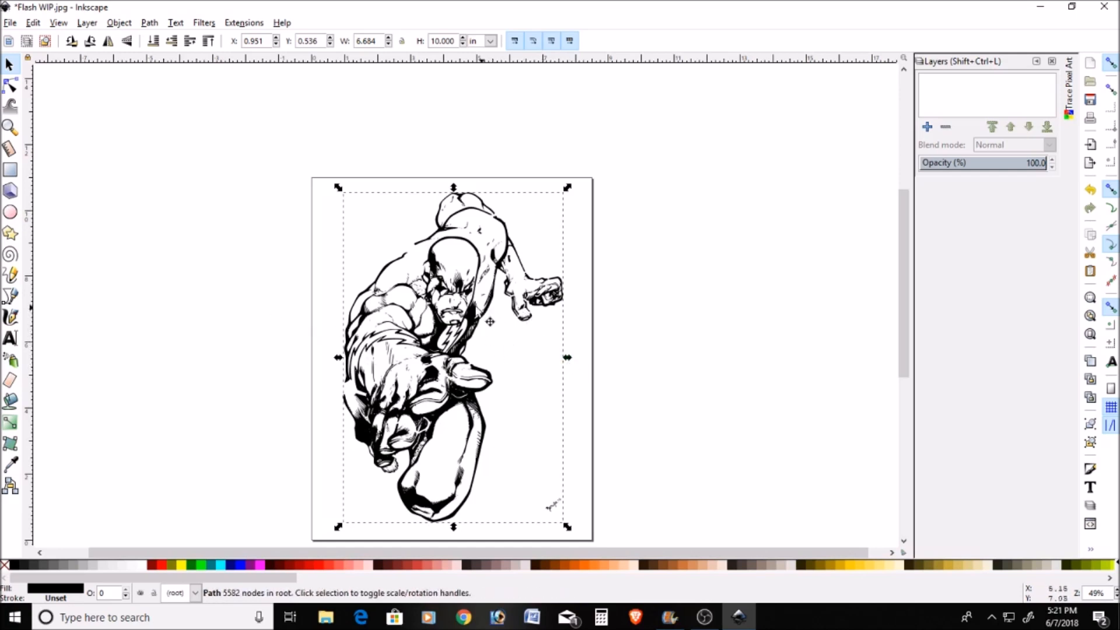
mouse_move(507, 310)
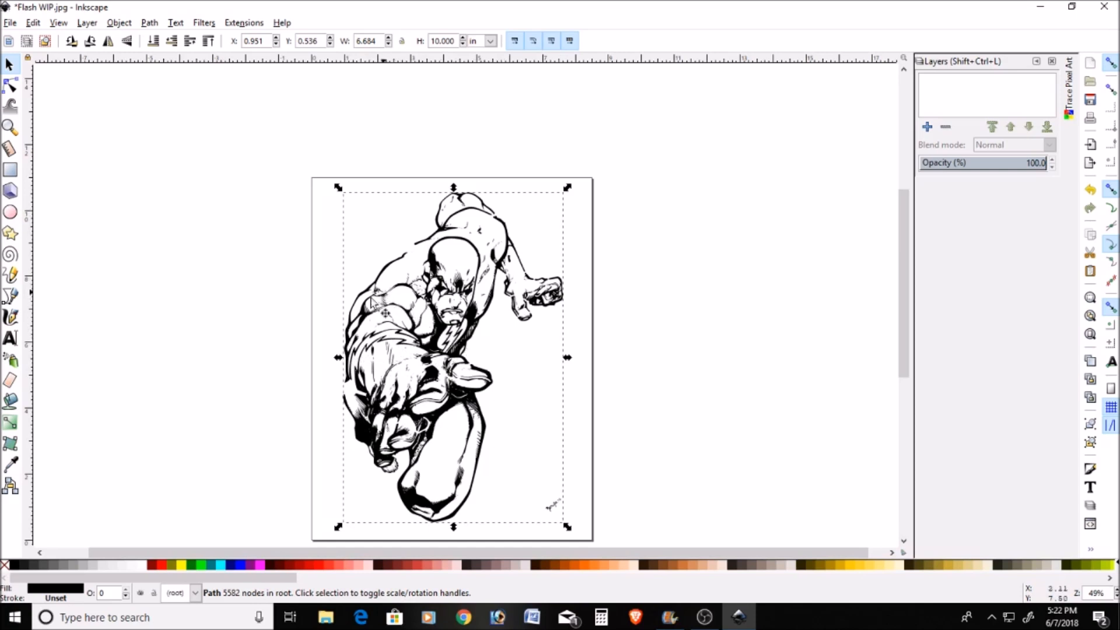
mouse_move(390, 205)
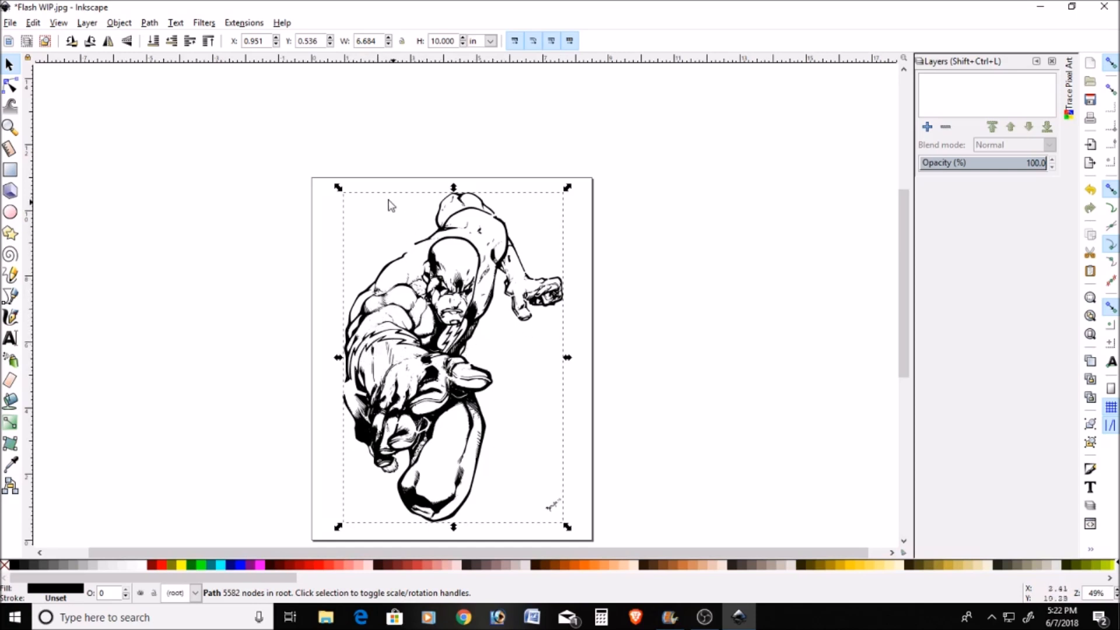
mouse_move(558, 193)
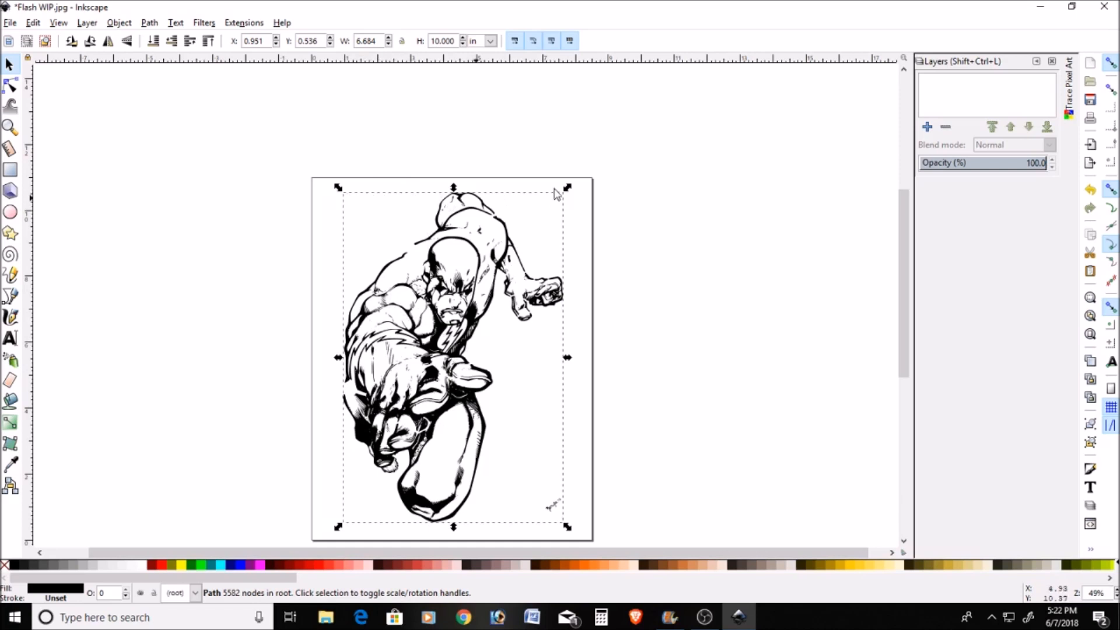
mouse_move(447, 184)
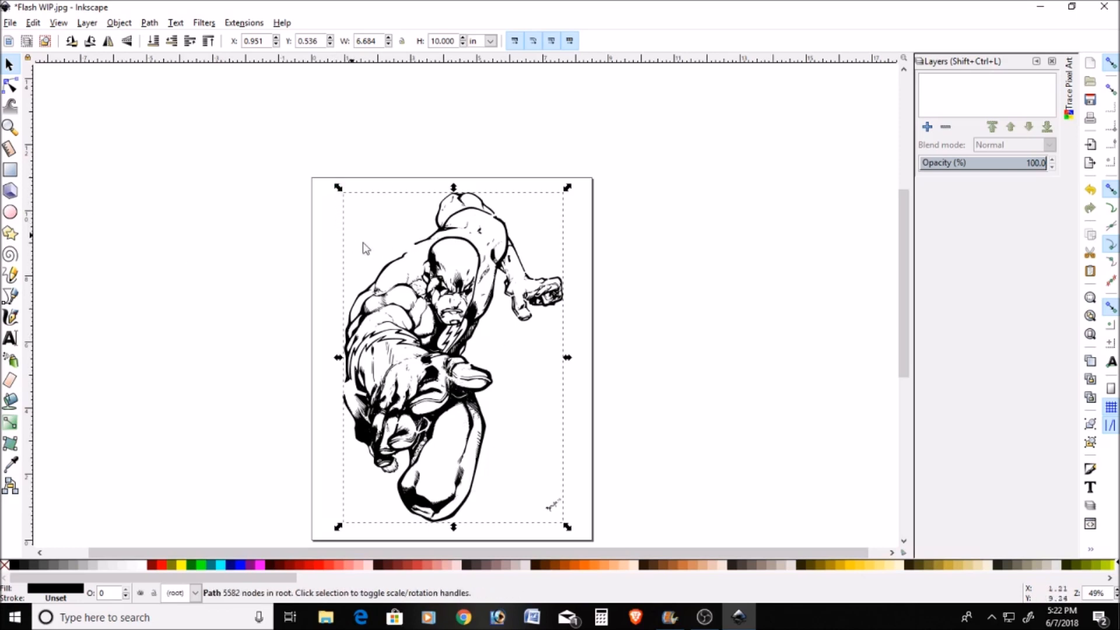
mouse_move(404, 272)
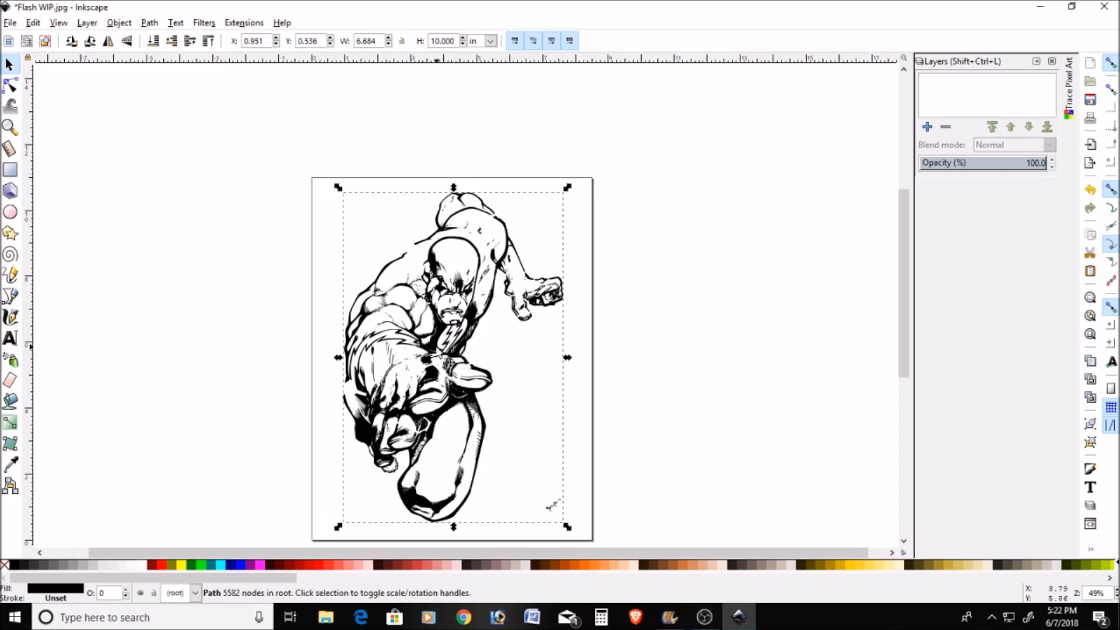
mouse_move(427, 294)
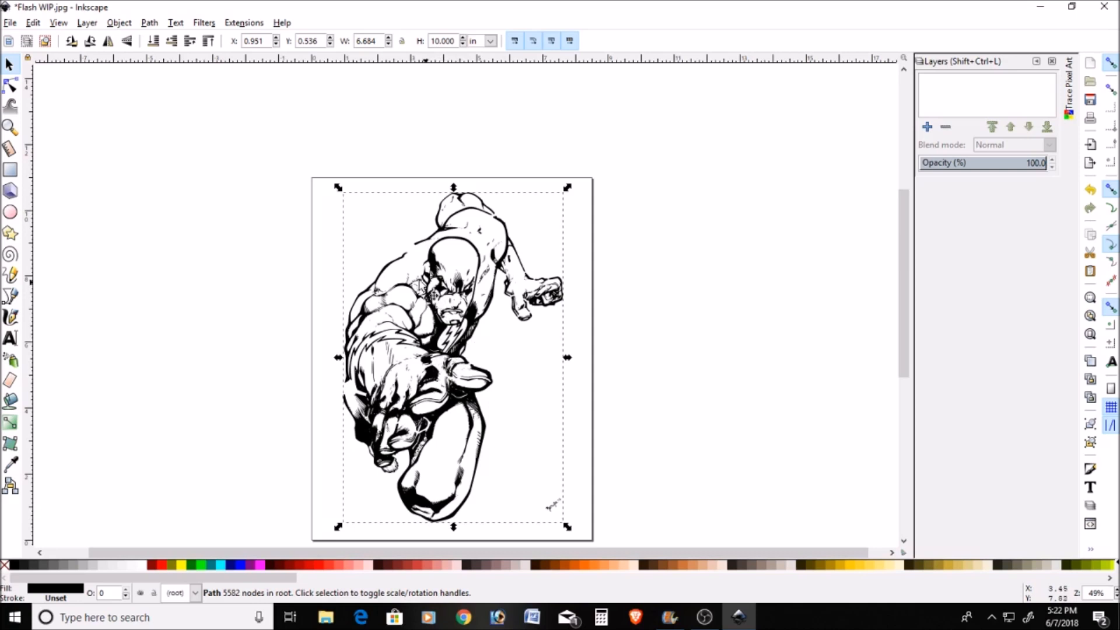
mouse_move(474, 355)
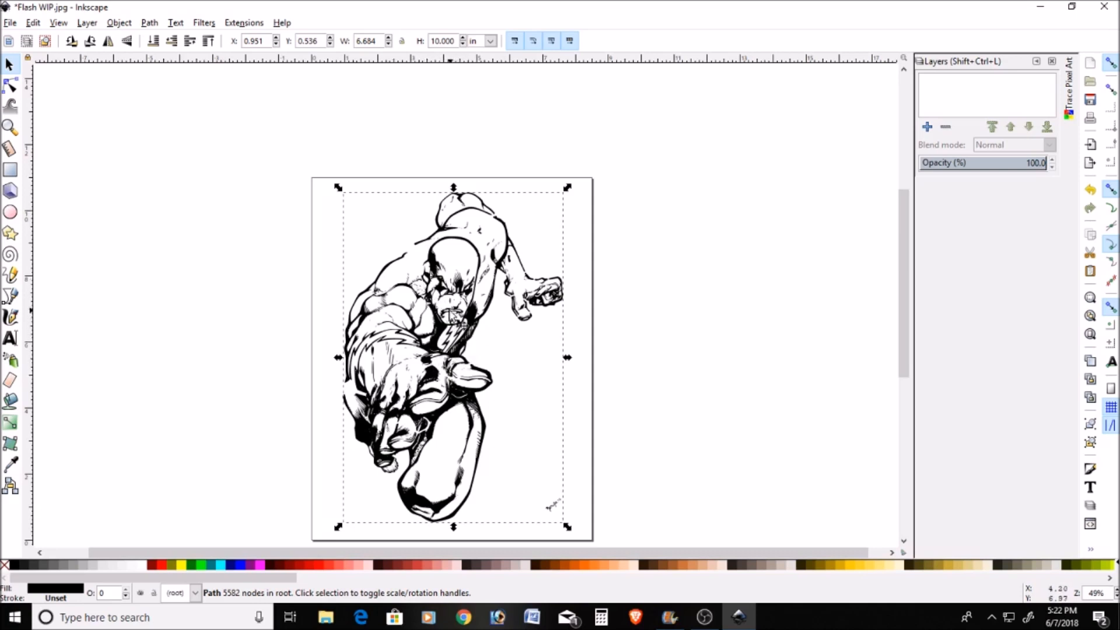
mouse_move(21, 27)
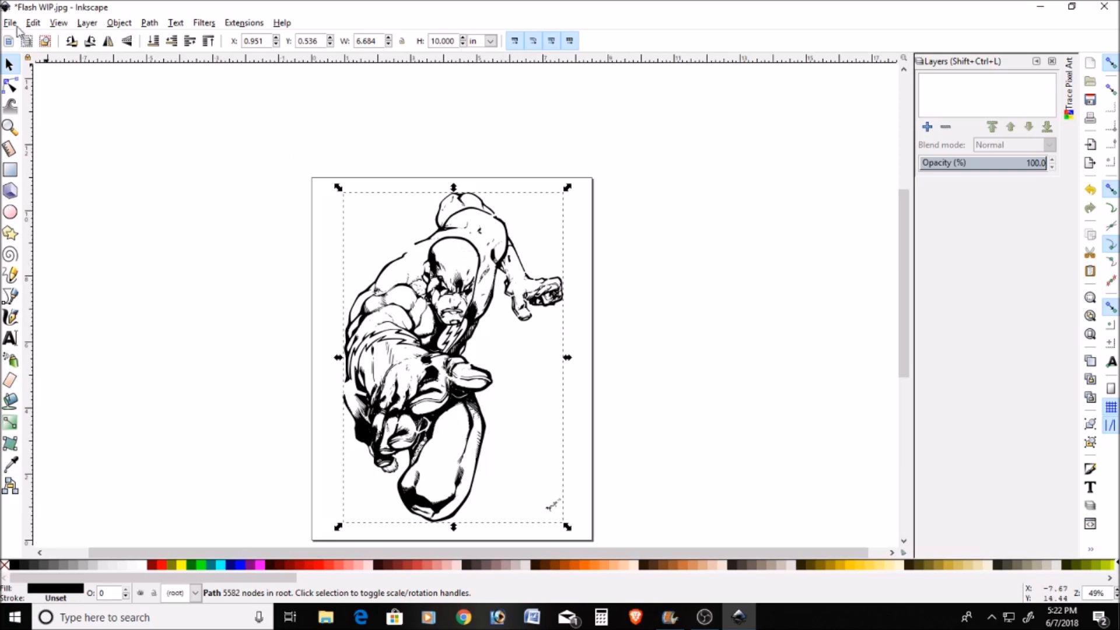
Step: Save the line art to the Desktop as a Cairo PNG named 'Flash WIP 2'
left_click(10, 23)
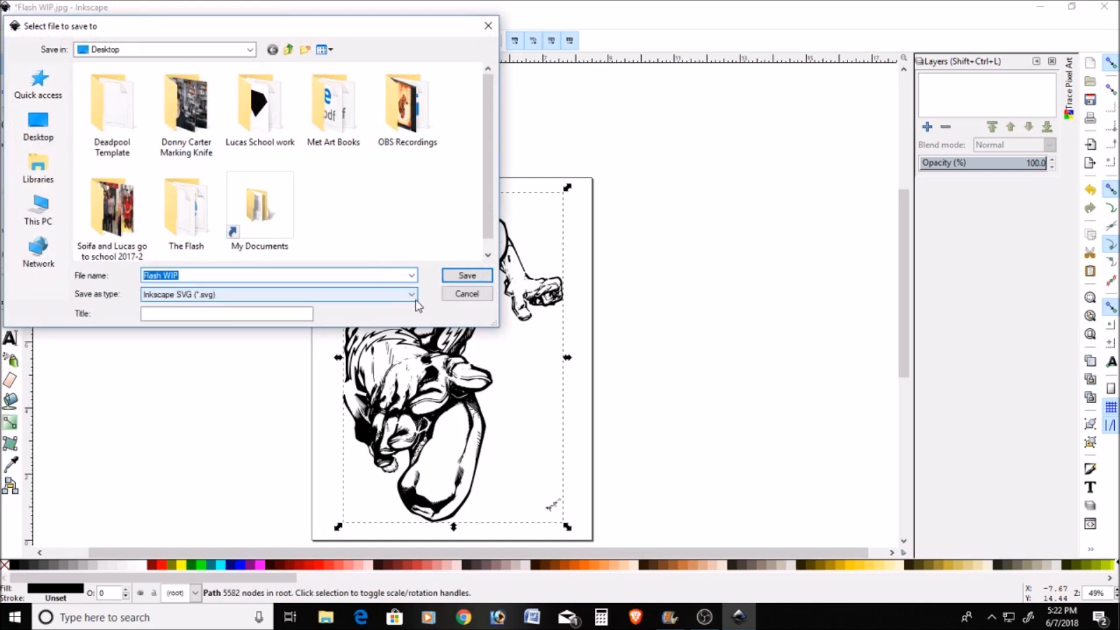
left_click(409, 294)
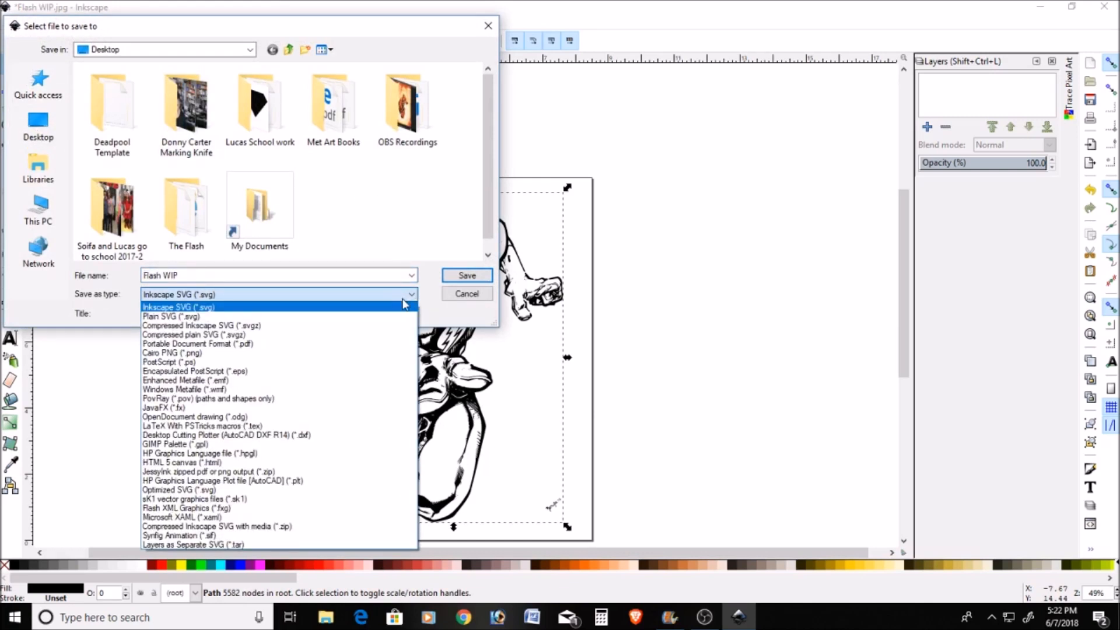
left_click(167, 361)
type(" 2")
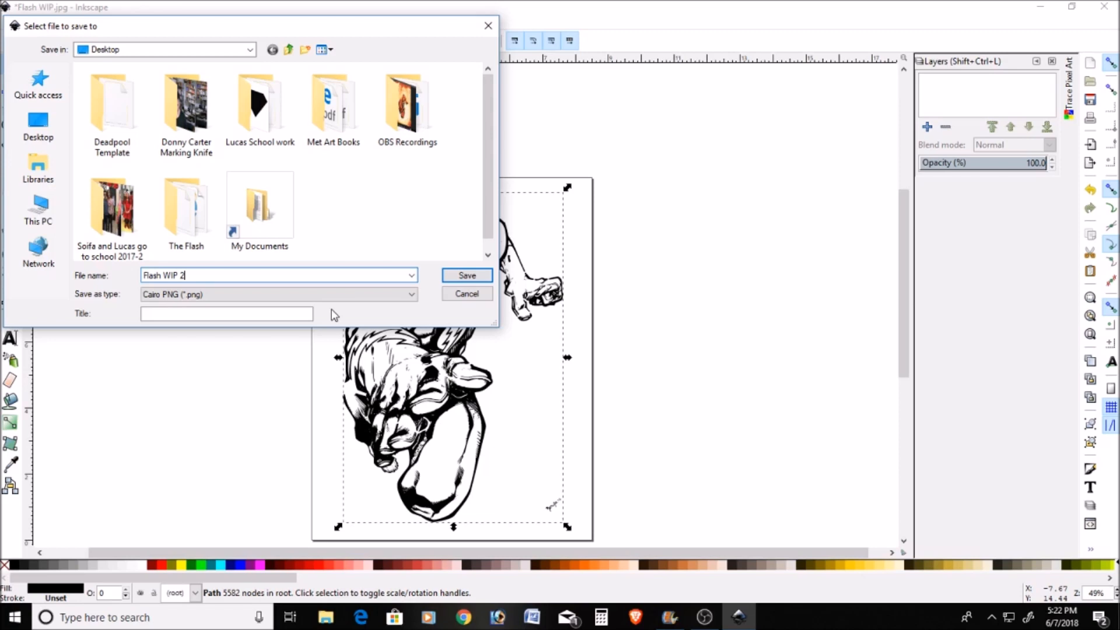
left_click(467, 275)
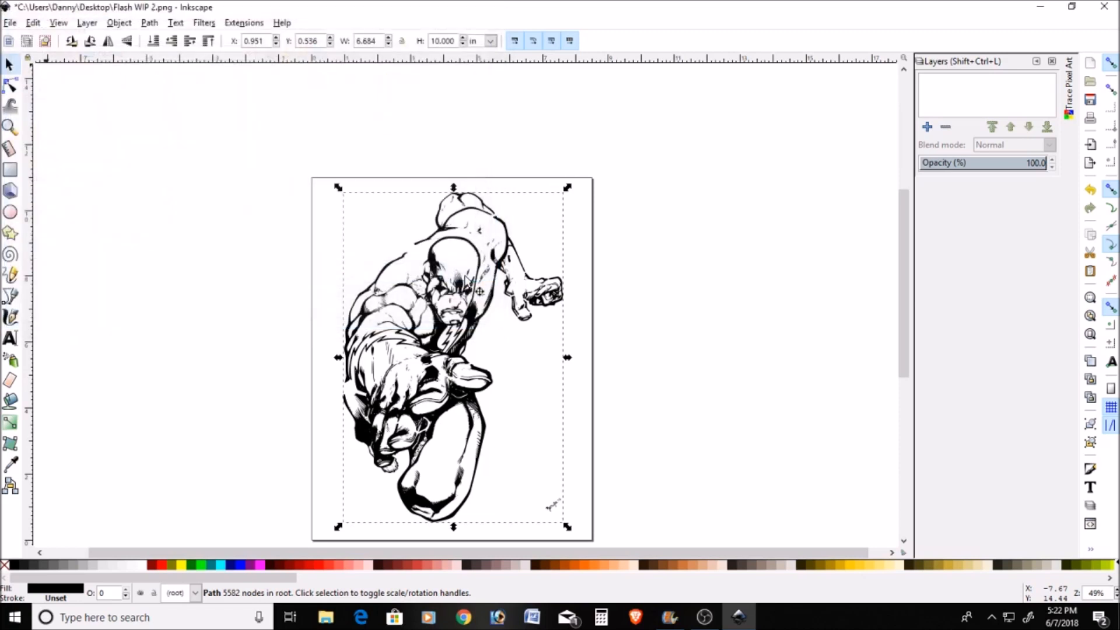
key("ctrl+s")
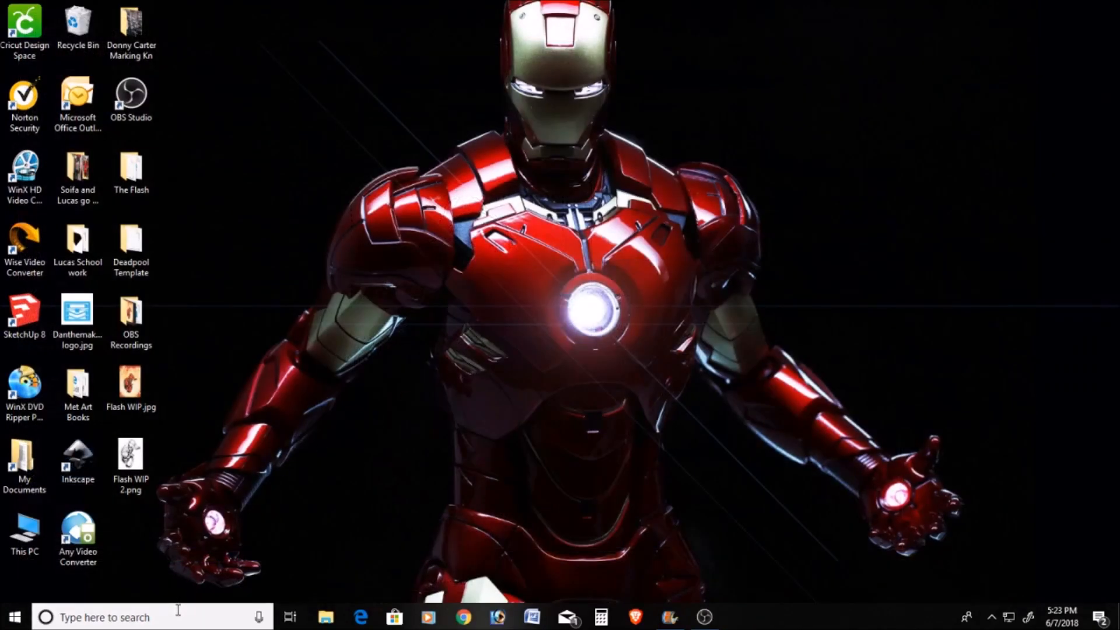
Step: Search Windows for 'paint' and launch the Paint desktop app
type("paint")
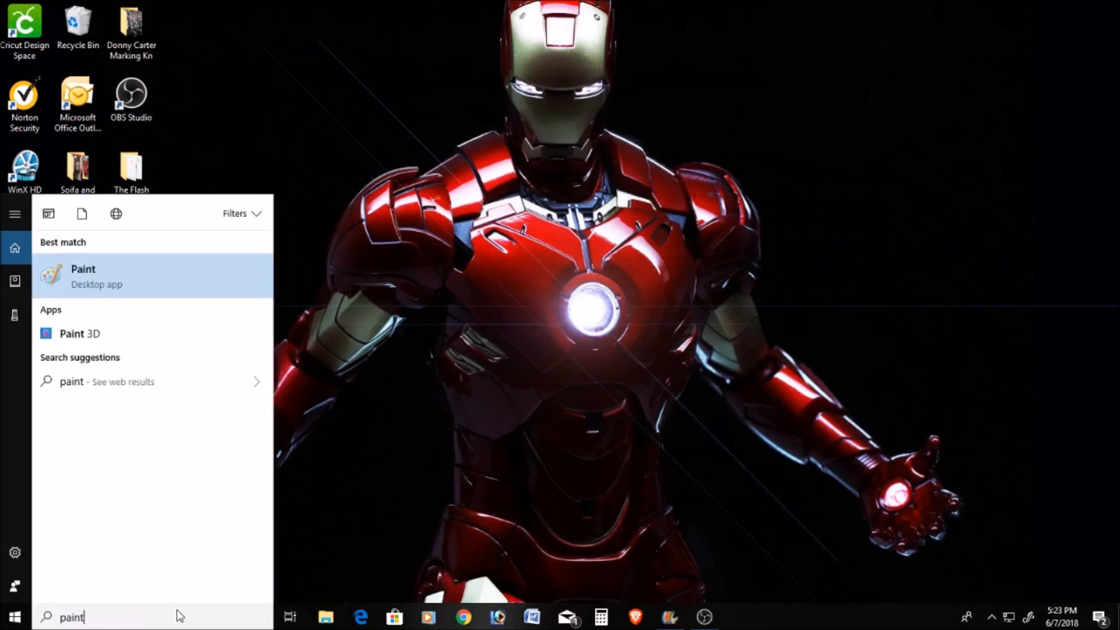
left_click(83, 276)
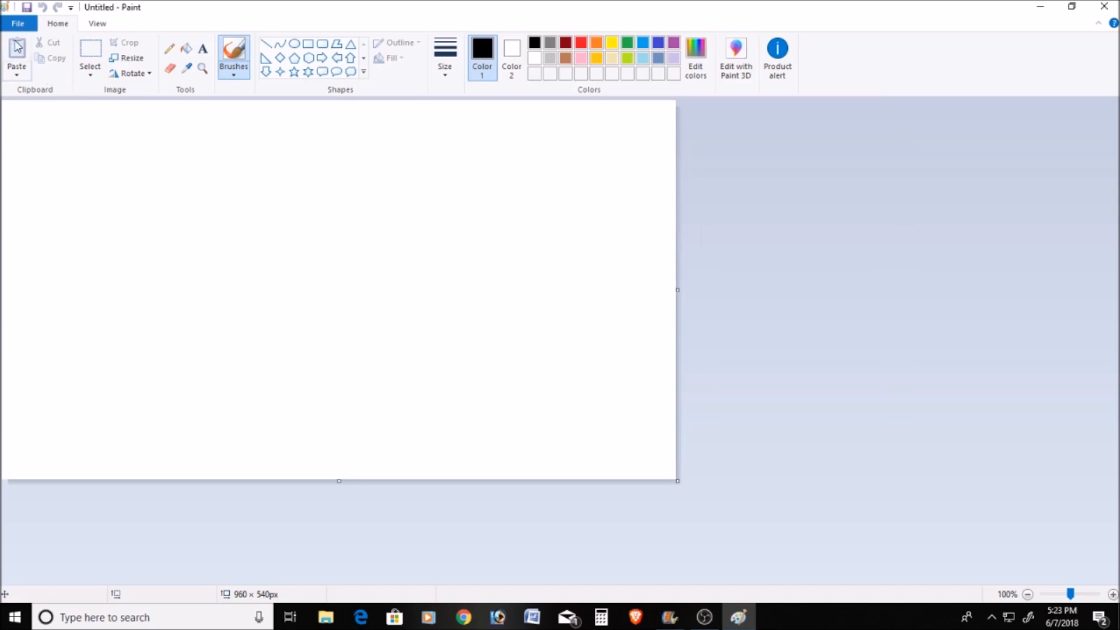
Step: Open 'Flash WIP 2.png' from the Desktop in Paint
left_click(17, 23)
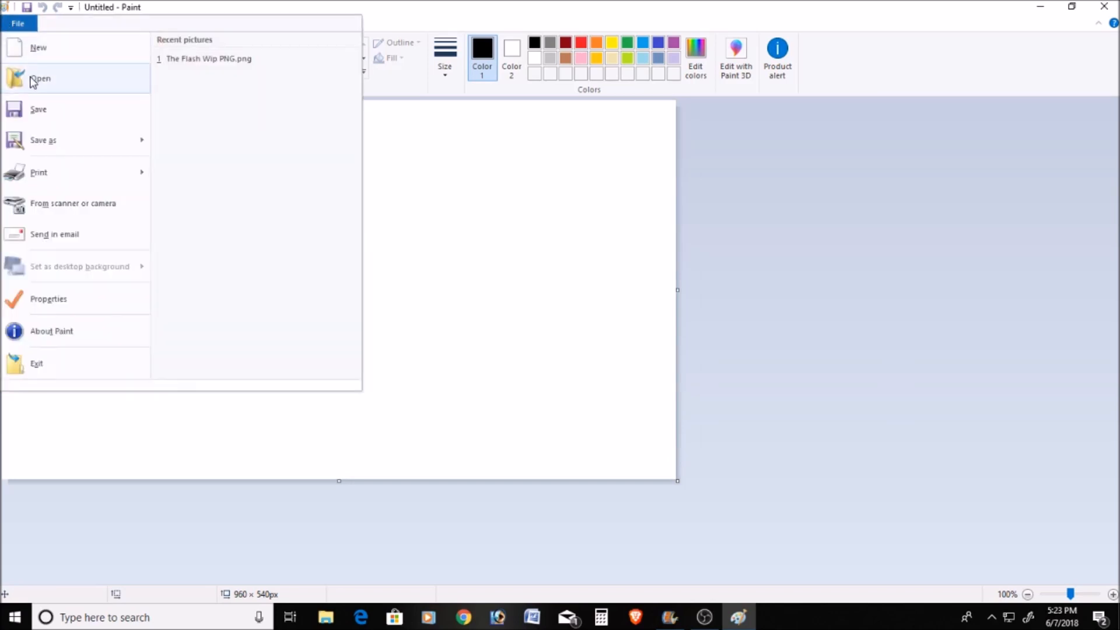
left_click(41, 78)
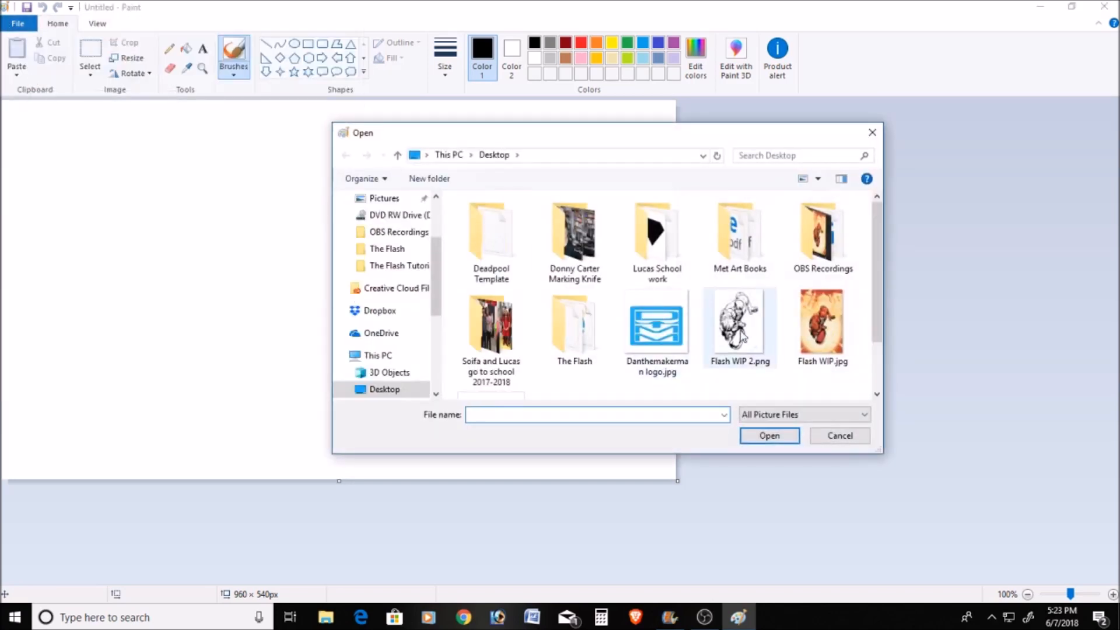
scroll("down", 3)
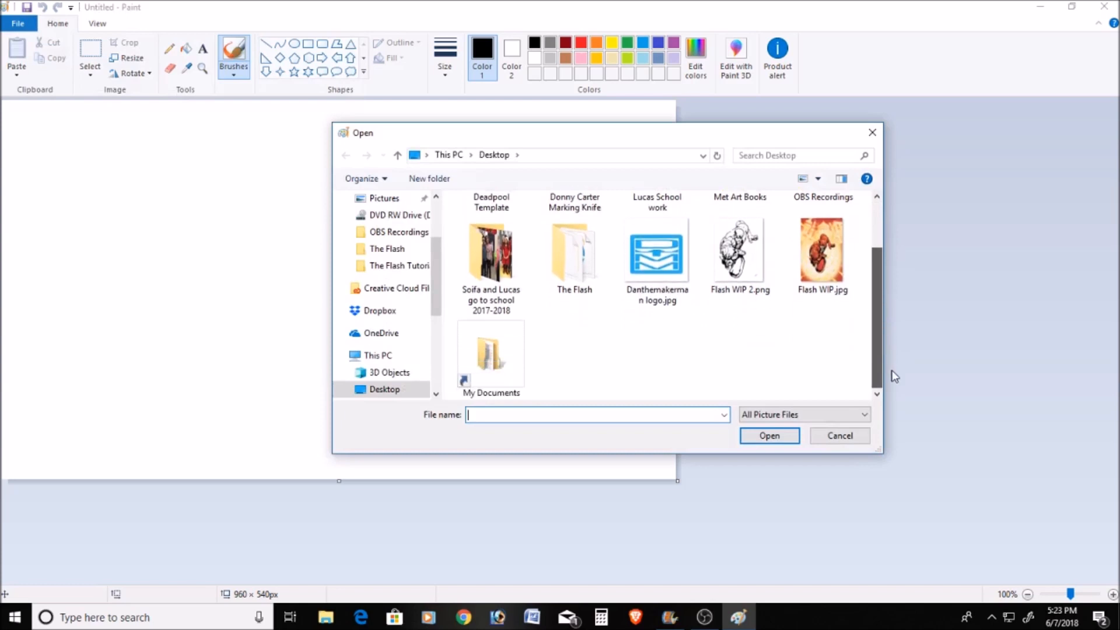
left_click(738, 250)
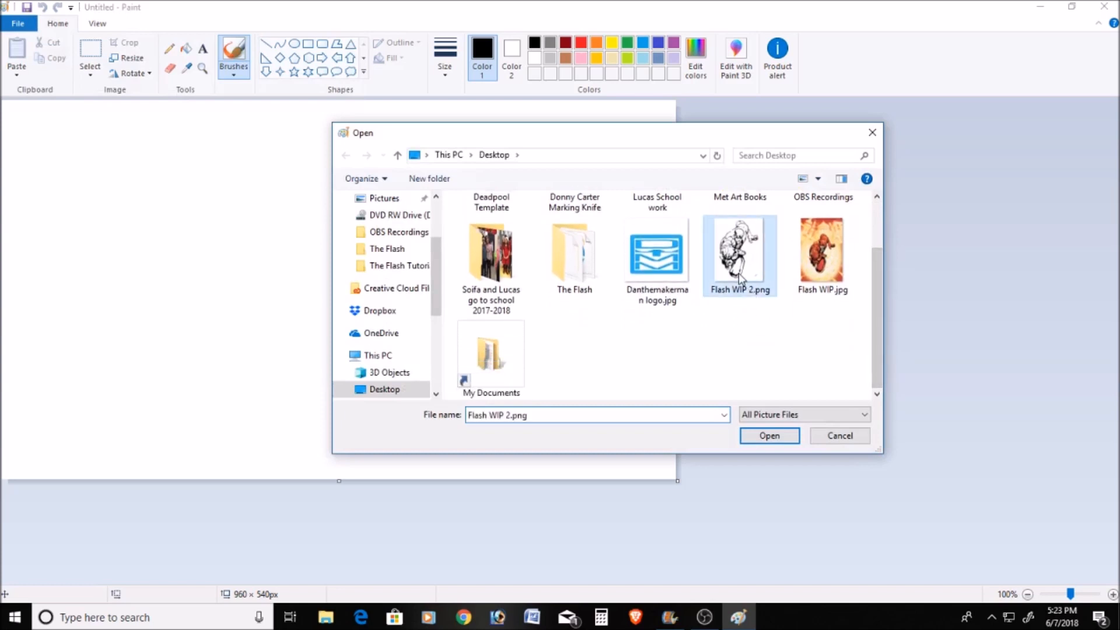
left_click(769, 436)
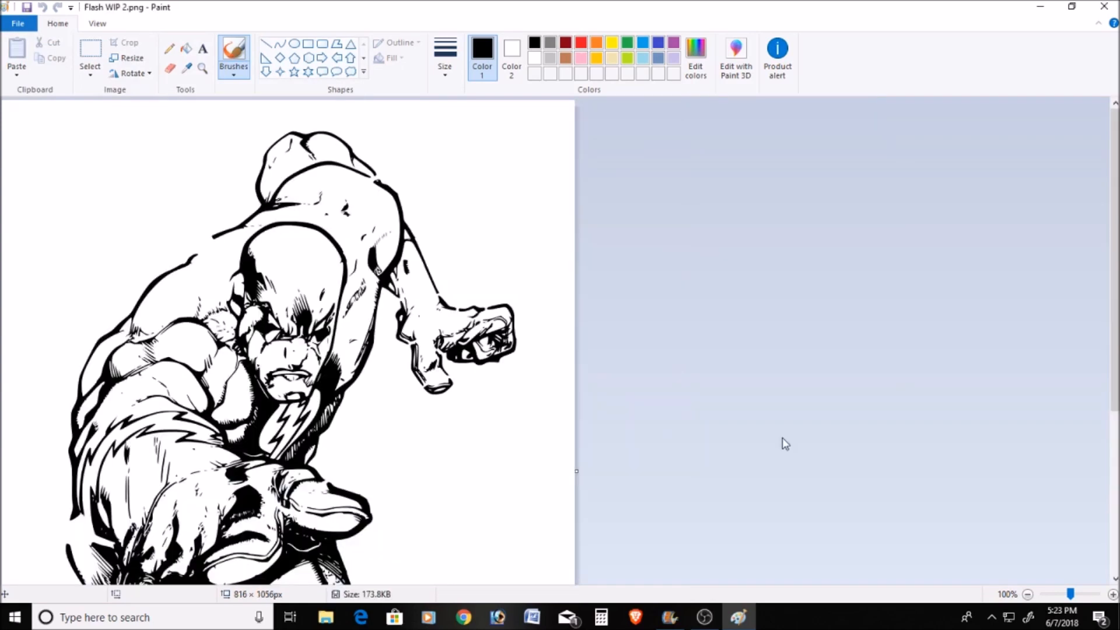
mouse_move(17, 62)
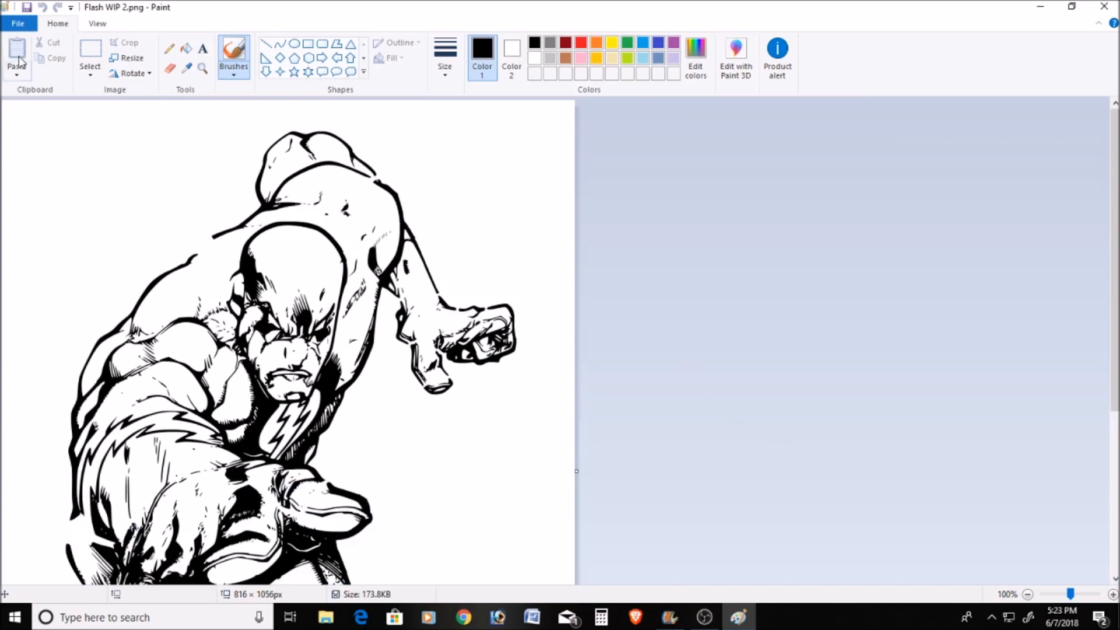
Step: Set Paint's page setup to portrait, centred, and fit to 3 by 3 pages
left_click(20, 23)
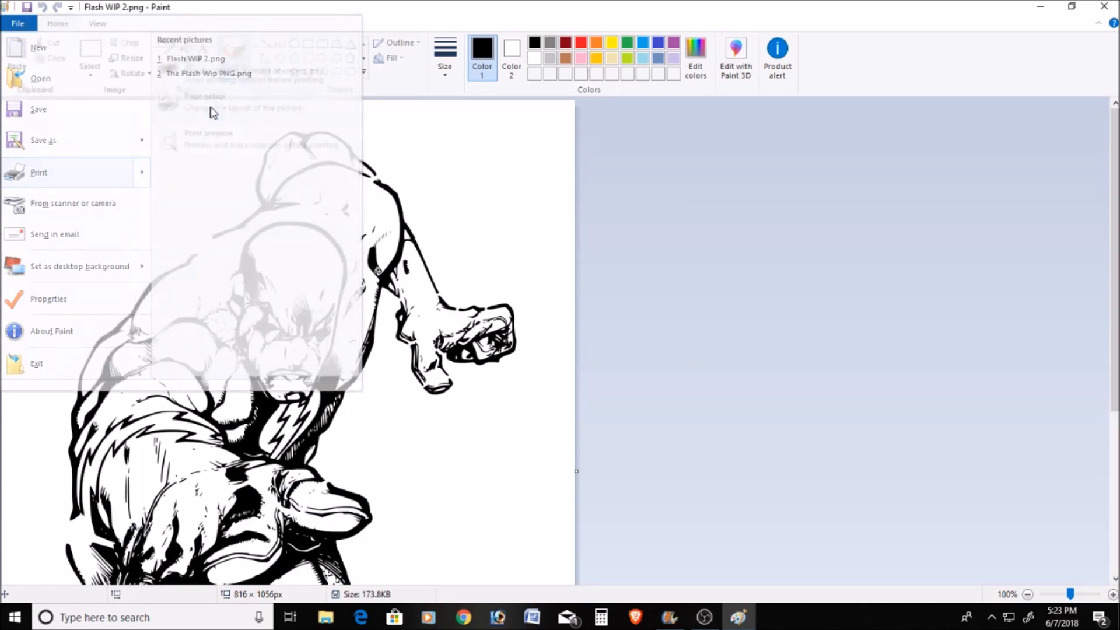
left_click(202, 96)
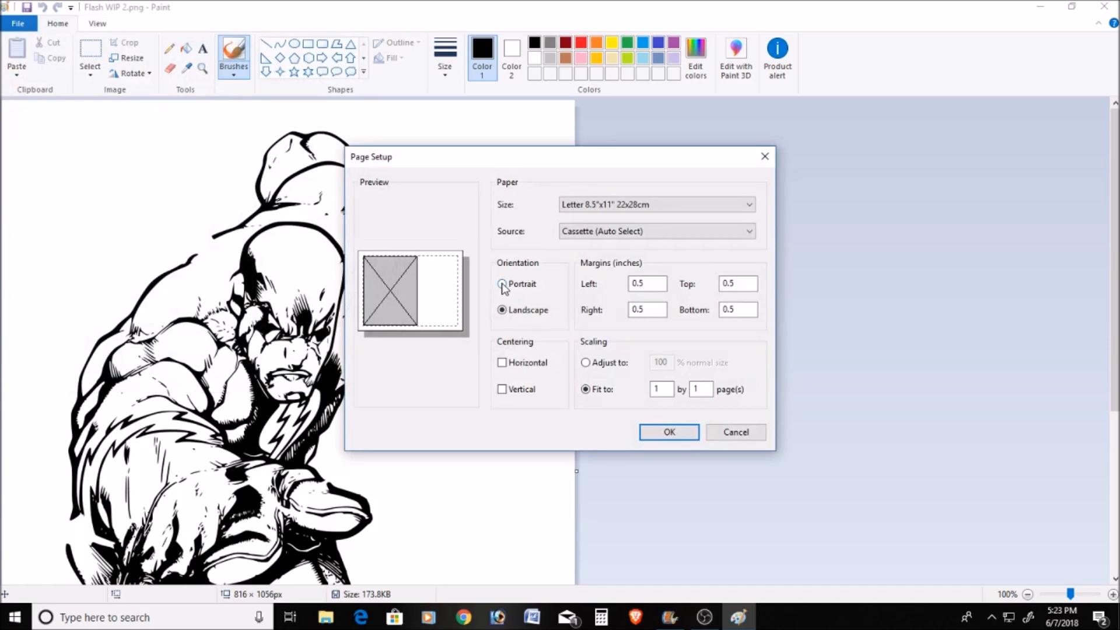
left_click(501, 284)
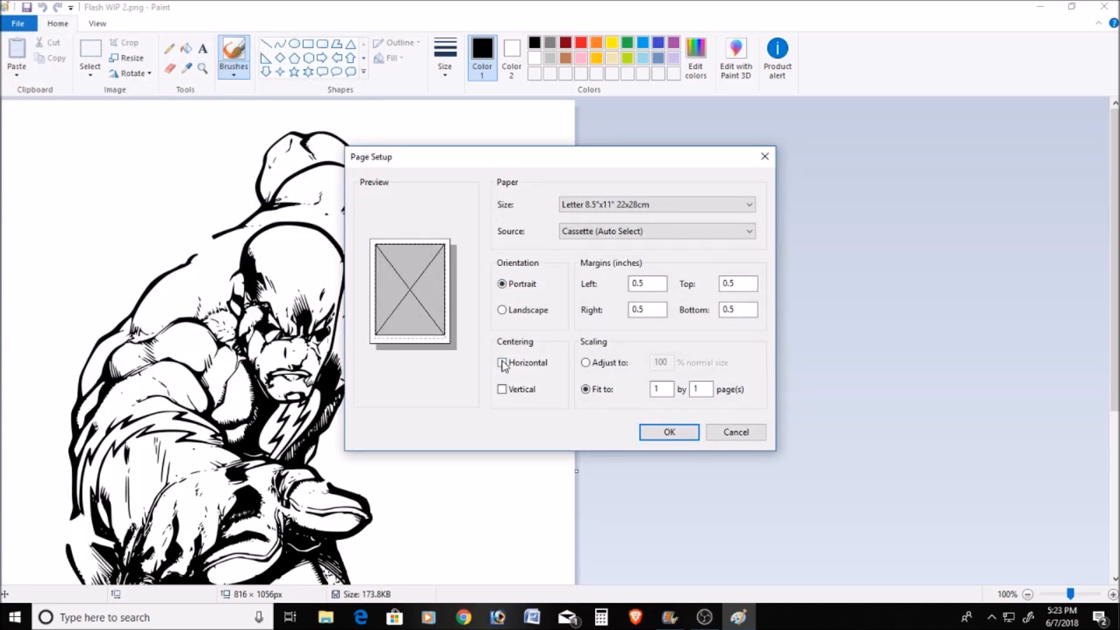
left_click(502, 389)
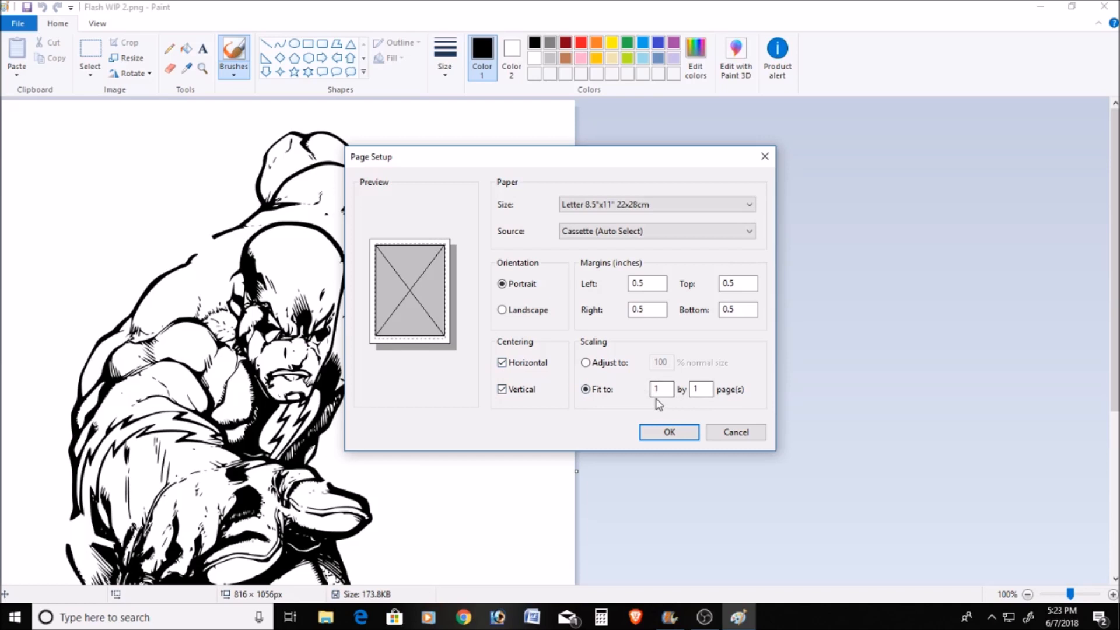
type("3")
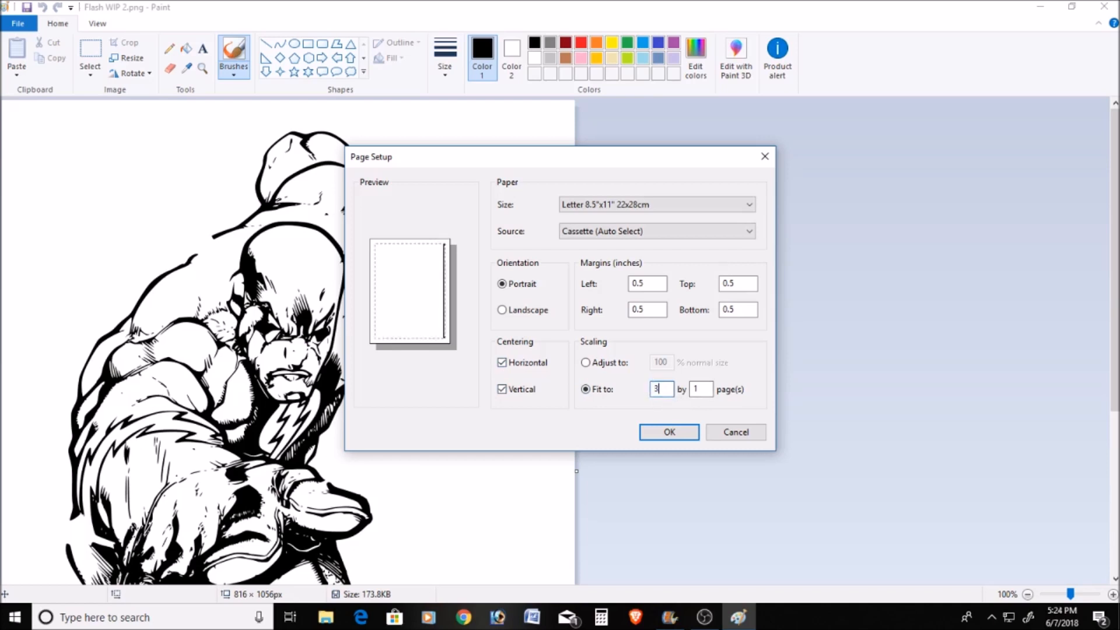
left_click(701, 389)
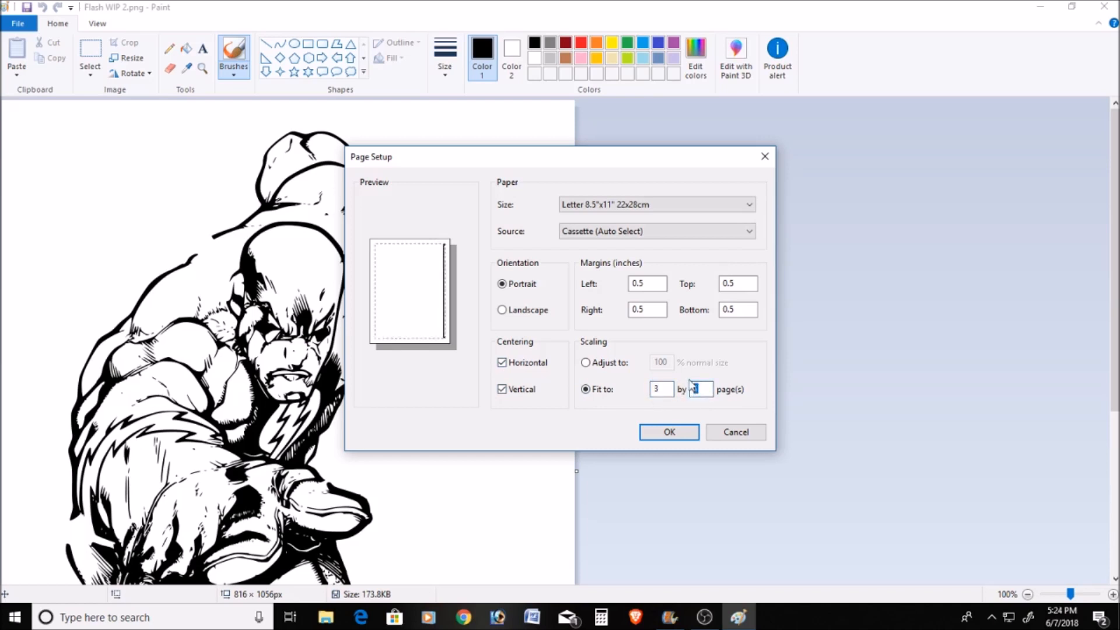
type("3")
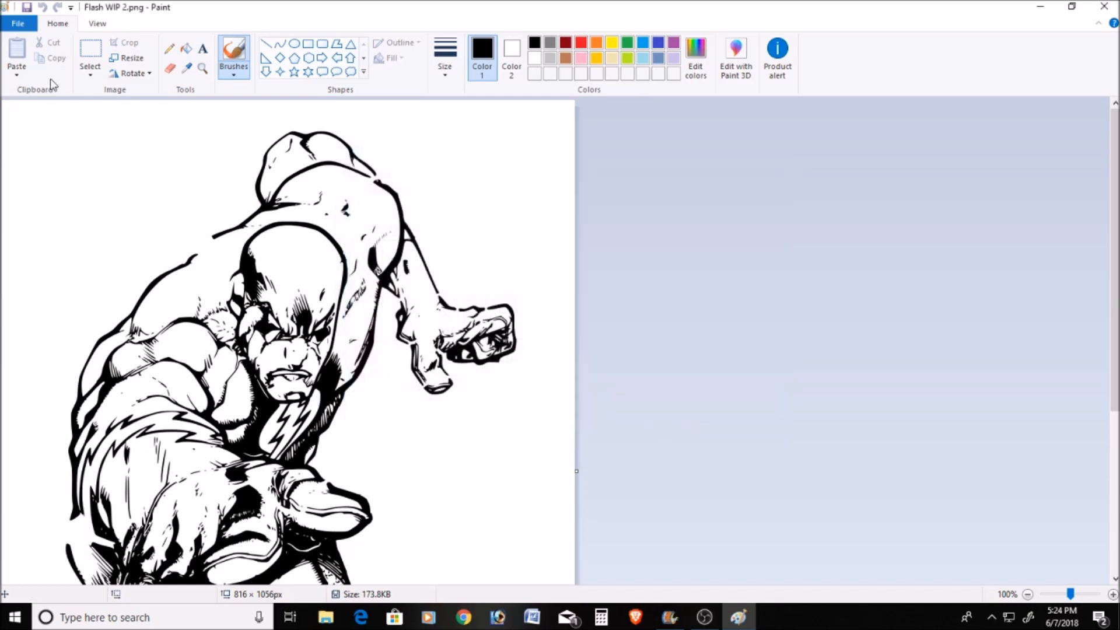
left_click(19, 24)
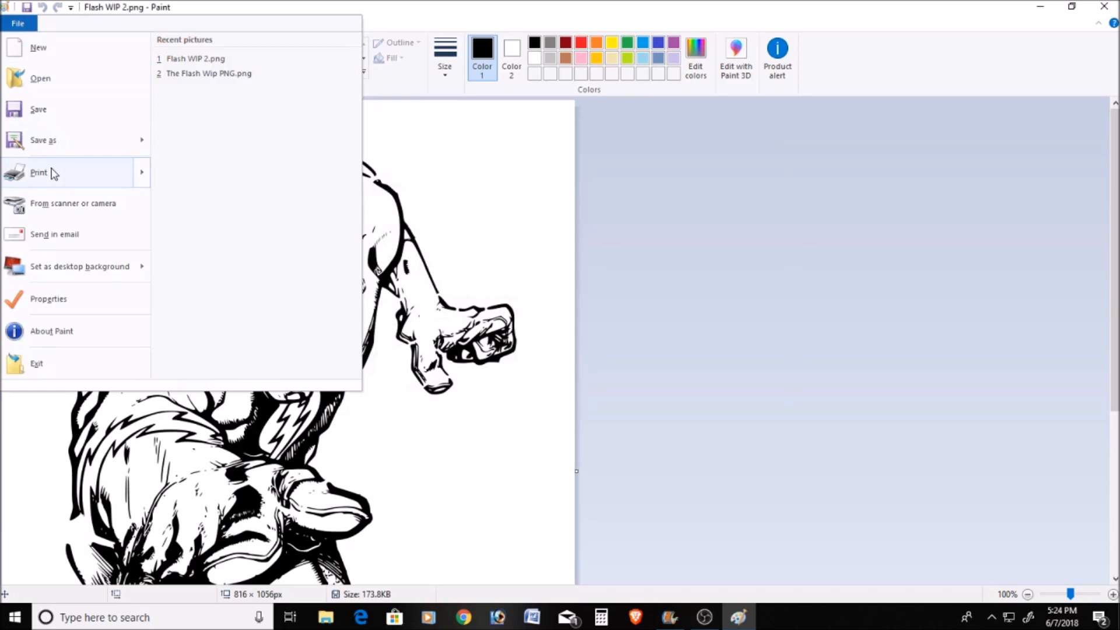
left_click(39, 172)
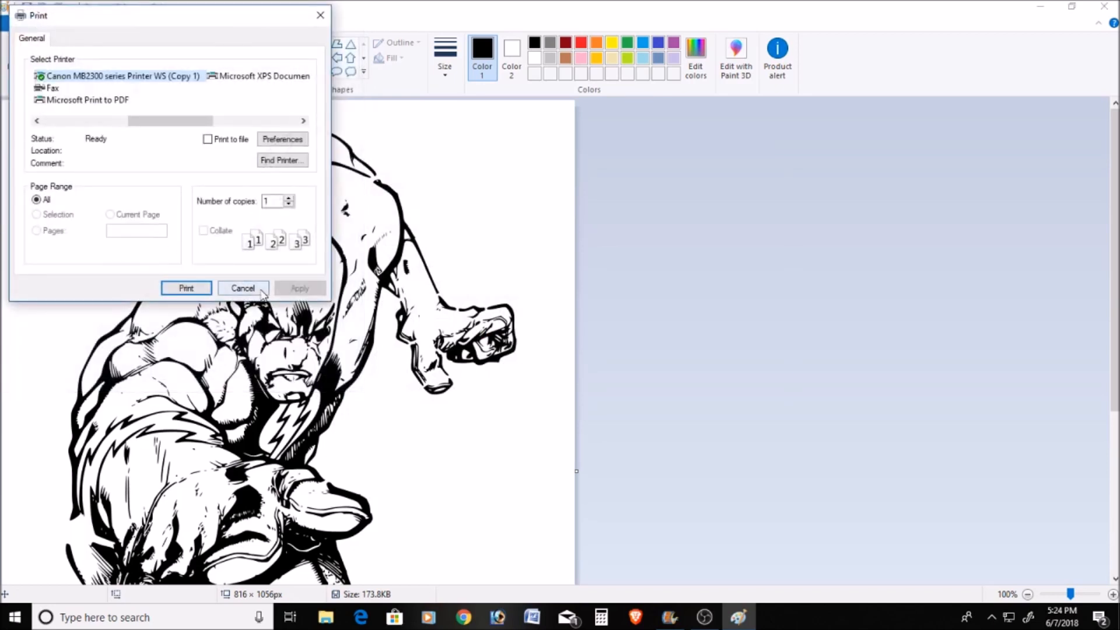
left_click(242, 288)
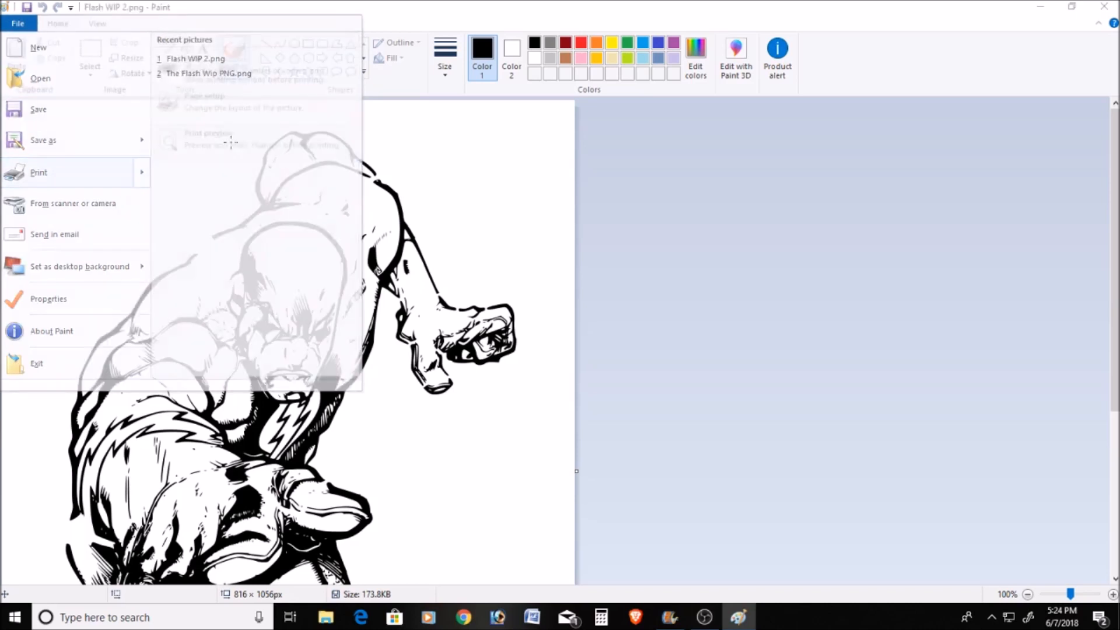
left_click(209, 139)
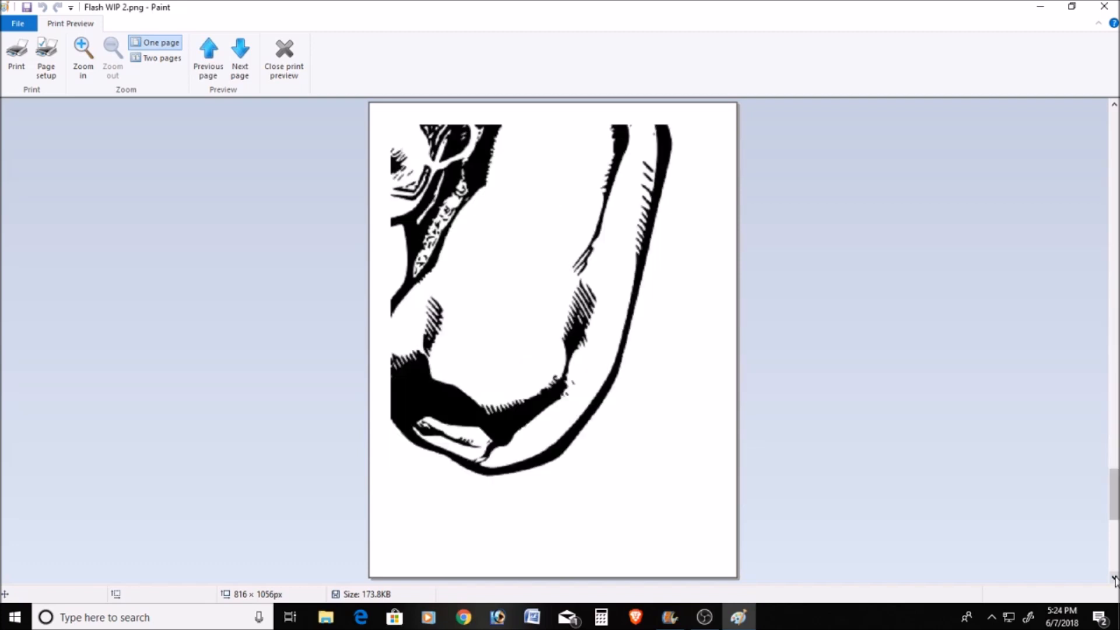
left_click(240, 50)
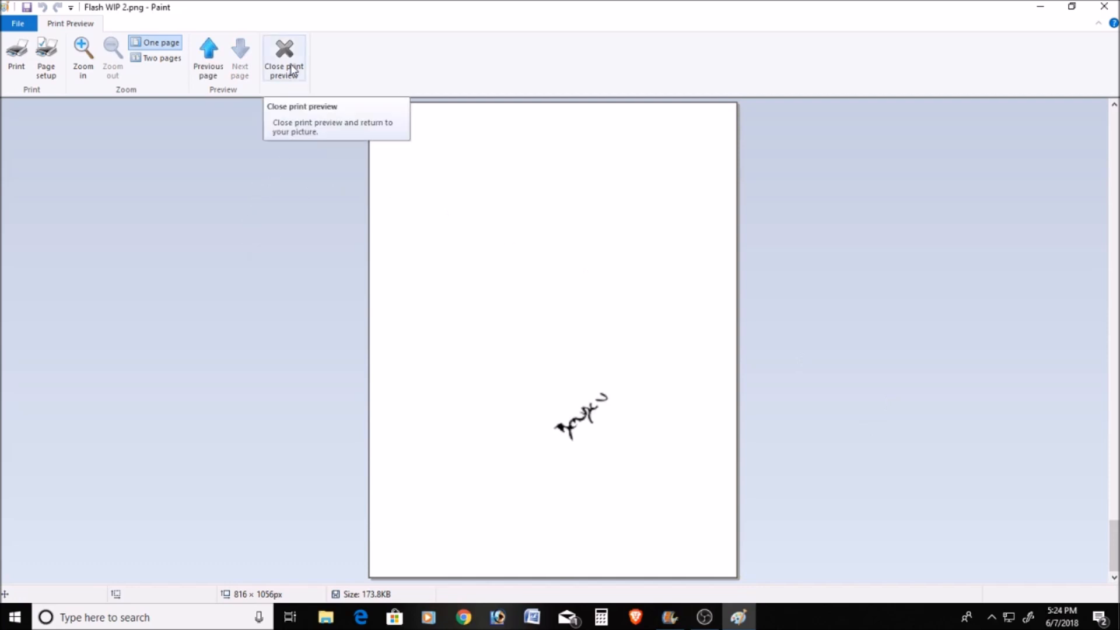
left_click(284, 55)
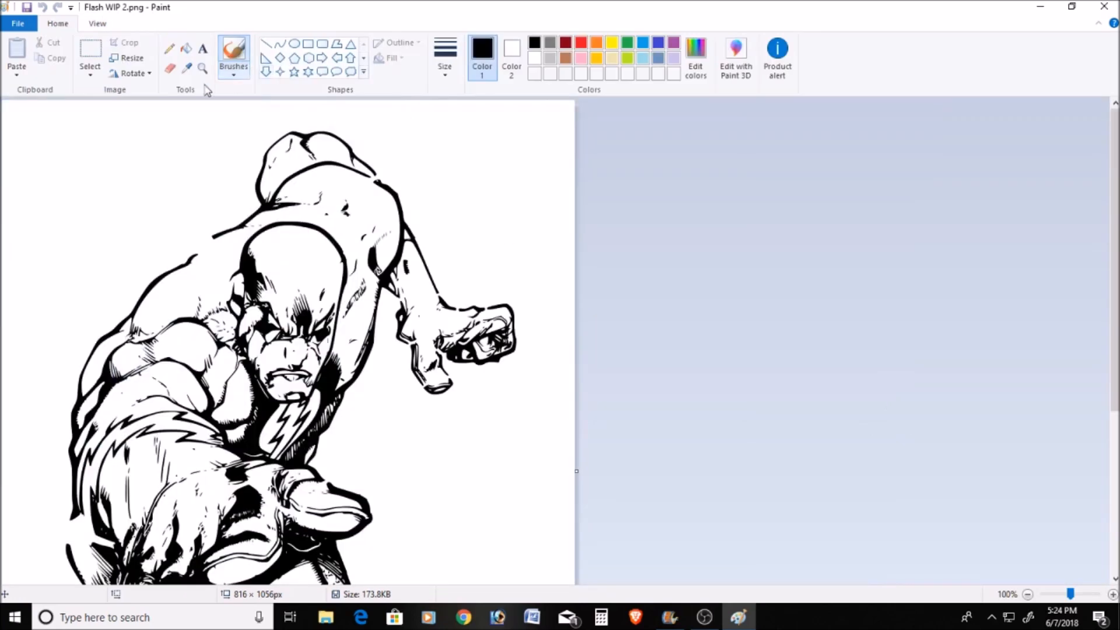
Step: Bring up Paint's Print dialog for the tiled Flash line art
left_click(19, 24)
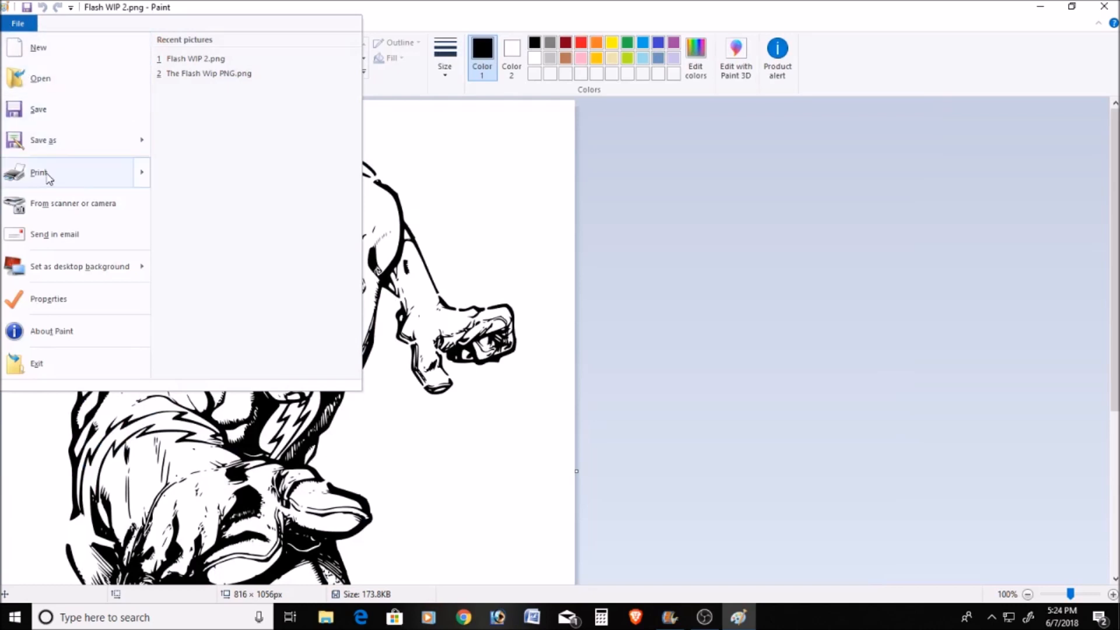
left_click(38, 172)
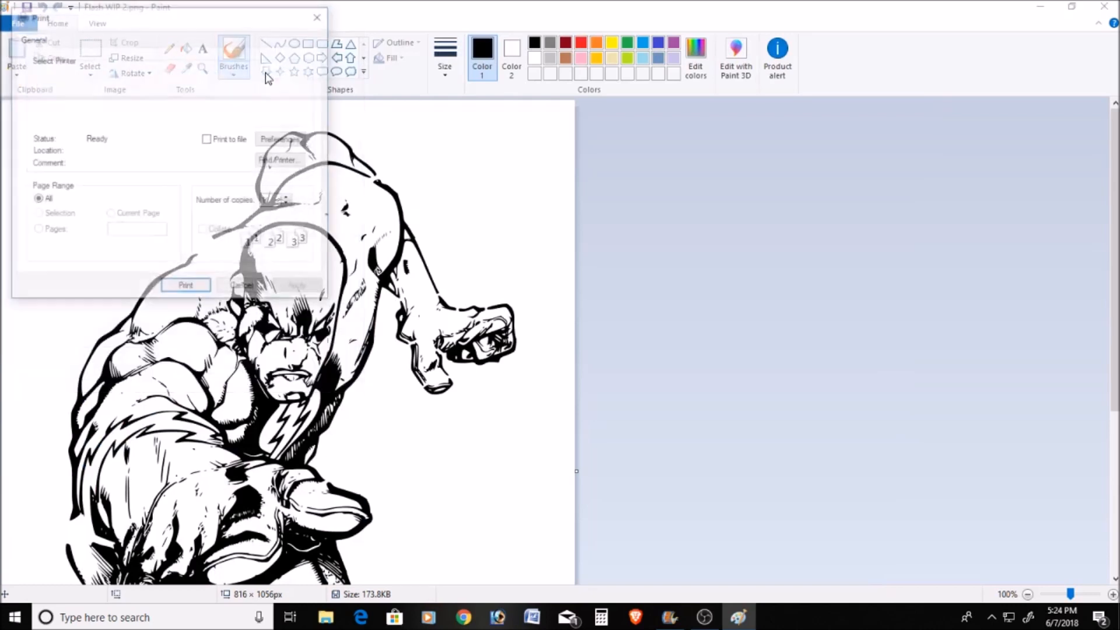